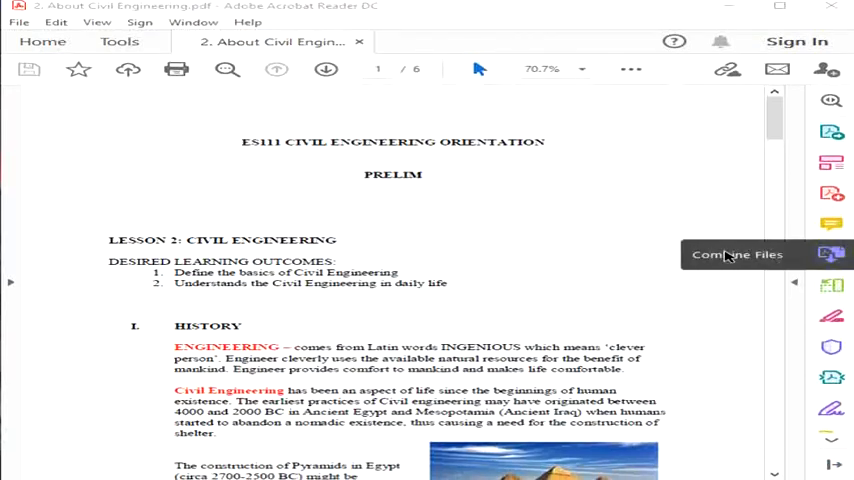
{"action": "mouse_move", "coordinate": [700, 230]}
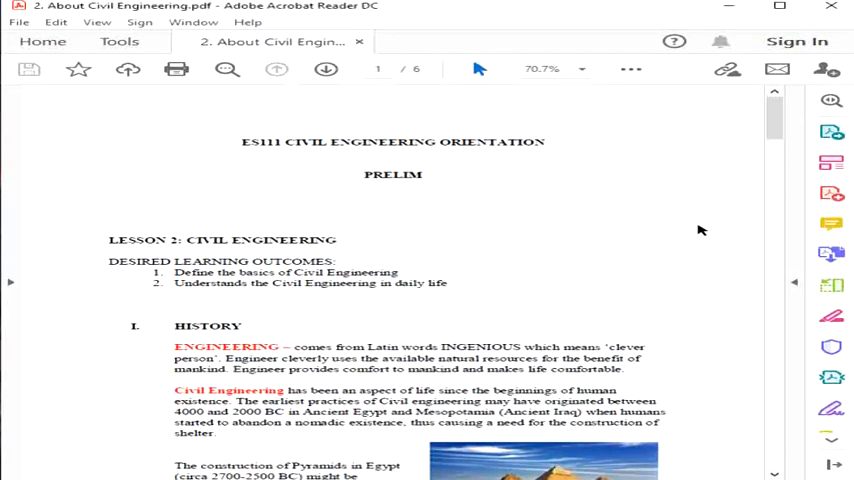
{"action": "mouse_move", "coordinate": [700, 222]}
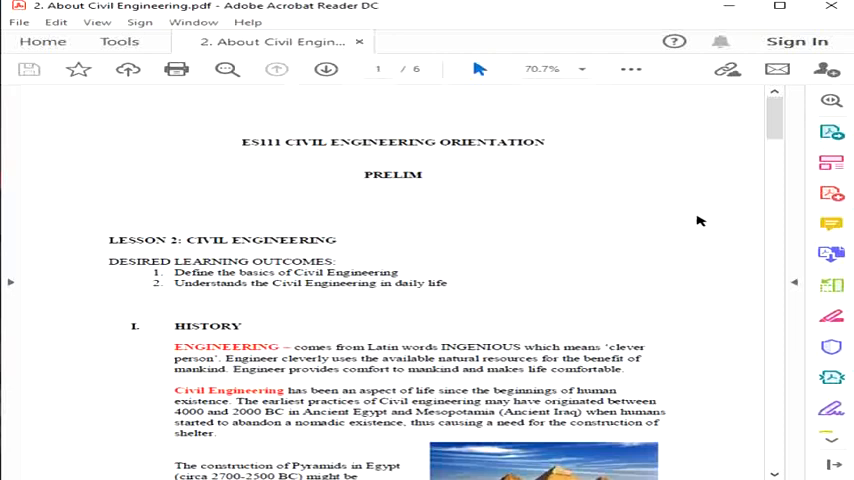
Scroll past the module title to the Lesson 2 learning outcomes and enlarge the page to actual size.
{"action": "scroll", "scroll_direction": "down", "scroll_amount": 3}
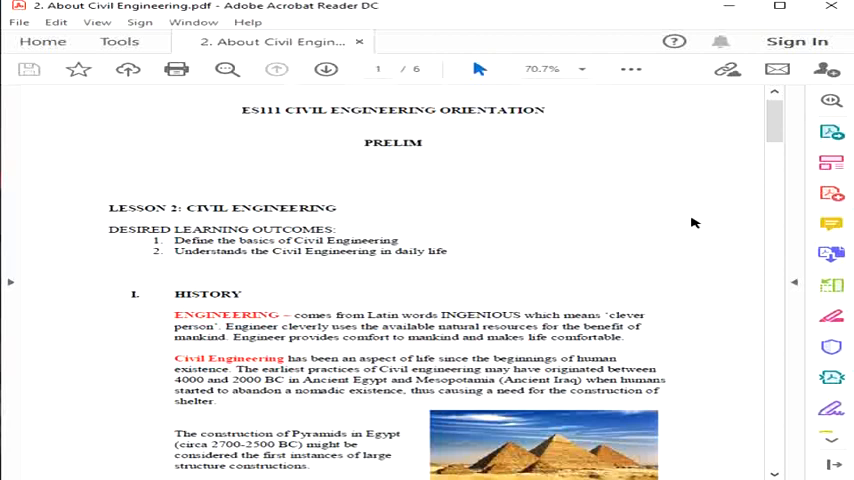
{"action": "mouse_move", "coordinate": [724, 216]}
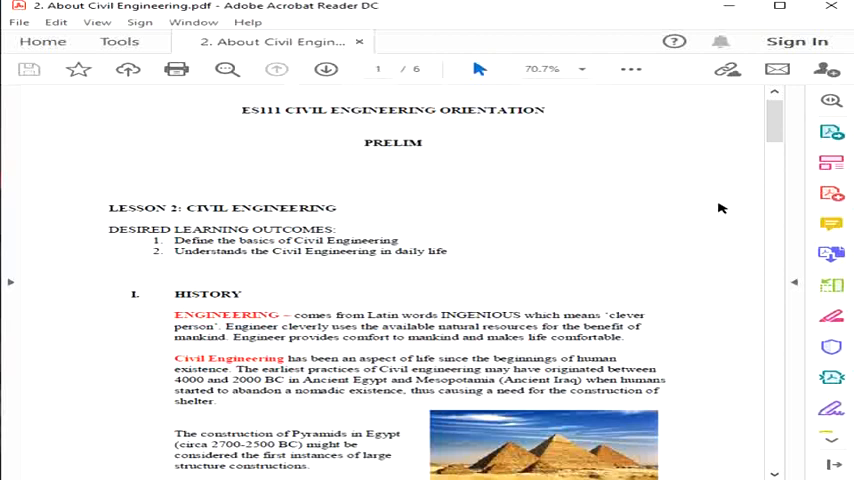
{"action": "scroll", "scroll_direction": "down", "scroll_amount": 3}
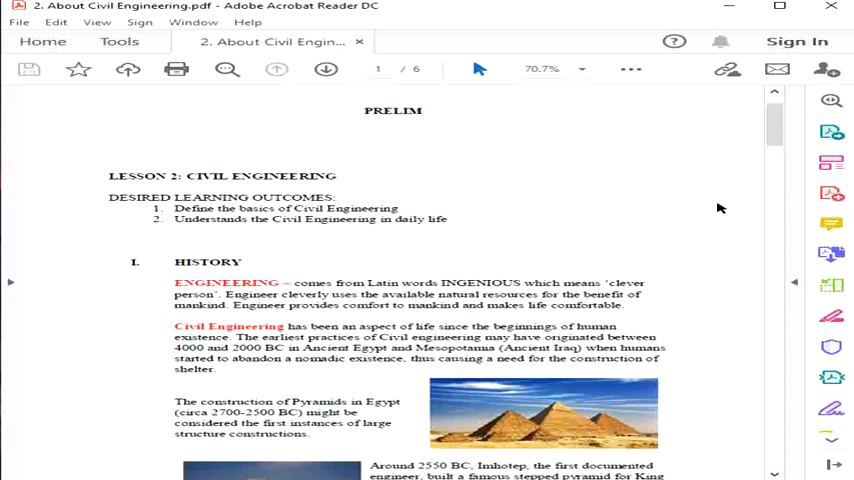
{"action": "mouse_move", "coordinate": [672, 208]}
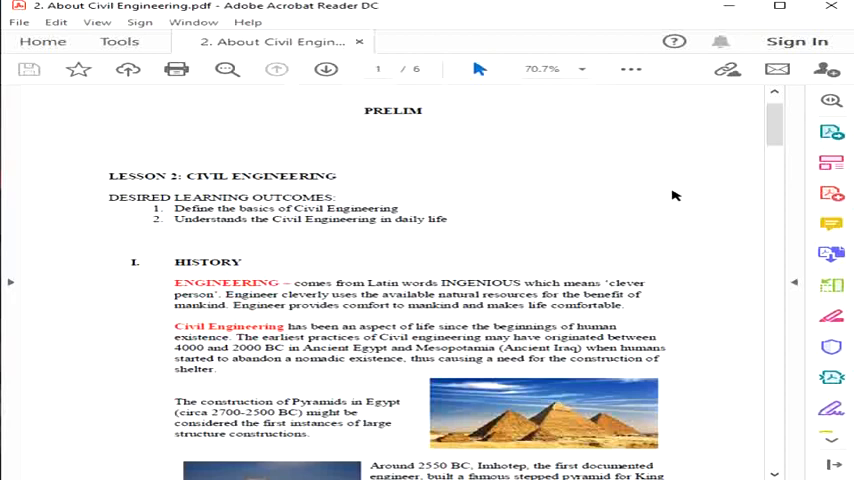
{"action": "mouse_move", "coordinate": [668, 196]}
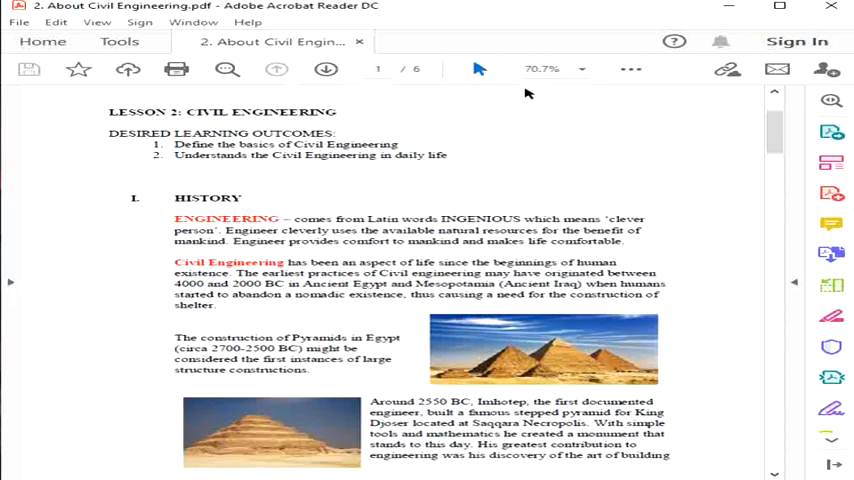
{"action": "mouse_move", "coordinate": [486, 252]}
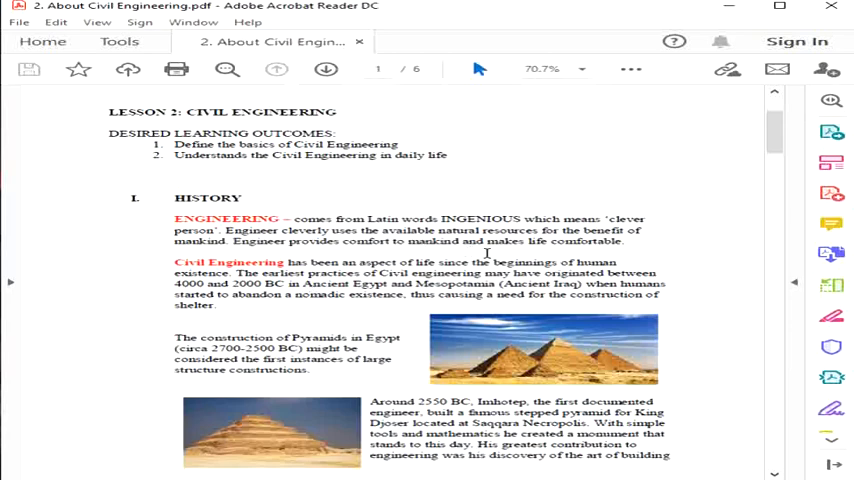
{"action": "left_click", "coordinate": [540, 68]}
{"action": "type", "text": "100"}
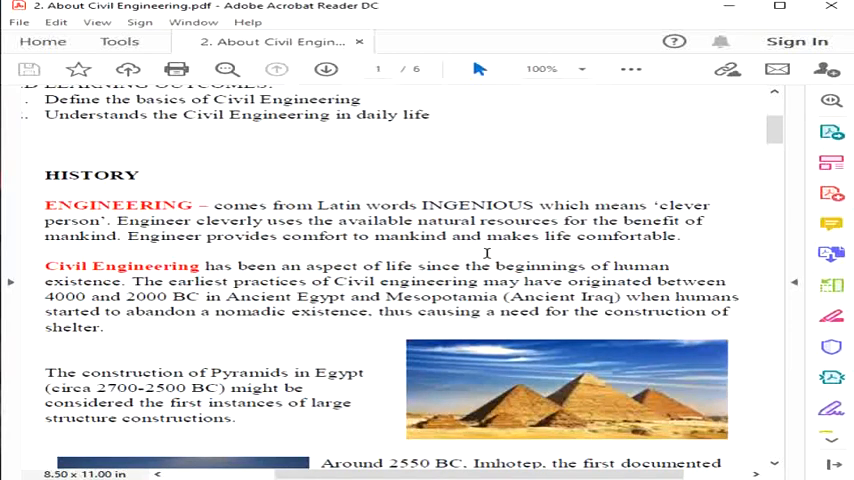
Set the zoom to 100% and scroll to the History heading's engineering definition.
{"action": "left_click", "coordinate": [528, 68]}
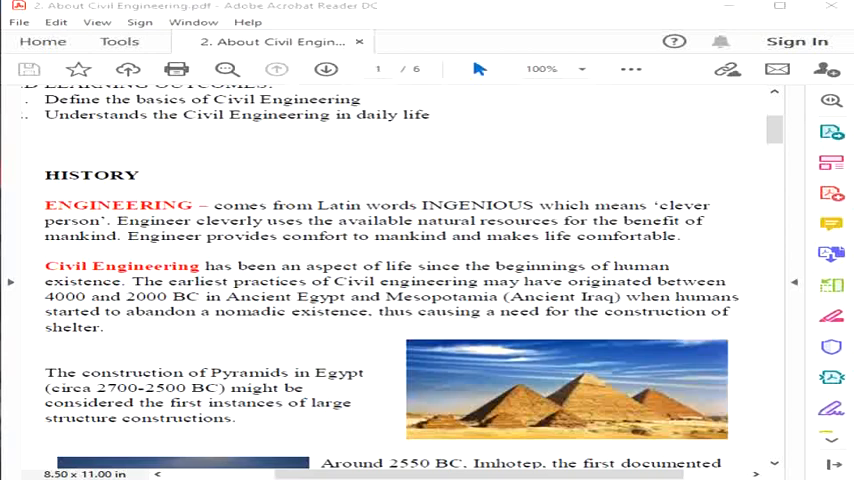
{"action": "scroll", "scroll_direction": "down", "scroll_amount": 3}
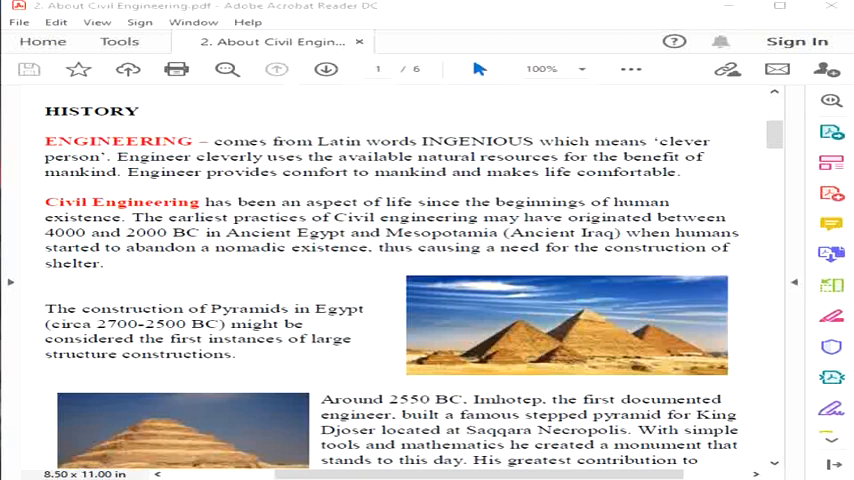
Scroll so the Civil Engineering paragraph leads with the pyramids and Imhotep paragraphs below.
{"action": "scroll", "scroll_direction": "down", "scroll_amount": 3}
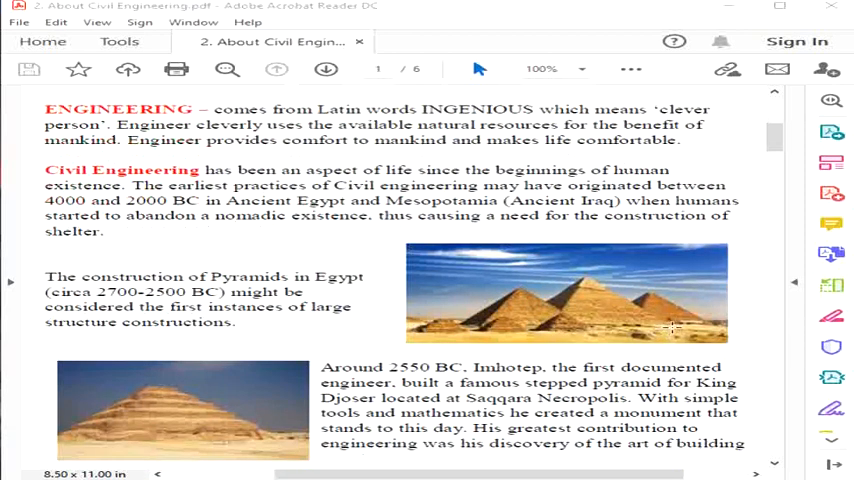
{"action": "mouse_move", "coordinate": [680, 312]}
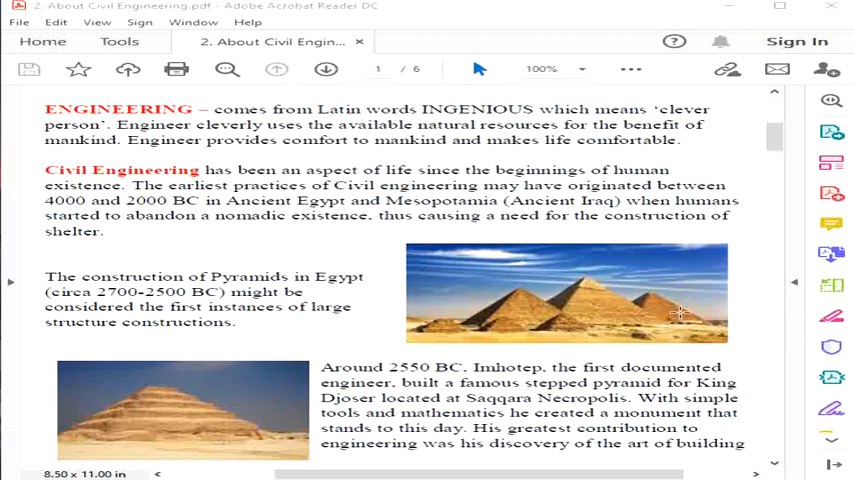
{"action": "mouse_move", "coordinate": [832, 284]}
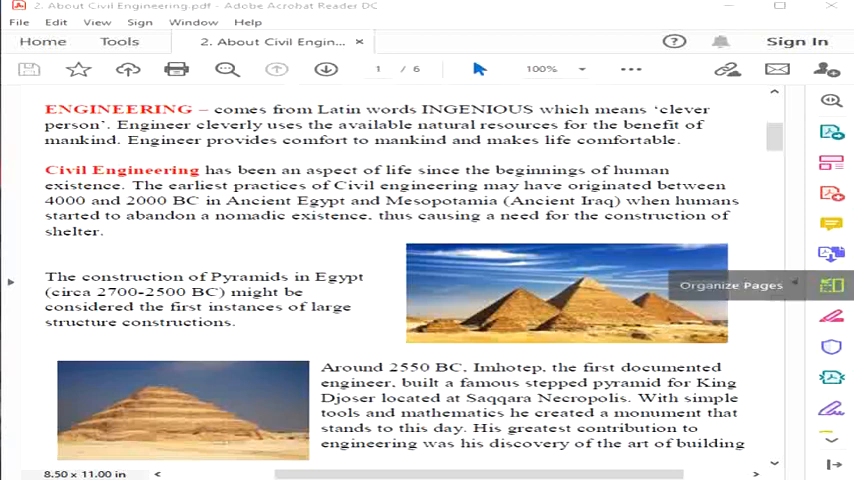
{"action": "mouse_move", "coordinate": [604, 312]}
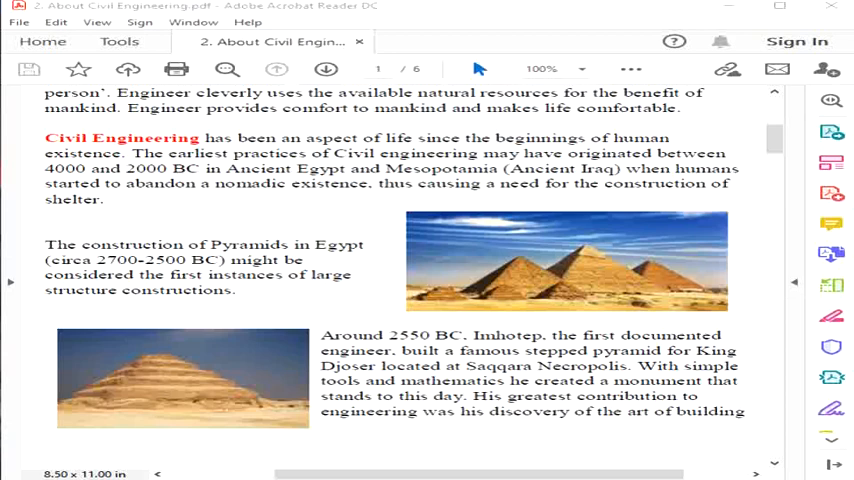
{"action": "mouse_move", "coordinate": [832, 316]}
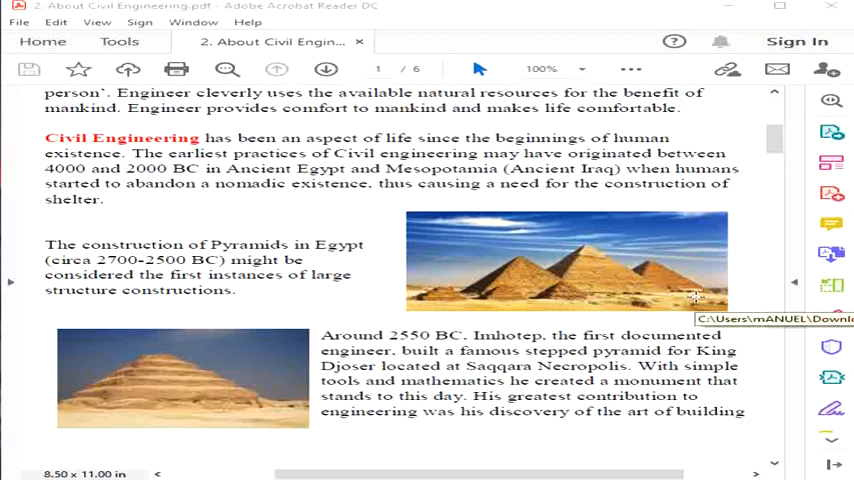
{"action": "scroll", "scroll_direction": "up", "scroll_amount": 3}
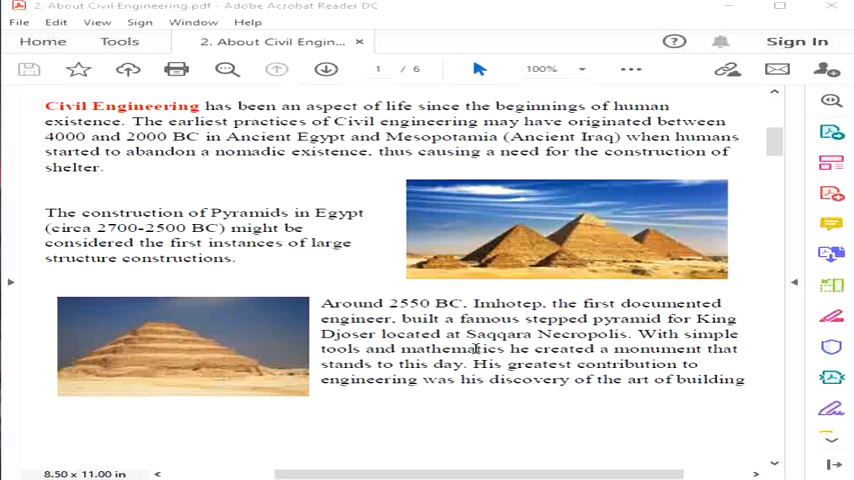
{"action": "mouse_move", "coordinate": [258, 346]}
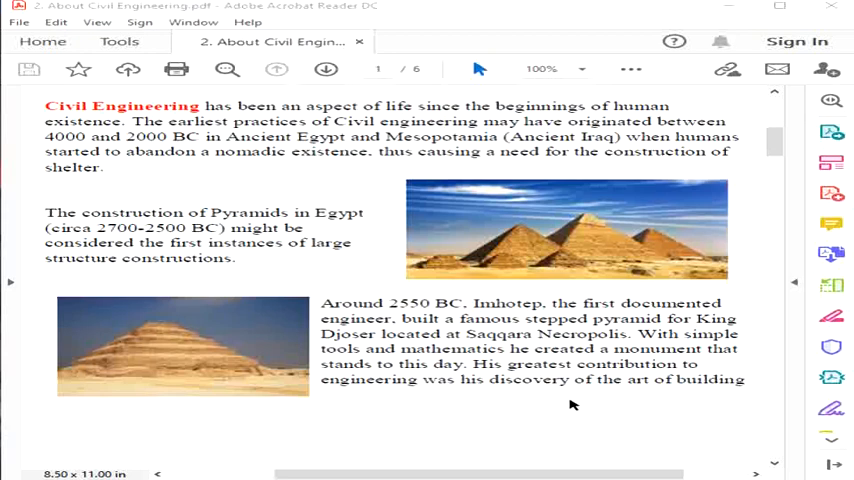
Scroll past the page break onto page 2 showing the Qanat, Parthenon, Appian Way and Great Wall.
{"action": "scroll", "scroll_direction": "down", "scroll_amount": 3}
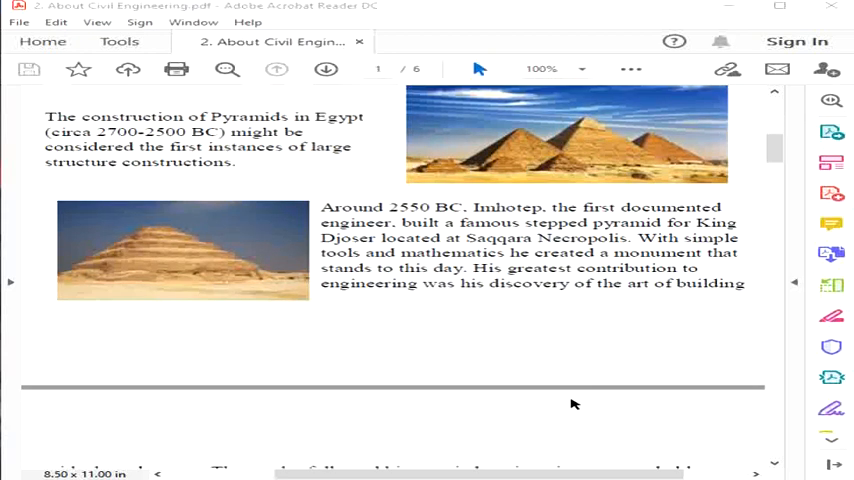
{"action": "scroll", "scroll_direction": "down", "scroll_amount": 3}
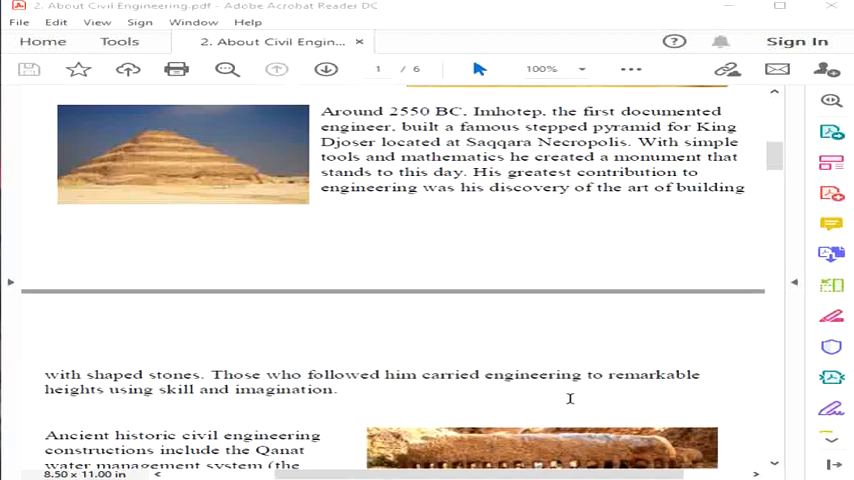
{"action": "scroll", "scroll_direction": "down", "scroll_amount": 3}
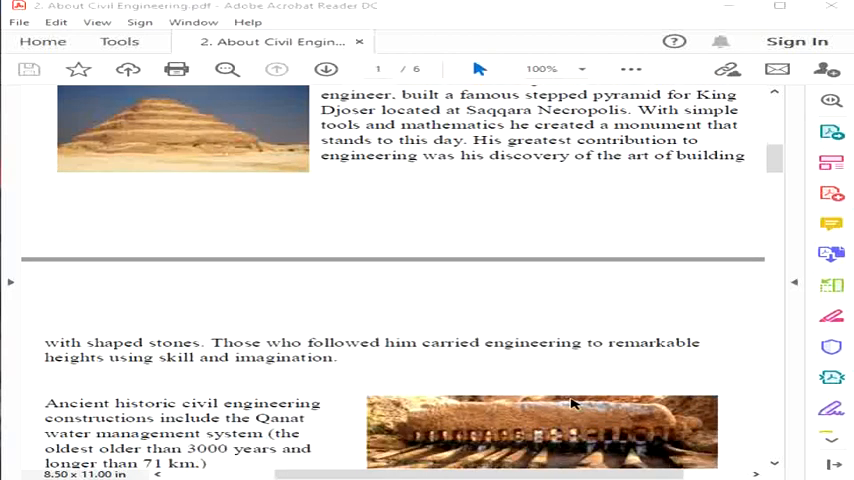
{"action": "scroll", "scroll_direction": "down", "scroll_amount": 3}
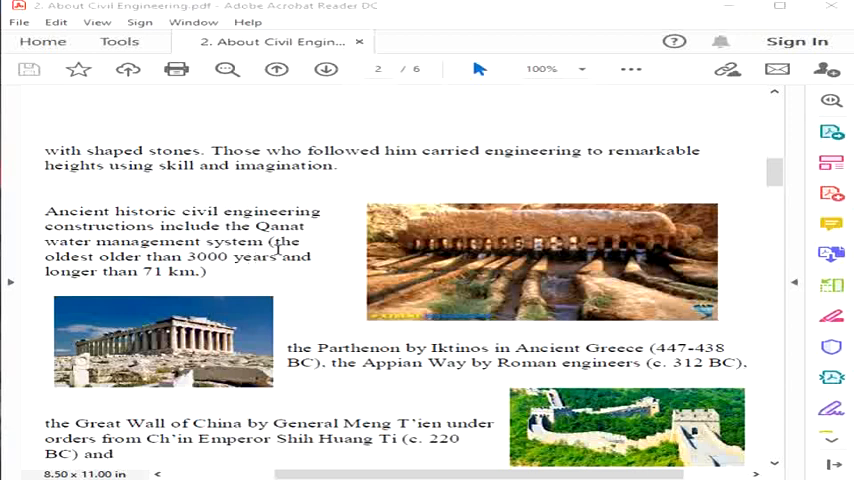
{"action": "mouse_move", "coordinate": [370, 262]}
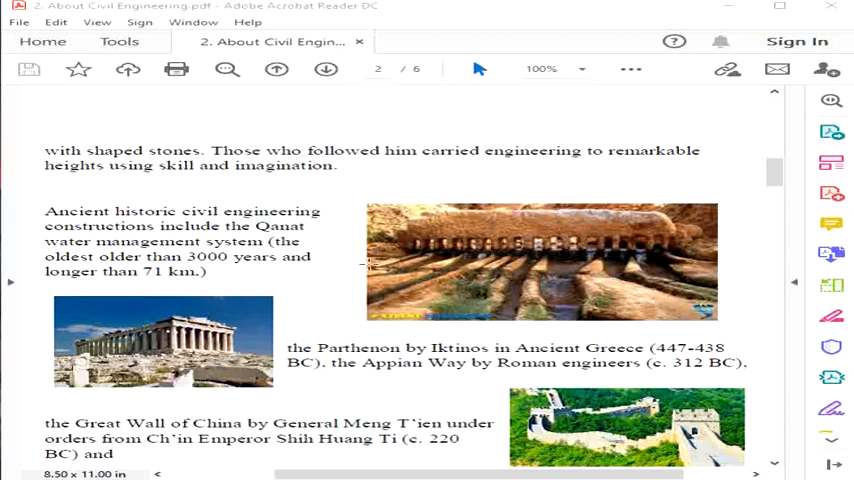
{"action": "mouse_move", "coordinate": [376, 258]}
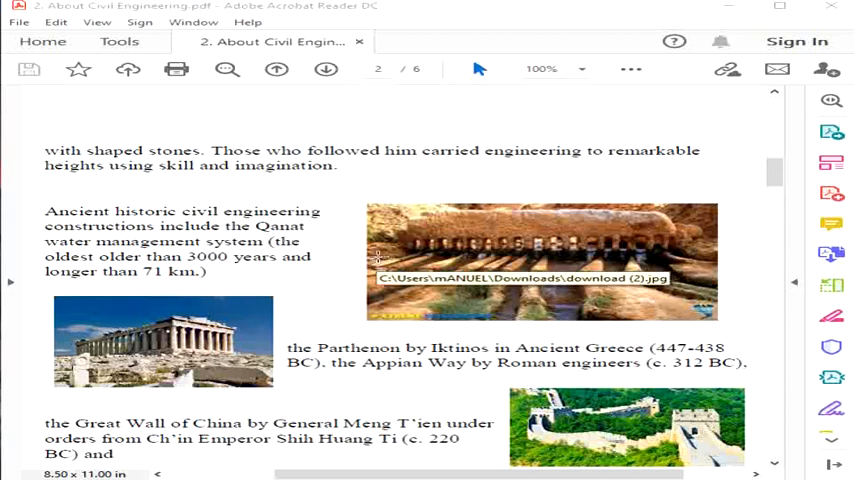
{"action": "mouse_move", "coordinate": [376, 258]}
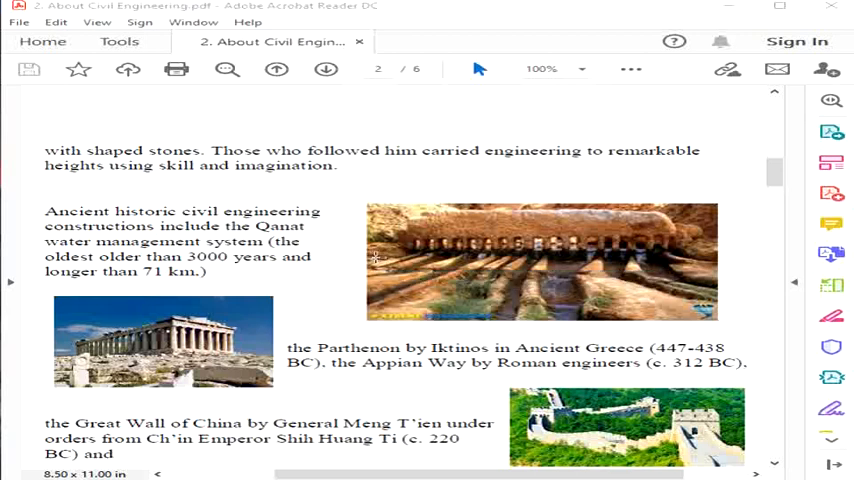
{"action": "mouse_move", "coordinate": [528, 250]}
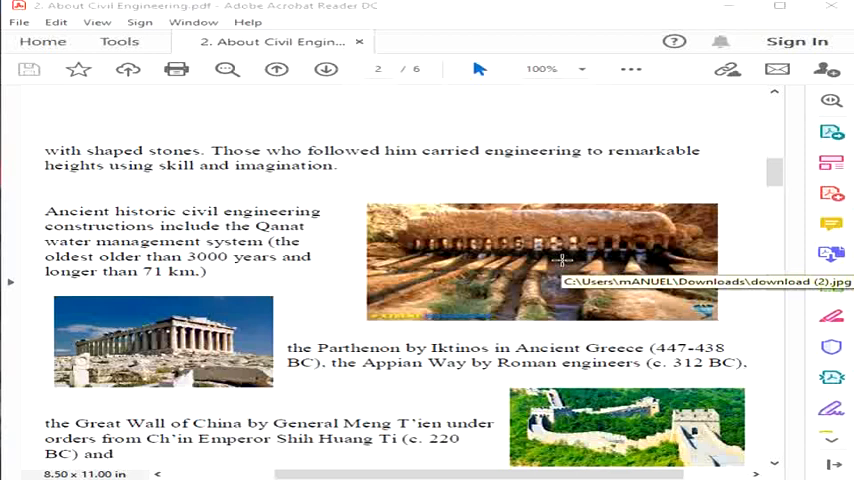
{"action": "mouse_move", "coordinate": [744, 232]}
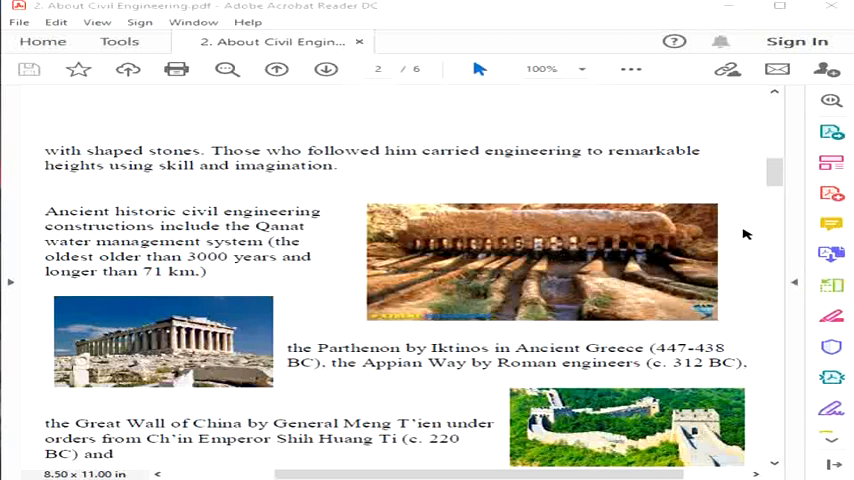
{"action": "mouse_move", "coordinate": [404, 268]}
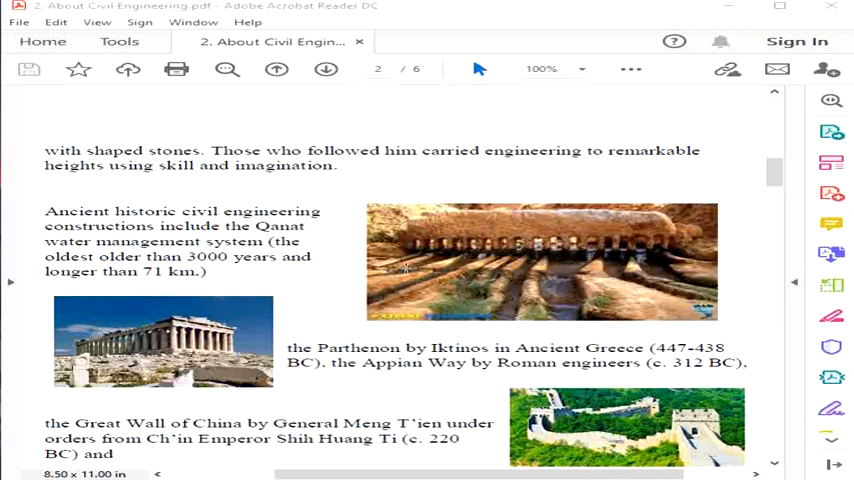
{"action": "mouse_move", "coordinate": [556, 246]}
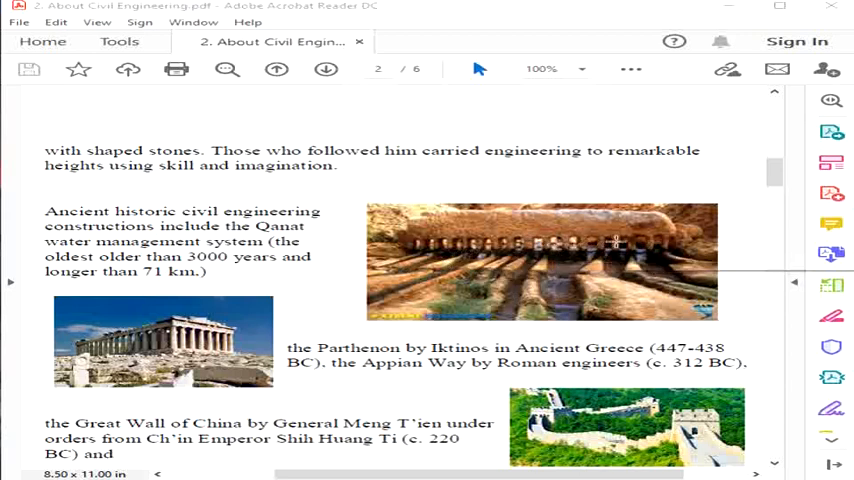
{"action": "mouse_move", "coordinate": [512, 294]}
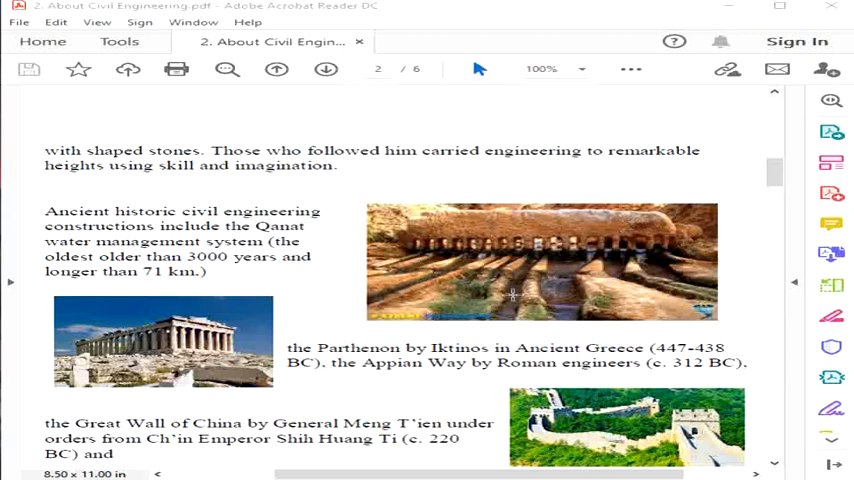
{"action": "mouse_move", "coordinate": [616, 270]}
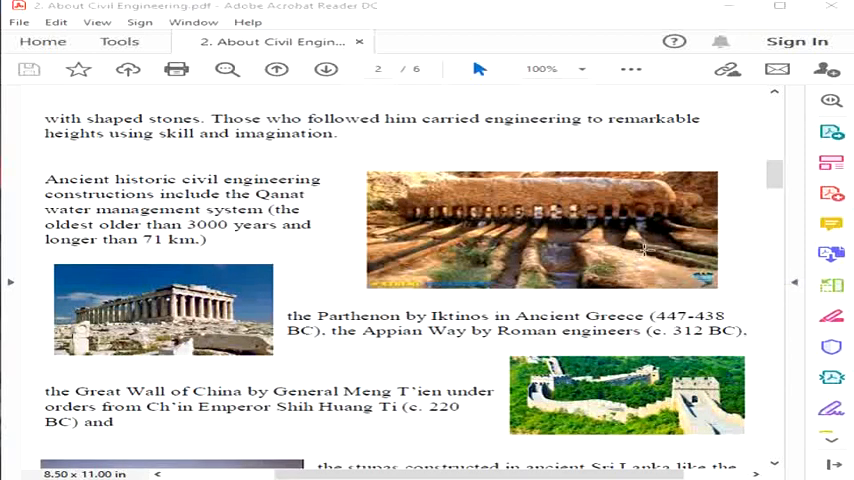
Scroll down page 2 to the Sri Lanka stupas and the 'Other remarkable historical structures' paragraph.
{"action": "scroll", "scroll_direction": "down", "scroll_amount": 3}
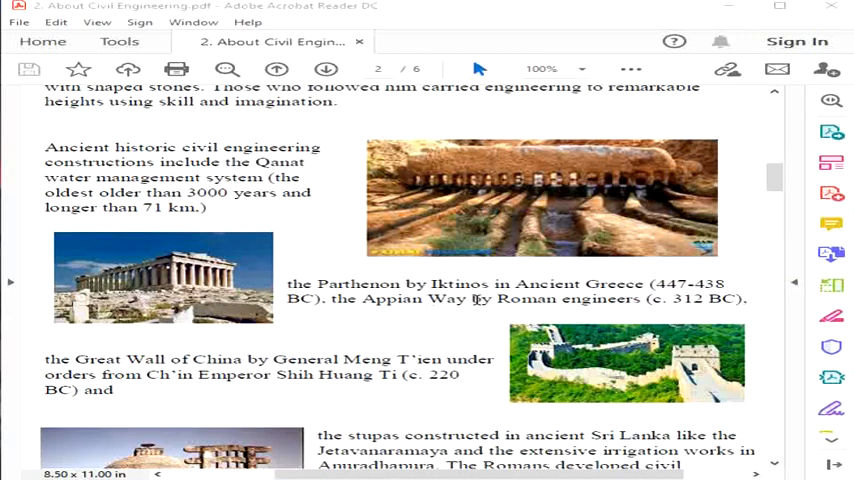
{"action": "mouse_move", "coordinate": [470, 318]}
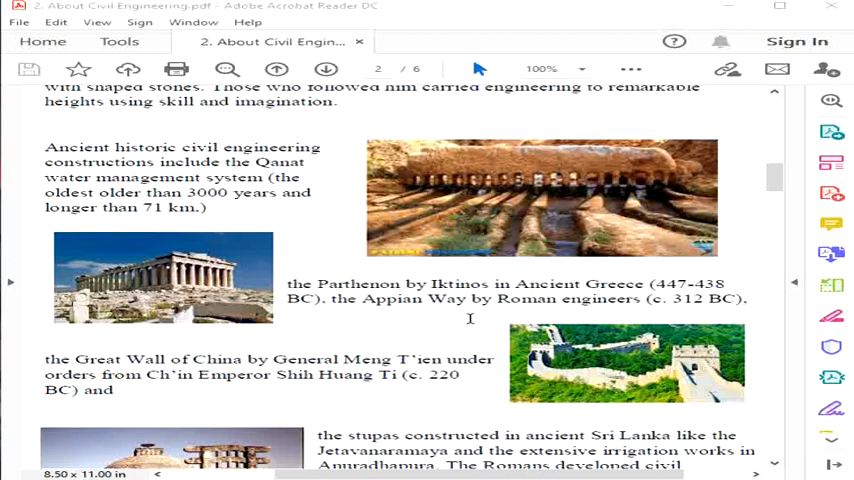
{"action": "mouse_move", "coordinate": [592, 308]}
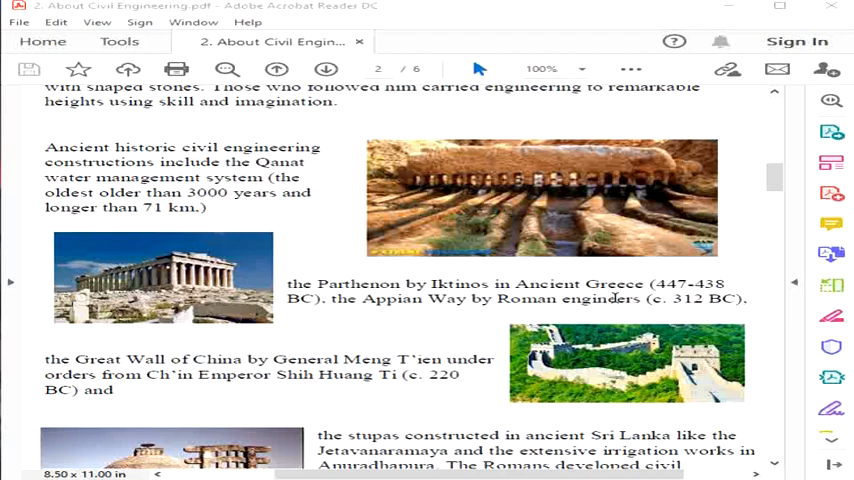
{"action": "scroll", "scroll_direction": "down", "scroll_amount": 3}
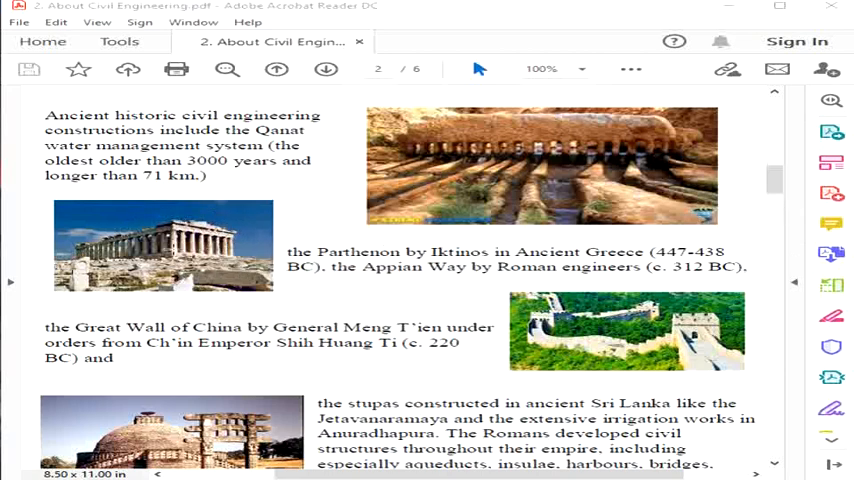
{"action": "mouse_move", "coordinate": [832, 252]}
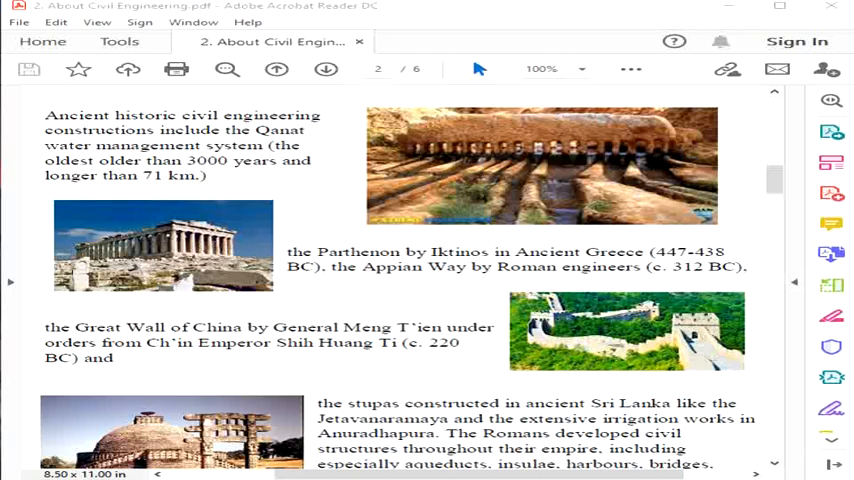
{"action": "scroll", "scroll_direction": "down", "scroll_amount": 3}
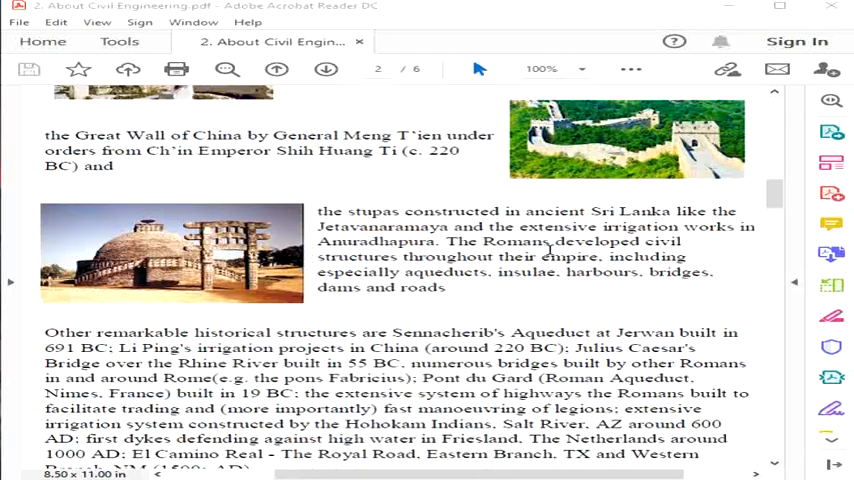
{"action": "mouse_move", "coordinate": [696, 216]}
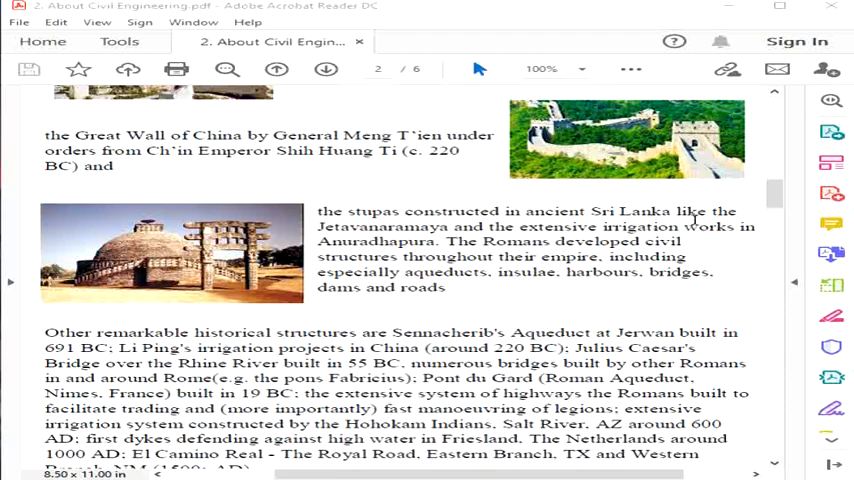
{"action": "mouse_move", "coordinate": [428, 240]}
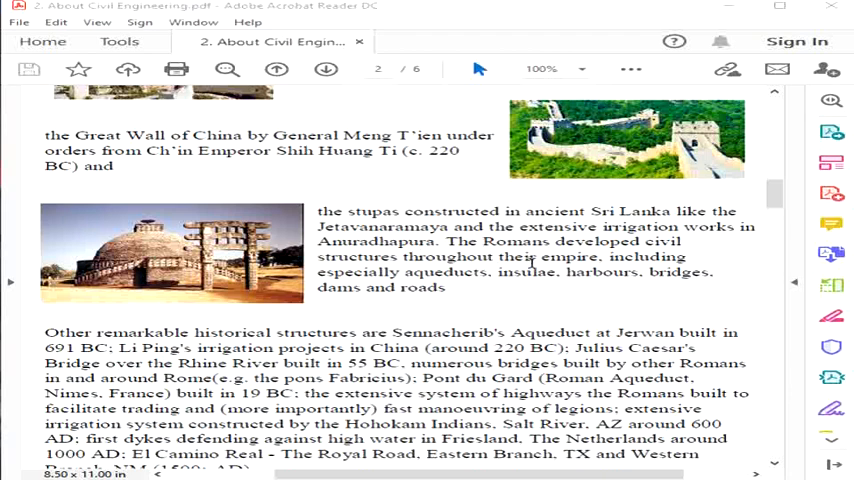
{"action": "mouse_move", "coordinate": [474, 296]}
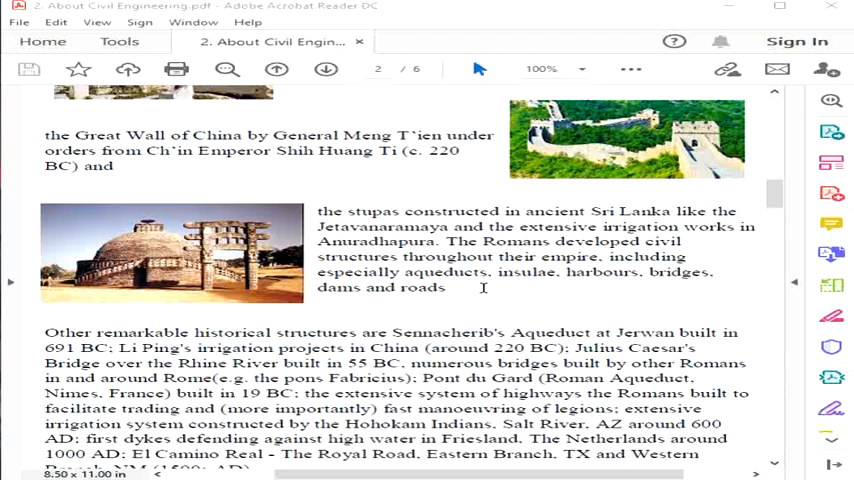
{"action": "mouse_move", "coordinate": [482, 284]}
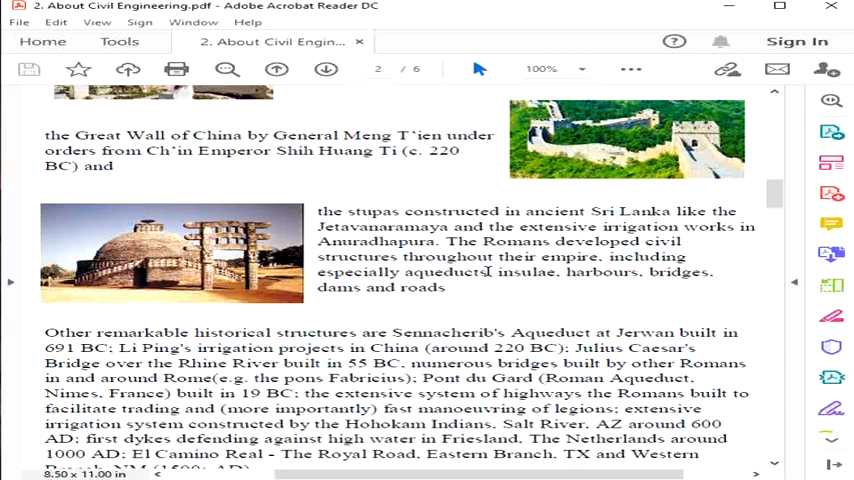
{"action": "scroll", "scroll_direction": "down", "scroll_amount": 3}
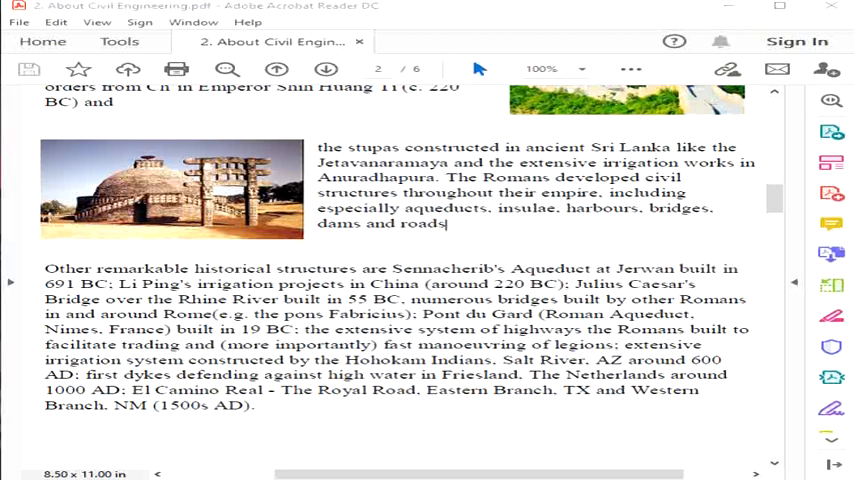
{"action": "scroll", "scroll_direction": "up", "scroll_amount": 3}
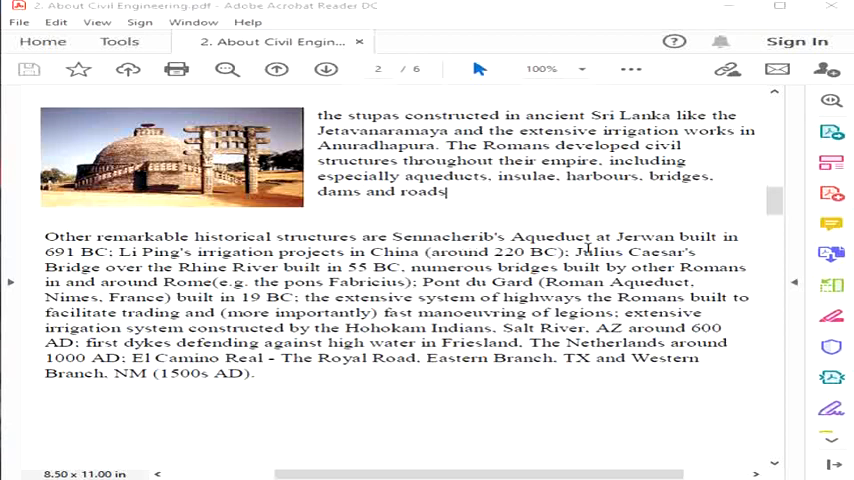
{"action": "mouse_move", "coordinate": [720, 256]}
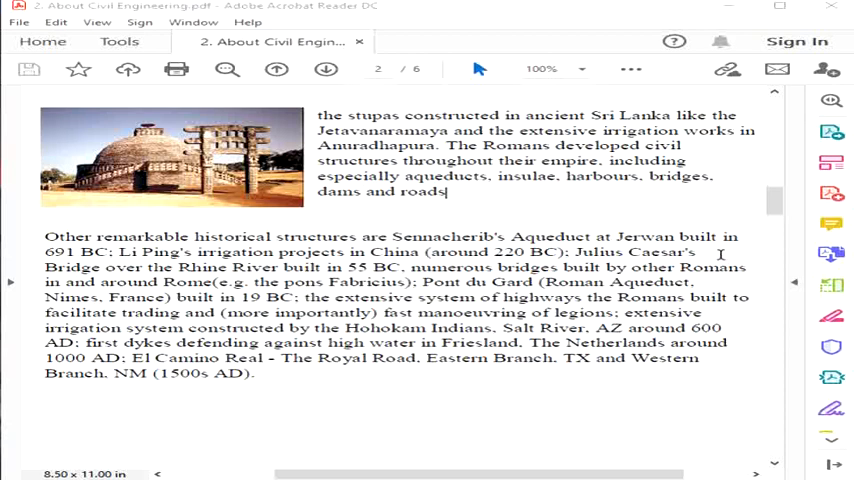
{"action": "mouse_move", "coordinate": [322, 256]}
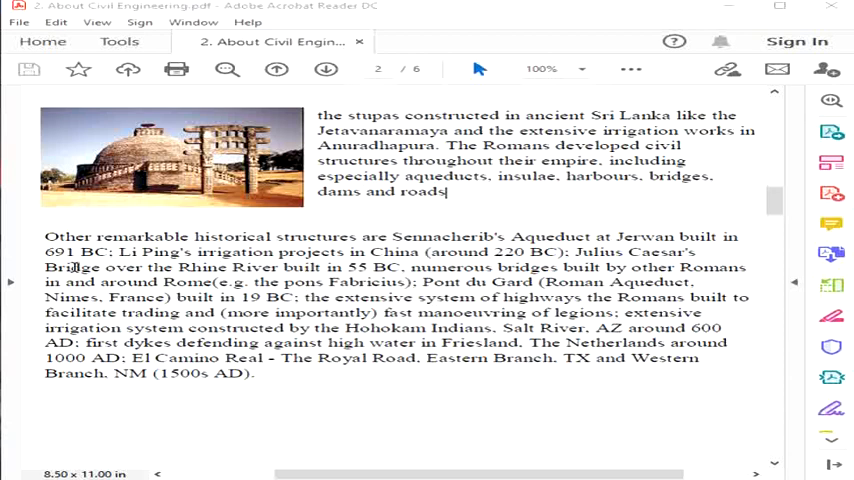
{"action": "mouse_move", "coordinate": [720, 272]}
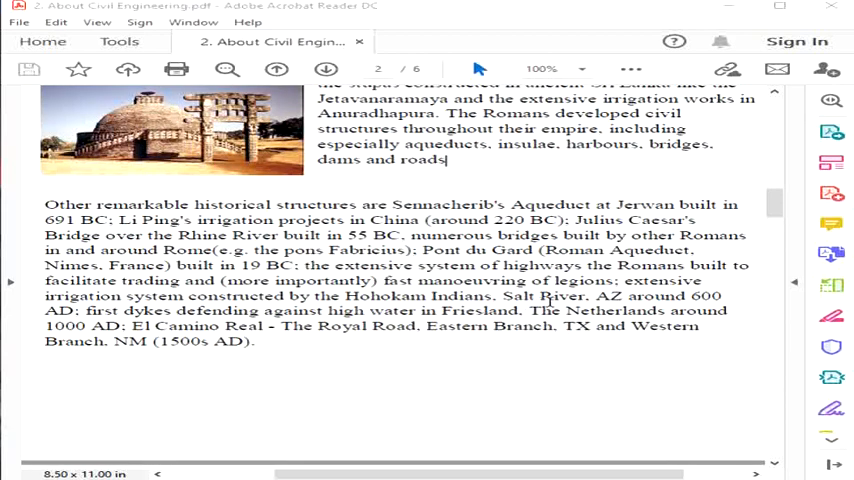
{"action": "mouse_move", "coordinate": [284, 320]}
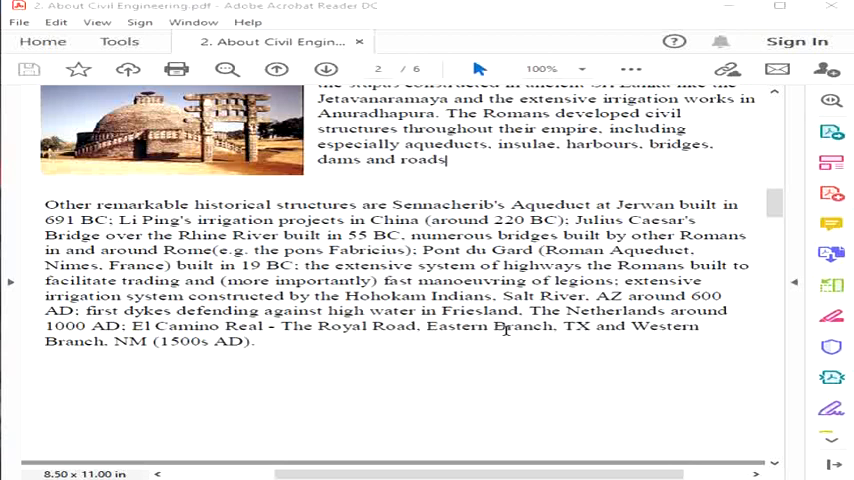
{"action": "mouse_move", "coordinate": [610, 338]}
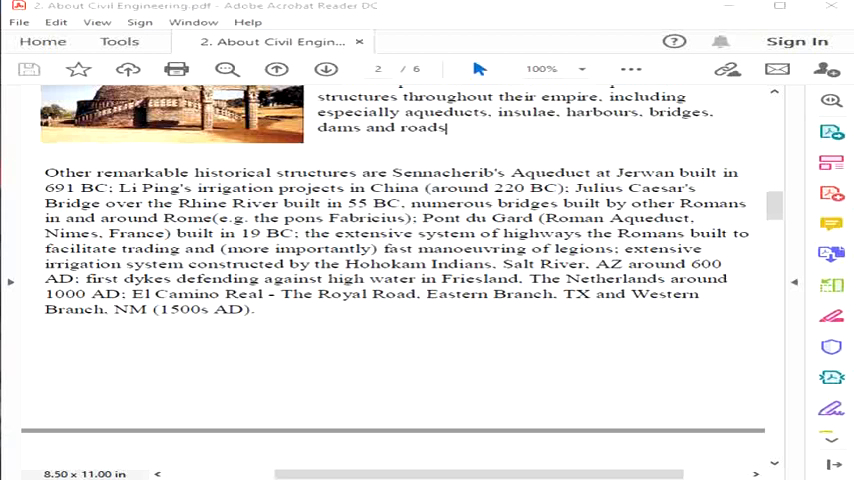
Scroll down to the Machu Picchu passage with its photo and the Archimedes paragraph below.
{"action": "scroll", "scroll_direction": "down", "scroll_amount": 3}
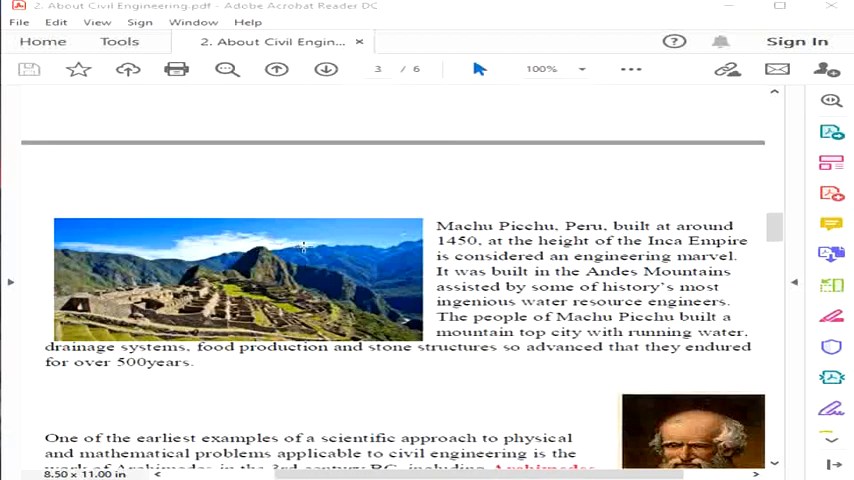
{"action": "mouse_move", "coordinate": [696, 232]}
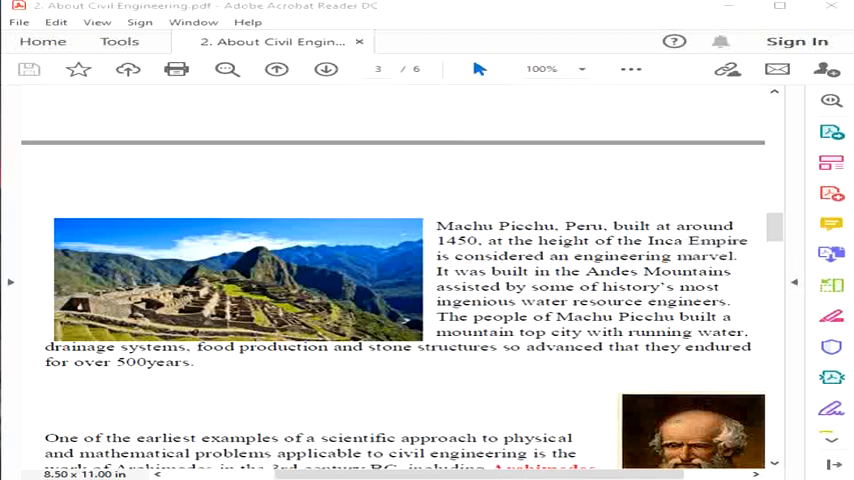
{"action": "mouse_move", "coordinate": [372, 290]}
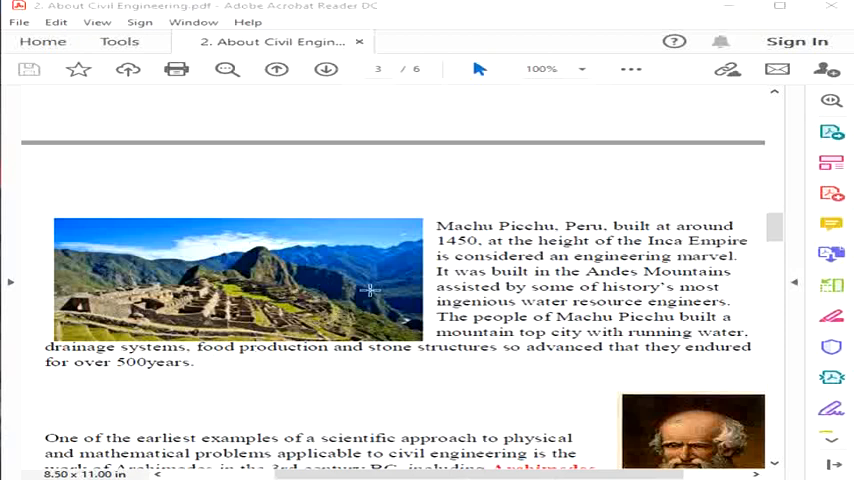
{"action": "mouse_move", "coordinate": [336, 284]}
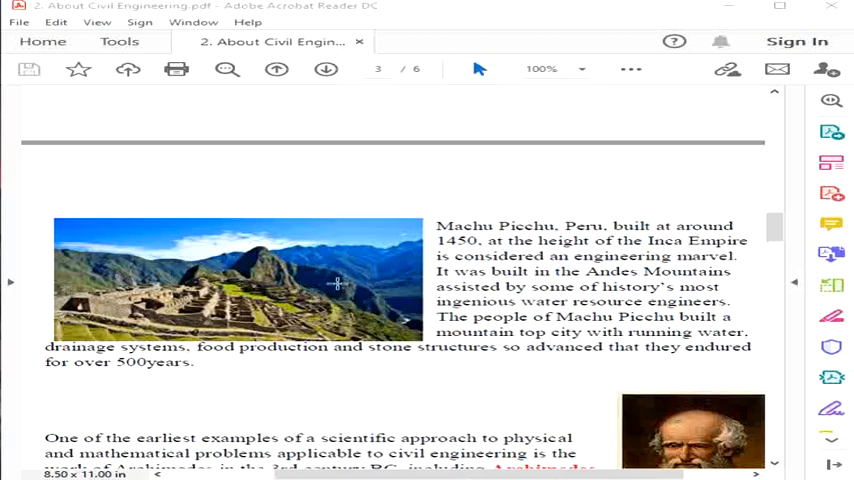
{"action": "mouse_move", "coordinate": [344, 282]}
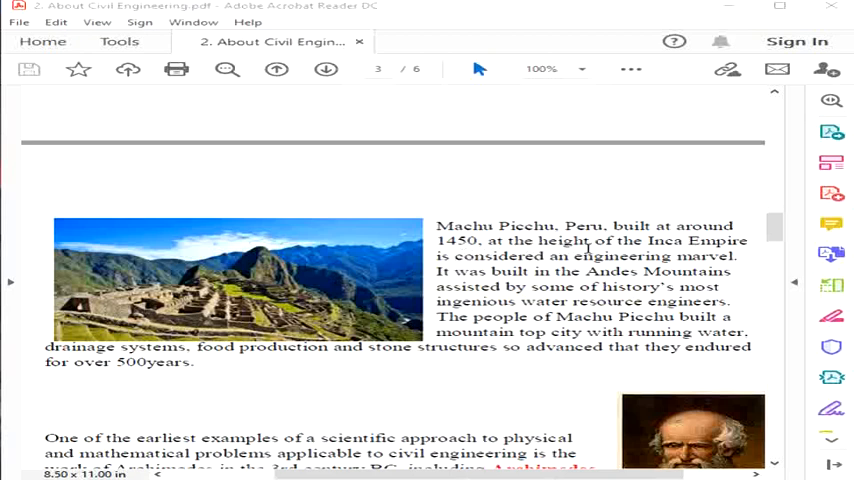
{"action": "mouse_move", "coordinate": [342, 276]}
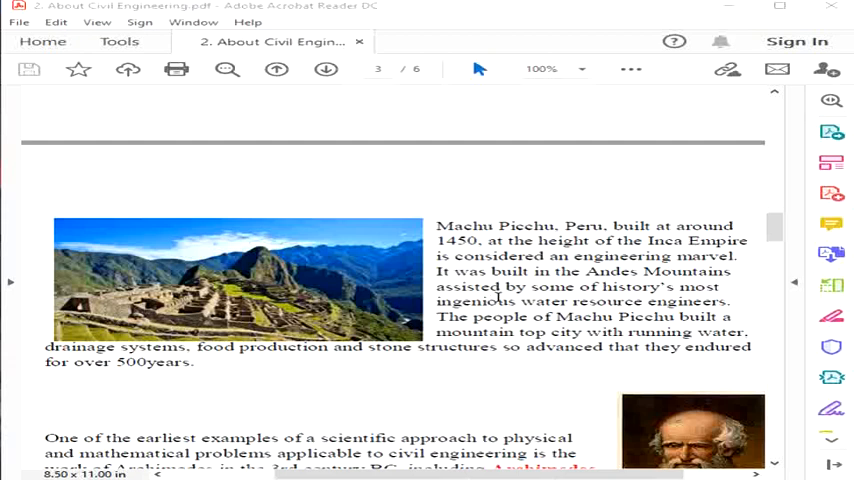
{"action": "mouse_move", "coordinate": [276, 258]}
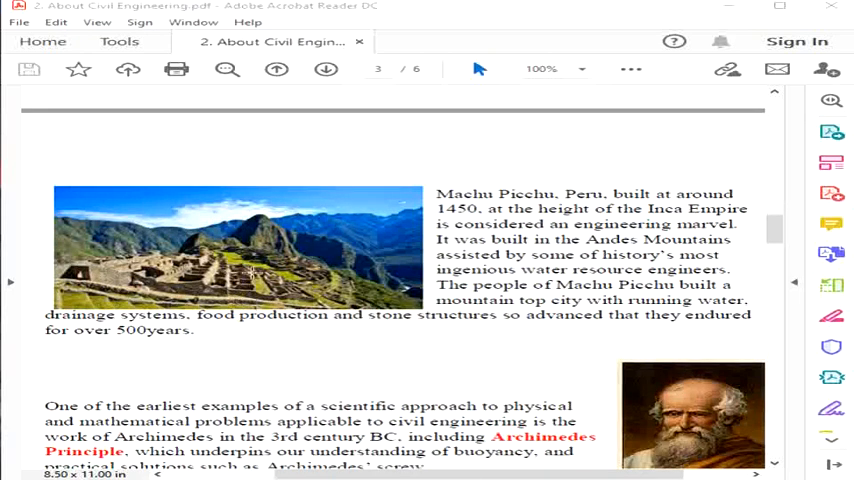
{"action": "mouse_move", "coordinate": [284, 264]}
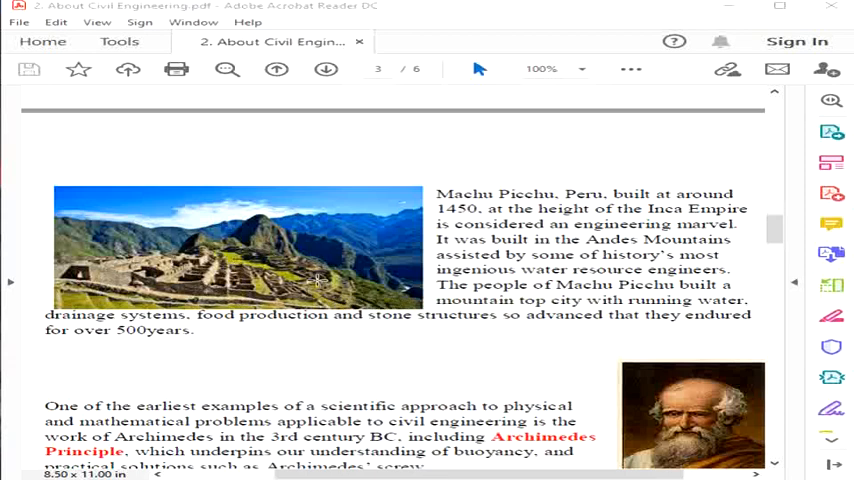
{"action": "mouse_move", "coordinate": [312, 284]}
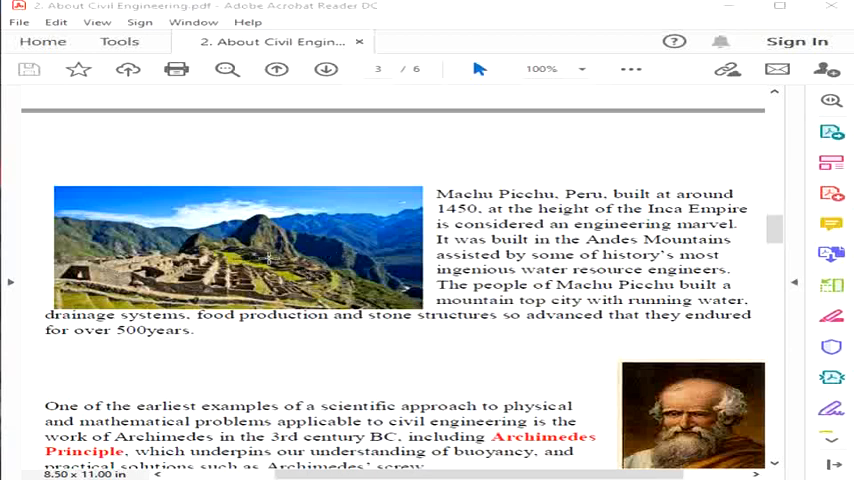
{"action": "mouse_move", "coordinate": [272, 318]}
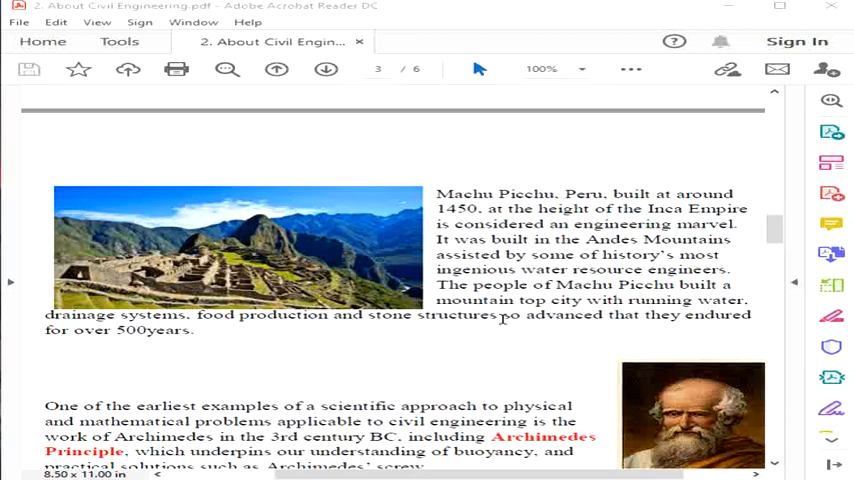
{"action": "mouse_move", "coordinate": [568, 312]}
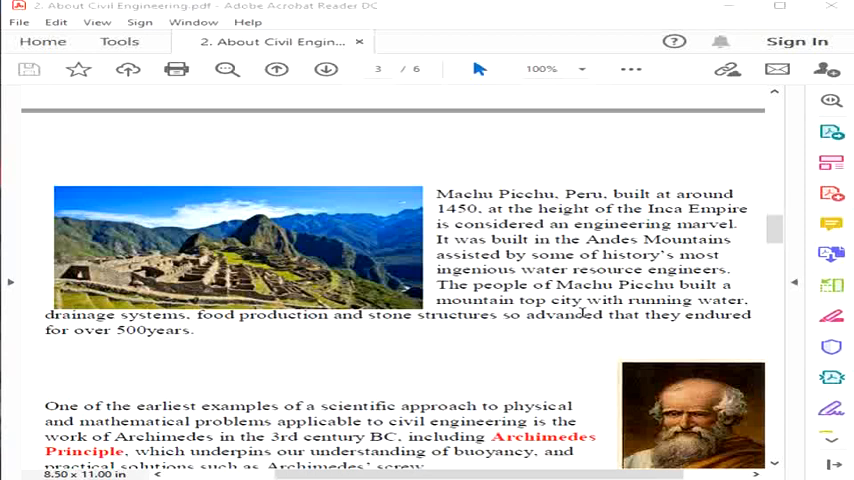
{"action": "mouse_move", "coordinate": [312, 278]}
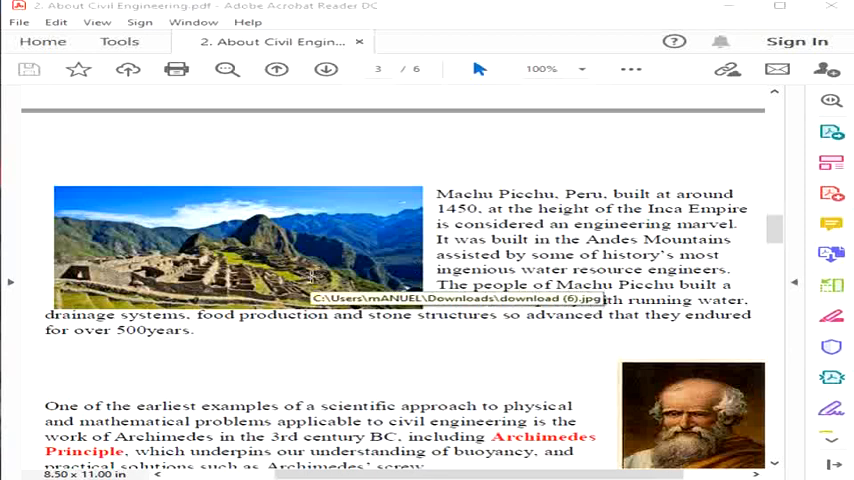
{"action": "mouse_move", "coordinate": [252, 256]}
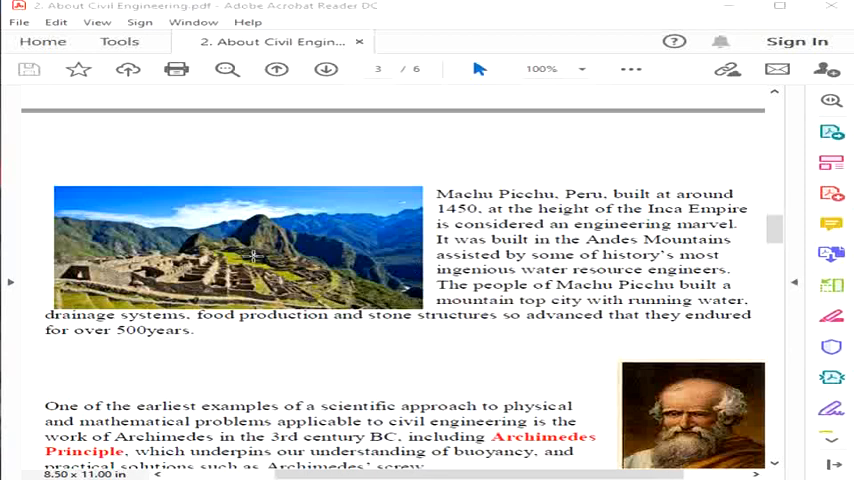
{"action": "mouse_move", "coordinate": [552, 368]}
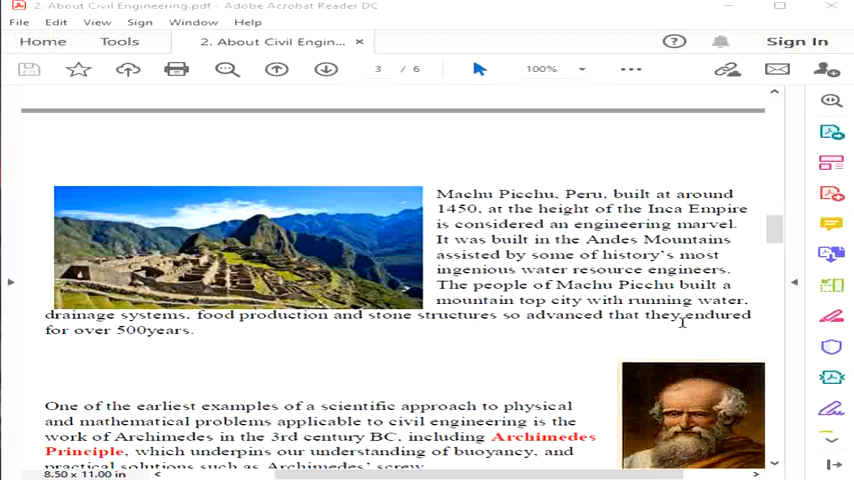
{"action": "mouse_move", "coordinate": [712, 300]}
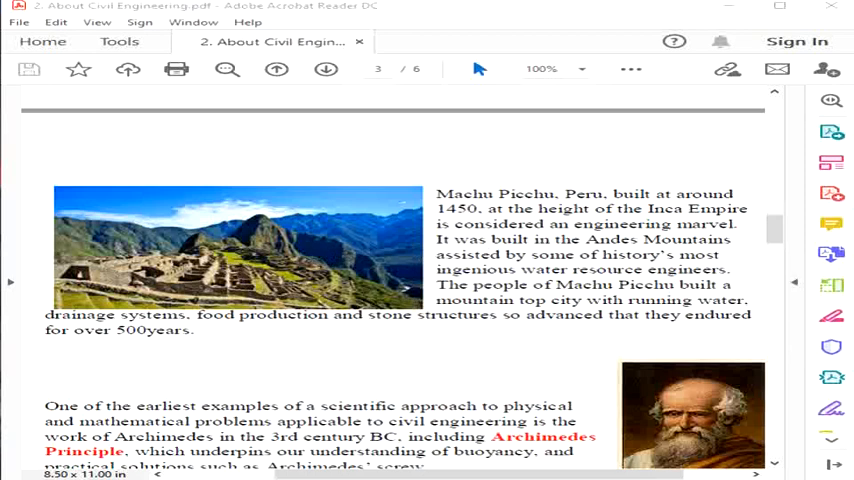
Scroll down to the full Archimedes paragraph and the Brahmagupta passage.
{"action": "scroll", "scroll_direction": "down", "scroll_amount": 3}
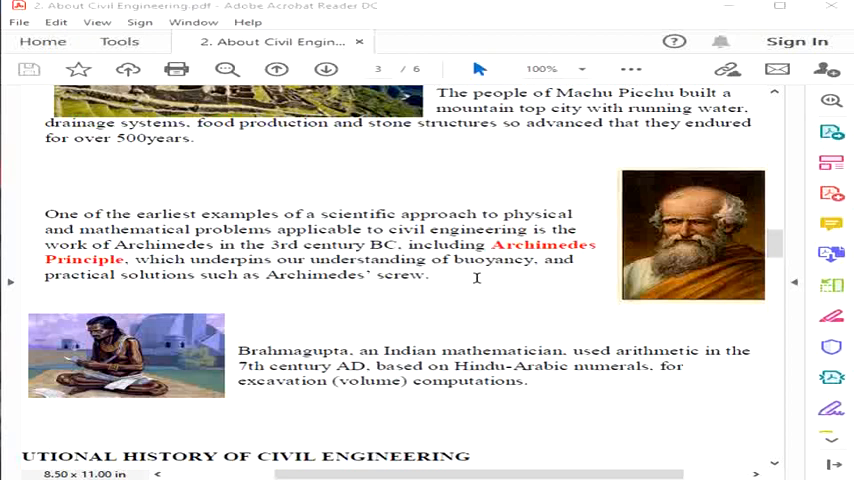
{"action": "mouse_move", "coordinate": [588, 226]}
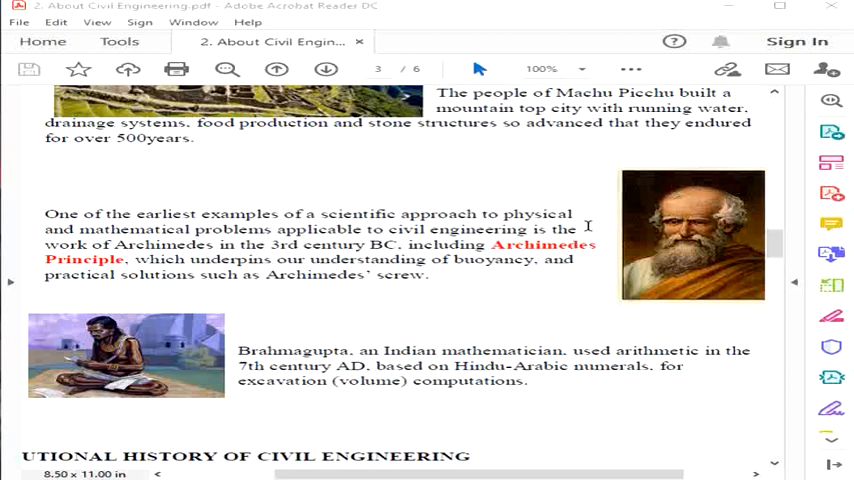
{"action": "mouse_move", "coordinate": [328, 244]}
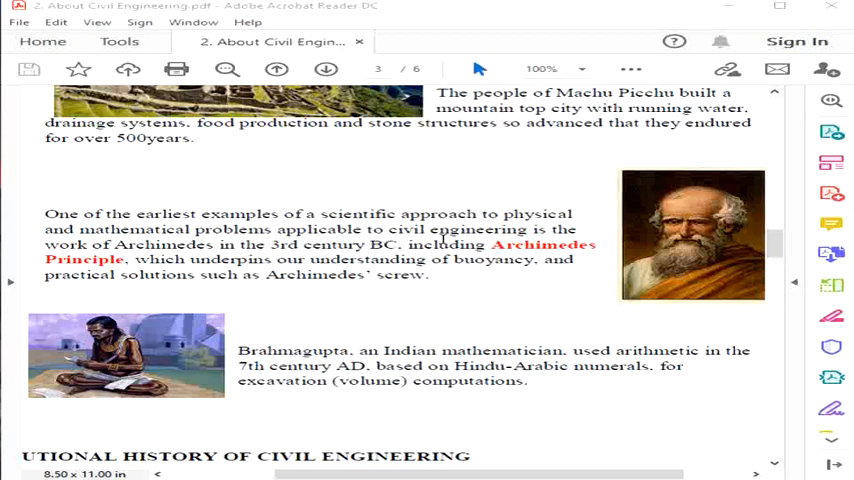
{"action": "mouse_move", "coordinate": [538, 236]}
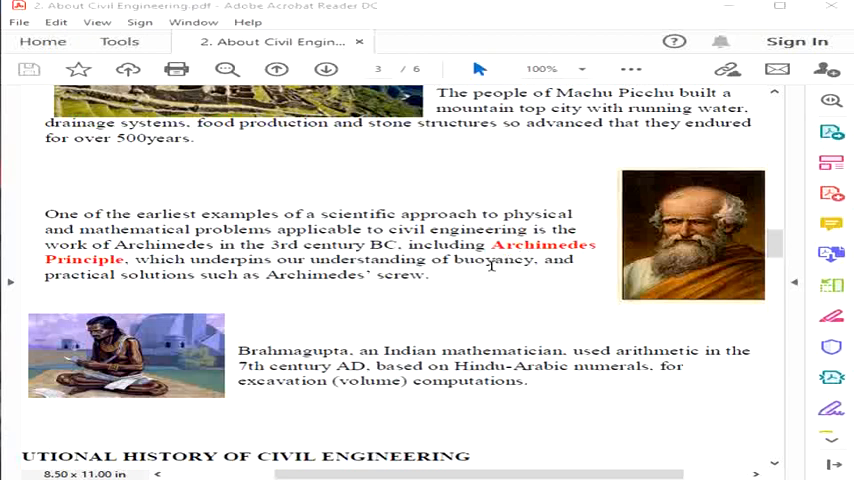
{"action": "mouse_move", "coordinate": [492, 264]}
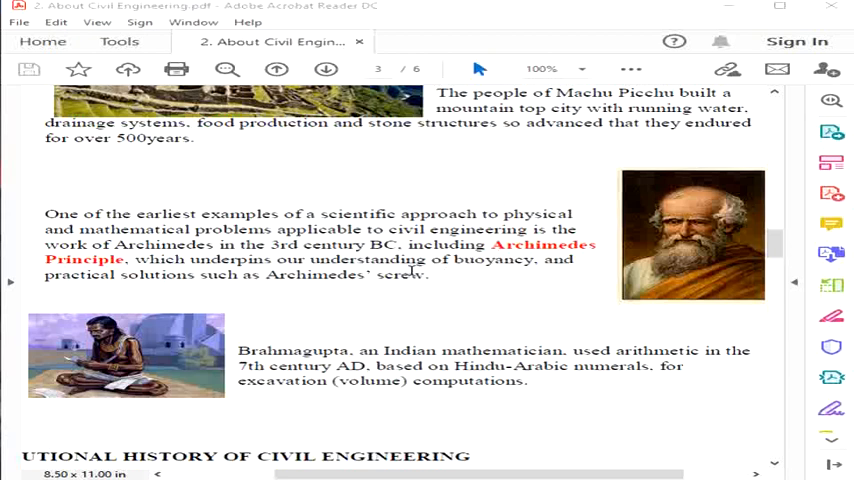
{"action": "mouse_move", "coordinate": [448, 272]}
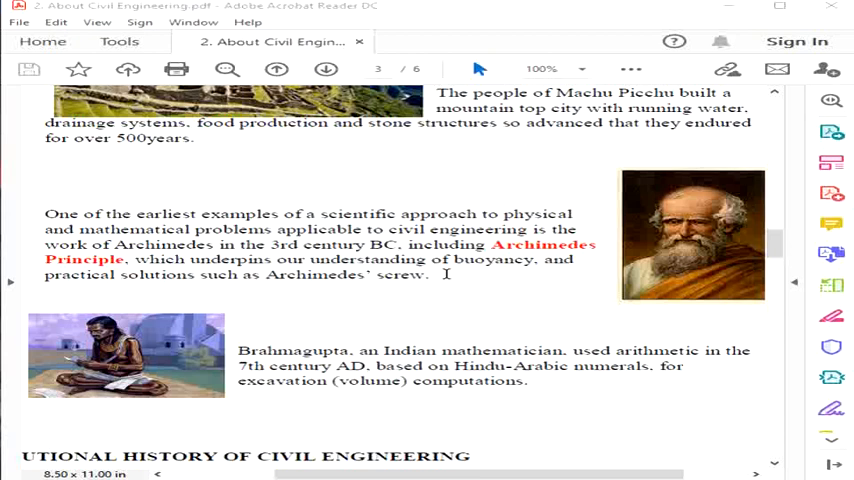
{"action": "mouse_move", "coordinate": [234, 288]}
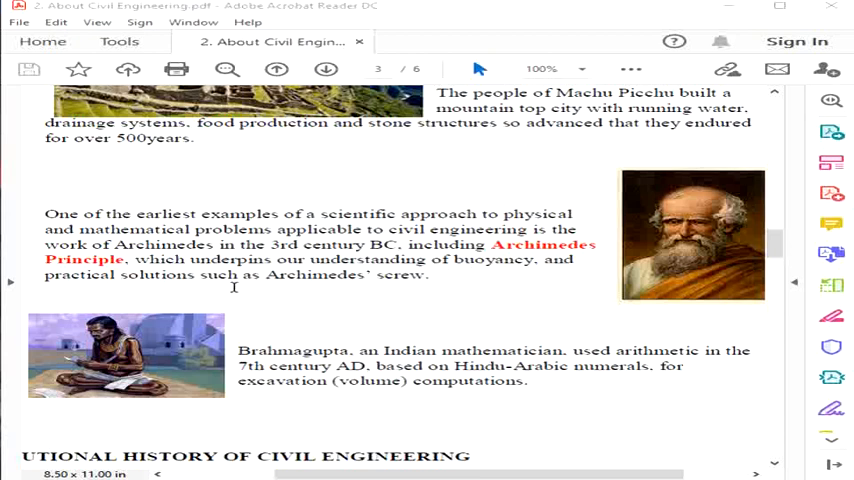
{"action": "mouse_move", "coordinate": [448, 284]}
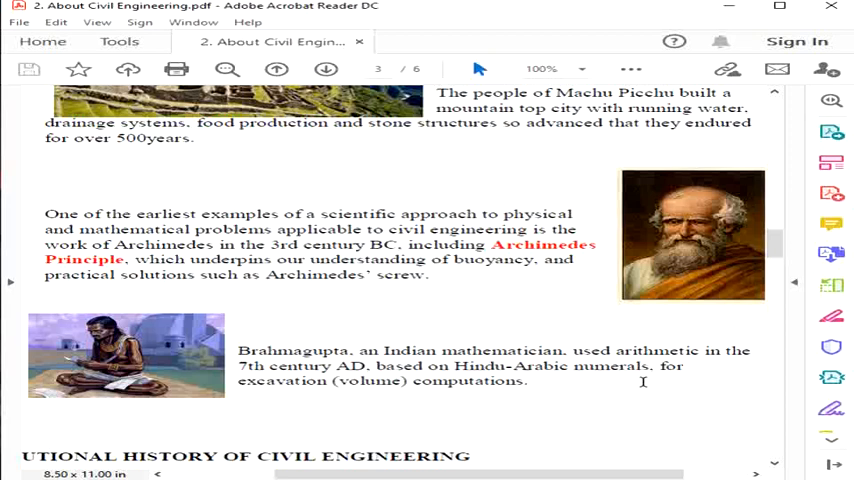
Scroll slightly to reveal the Evolutionary History heading and its opening paragraph.
{"action": "scroll", "scroll_direction": "down", "scroll_amount": 3}
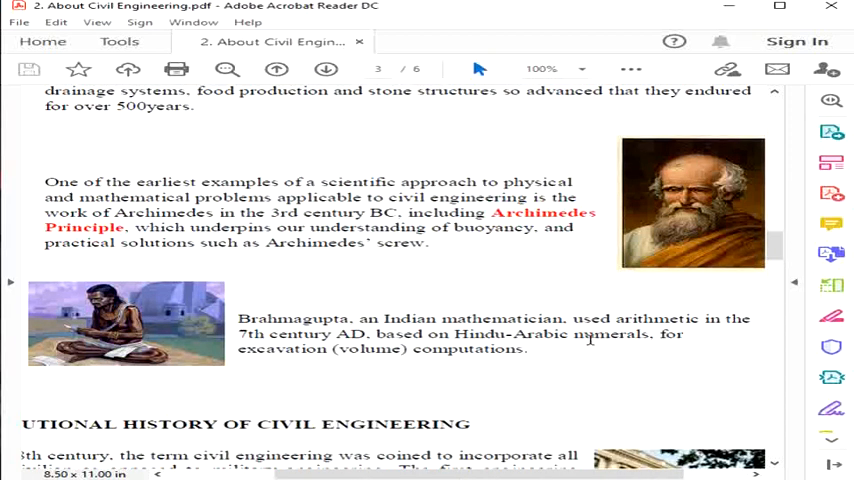
{"action": "scroll", "scroll_direction": "down", "scroll_amount": 3}
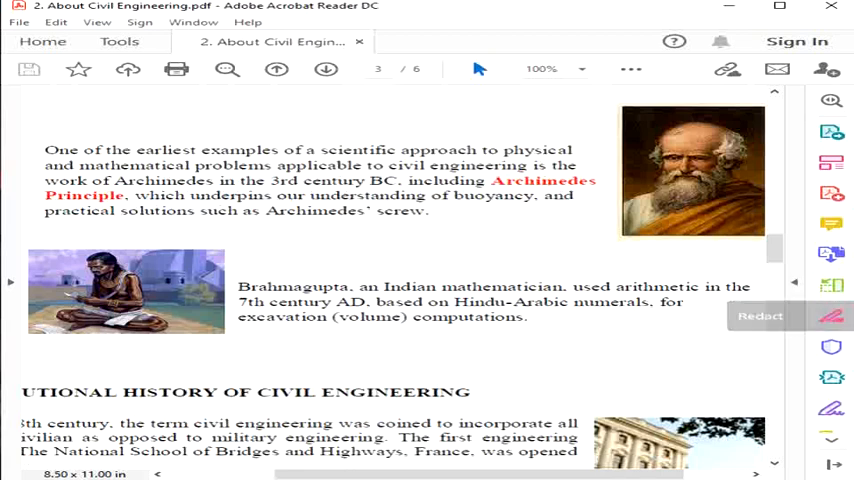
{"action": "mouse_move", "coordinate": [596, 316]}
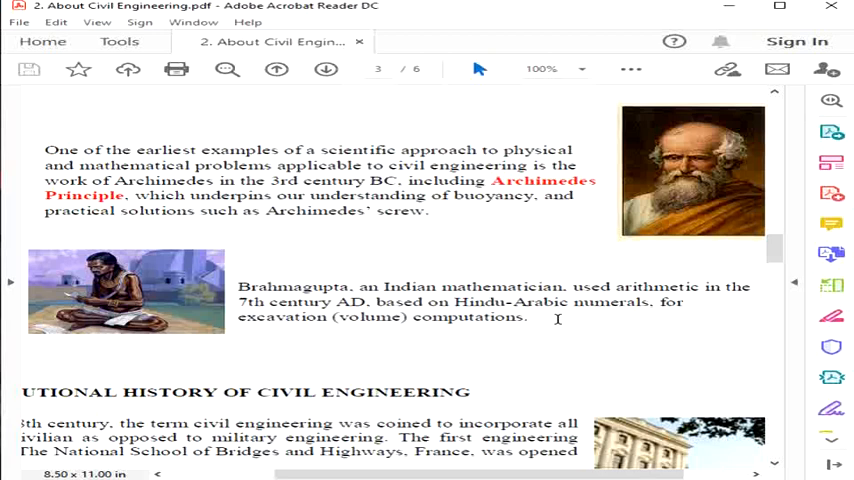
{"action": "mouse_move", "coordinate": [832, 284]}
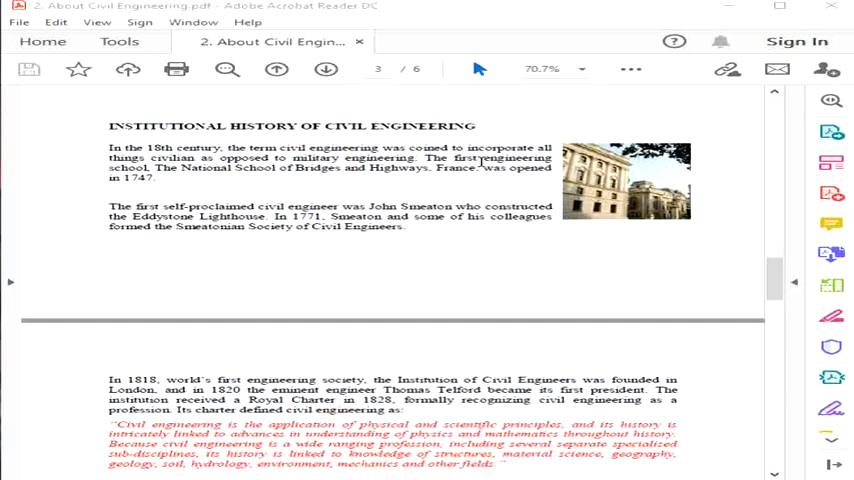
{"action": "mouse_move", "coordinate": [456, 160]}
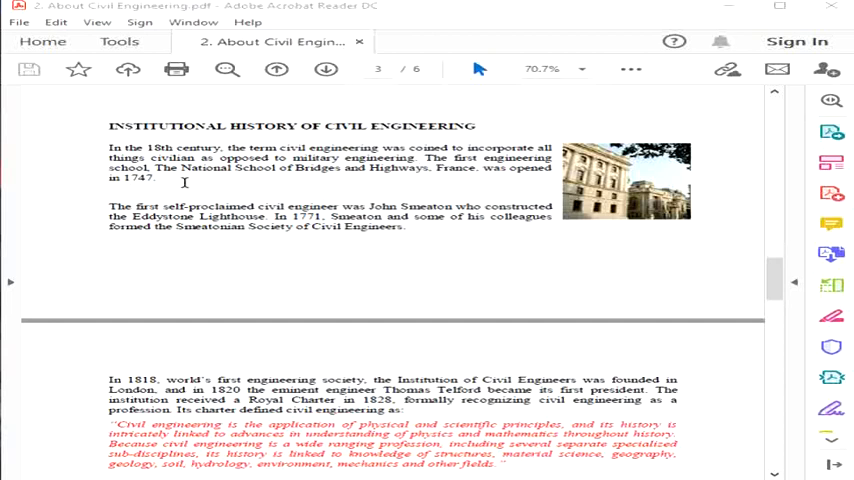
{"action": "mouse_move", "coordinate": [426, 198]}
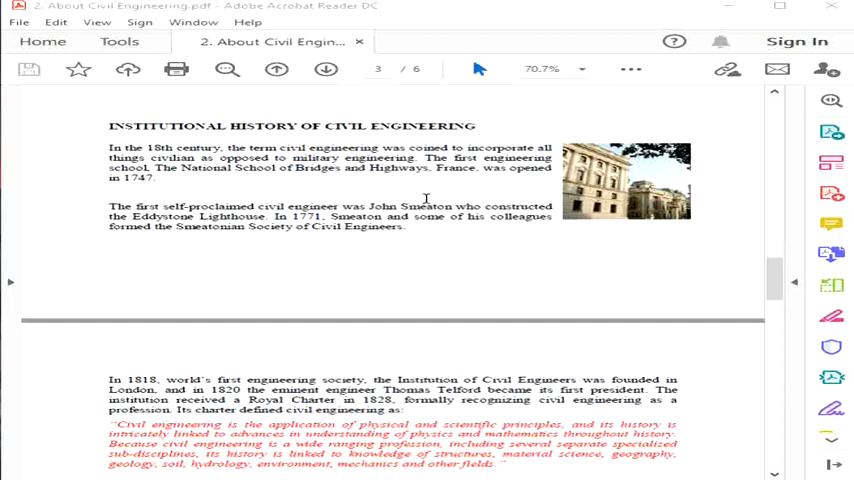
{"action": "mouse_move", "coordinate": [444, 224]}
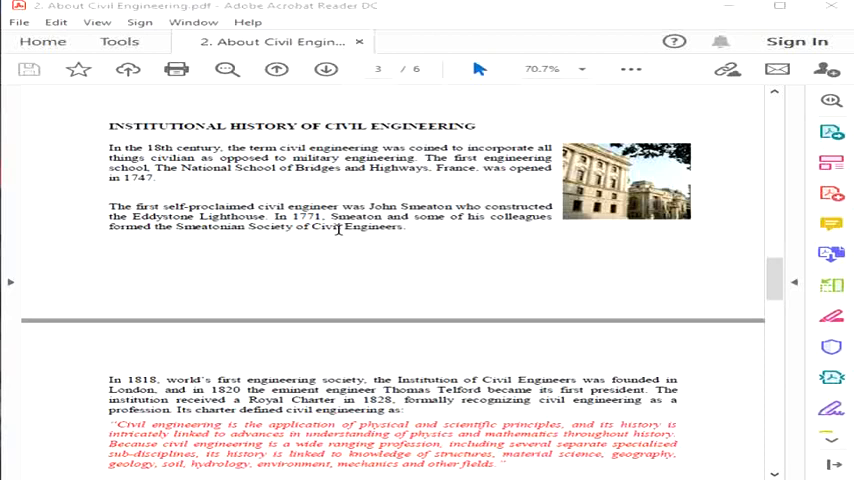
{"action": "mouse_move", "coordinate": [420, 222]}
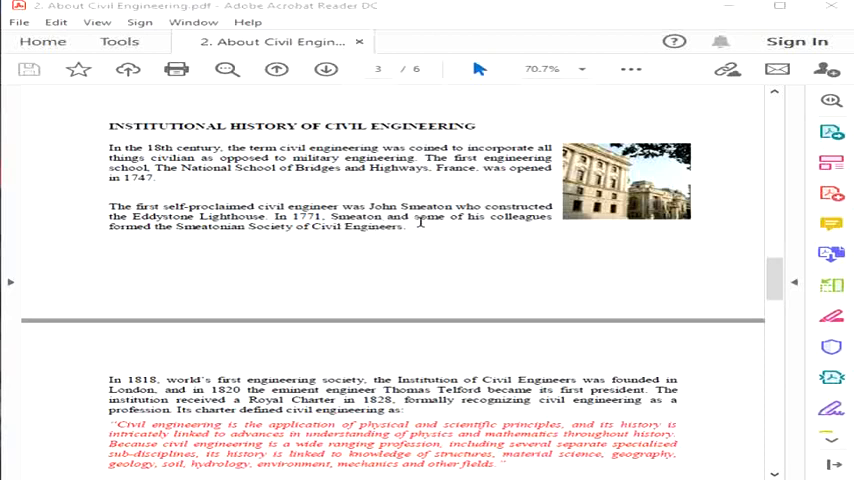
{"action": "mouse_move", "coordinate": [444, 246]}
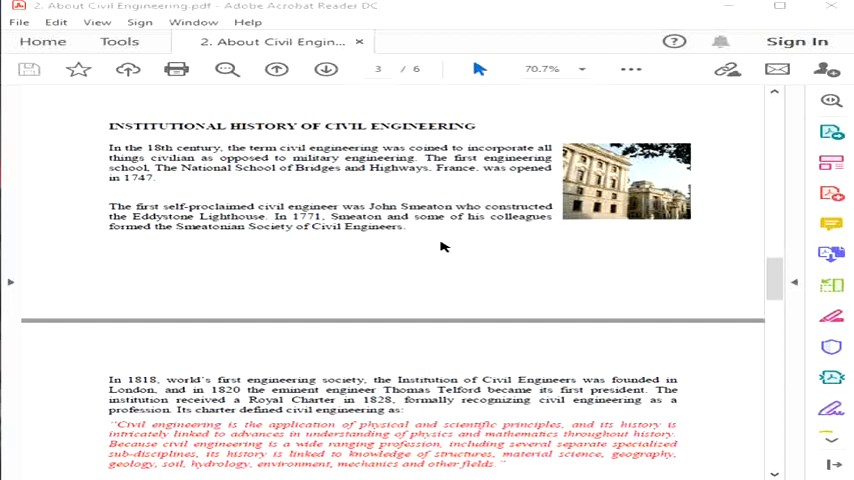
{"action": "mouse_move", "coordinate": [454, 238]}
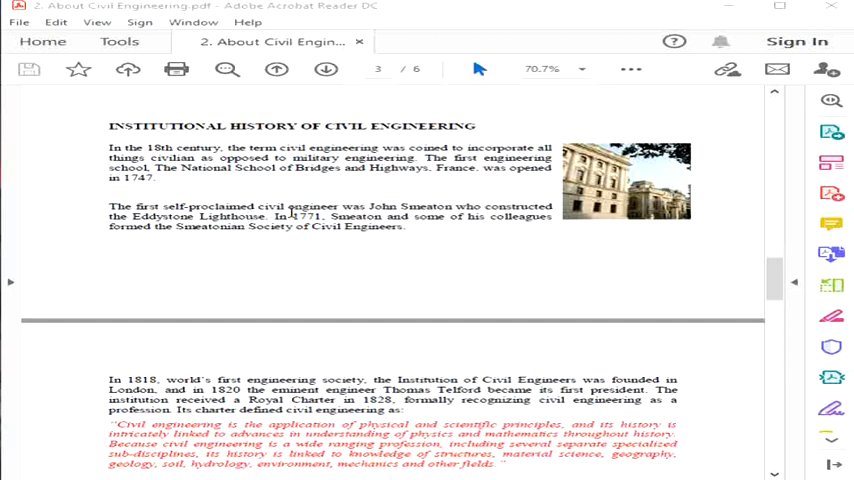
{"action": "mouse_move", "coordinate": [474, 240]}
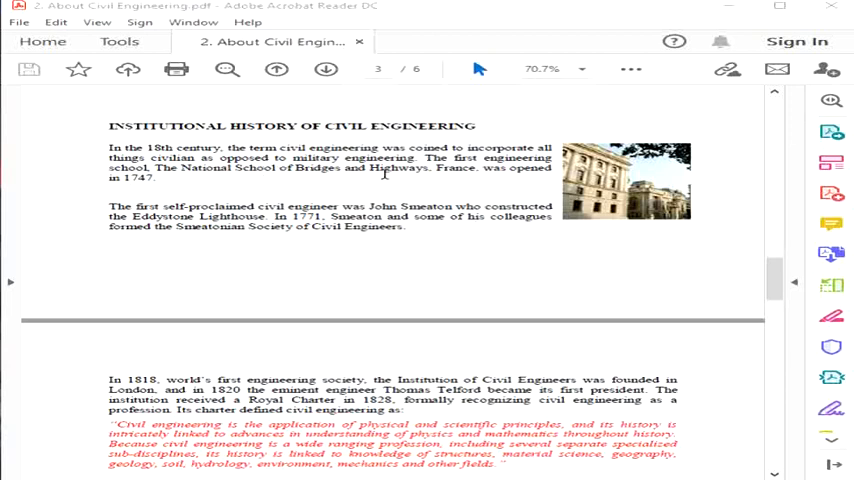
{"action": "mouse_move", "coordinate": [428, 172]}
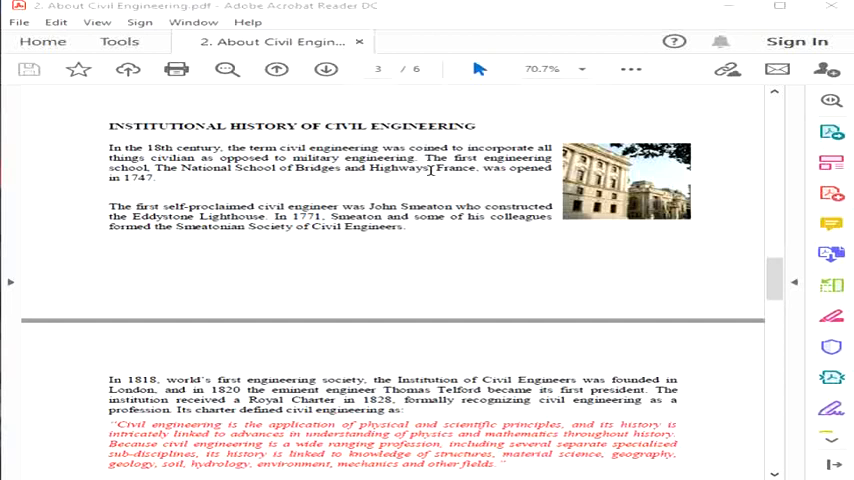
{"action": "mouse_move", "coordinate": [196, 168]}
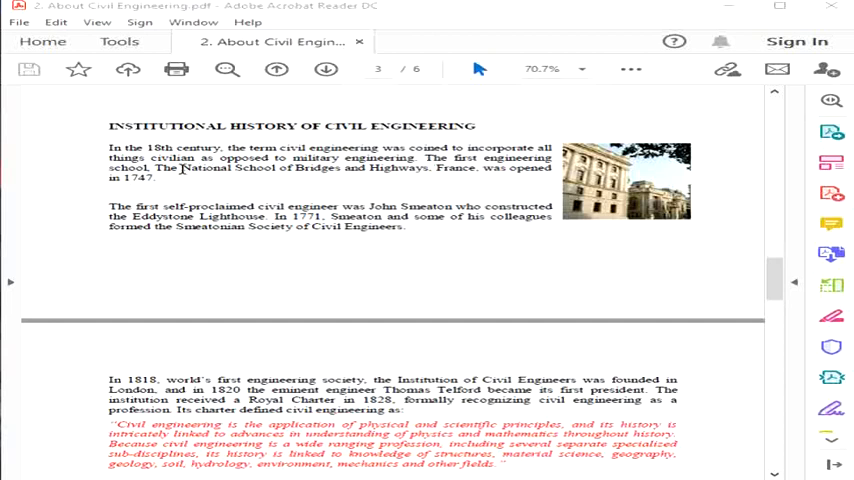
{"action": "scroll", "scroll_direction": "down", "scroll_amount": 3}
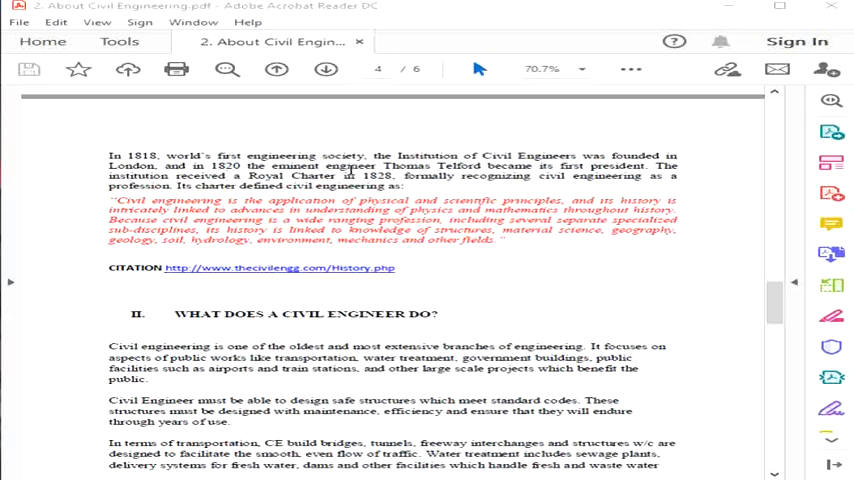
{"action": "mouse_move", "coordinate": [482, 180]}
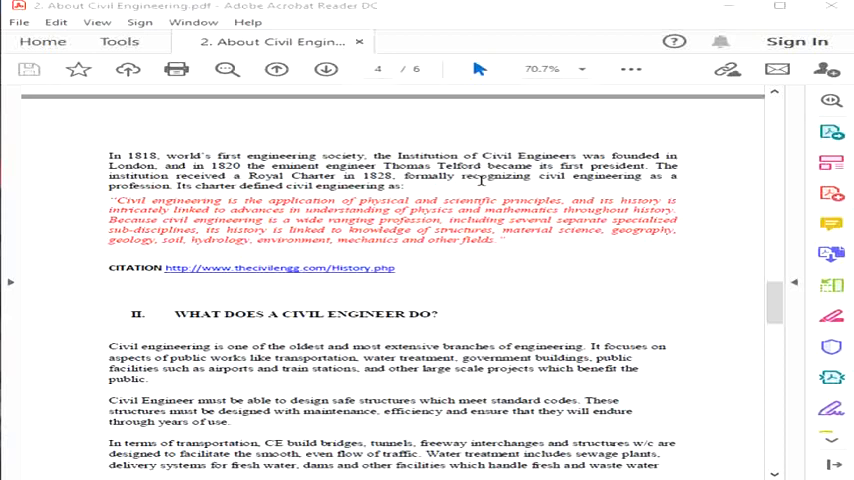
{"action": "mouse_move", "coordinate": [534, 194]}
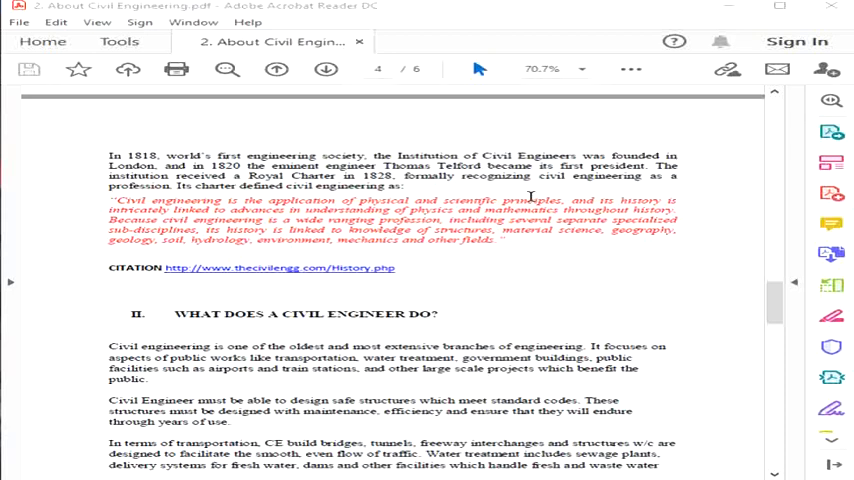
{"action": "mouse_move", "coordinate": [422, 184]}
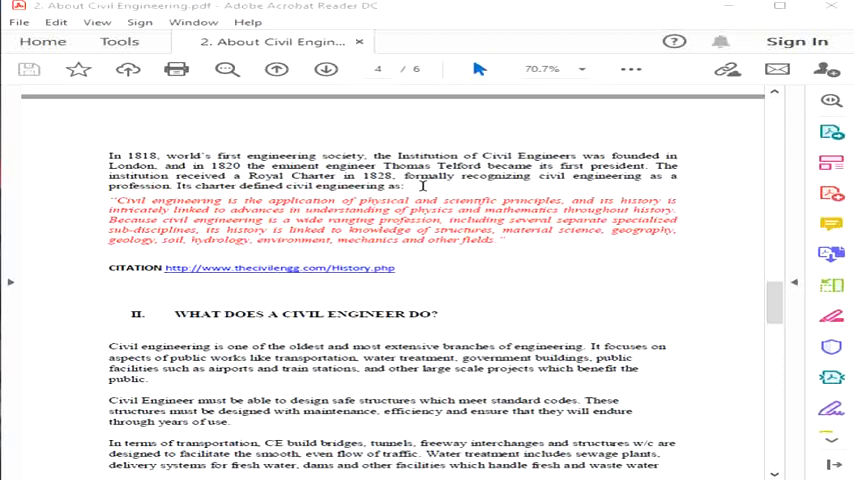
{"action": "mouse_move", "coordinate": [276, 220]}
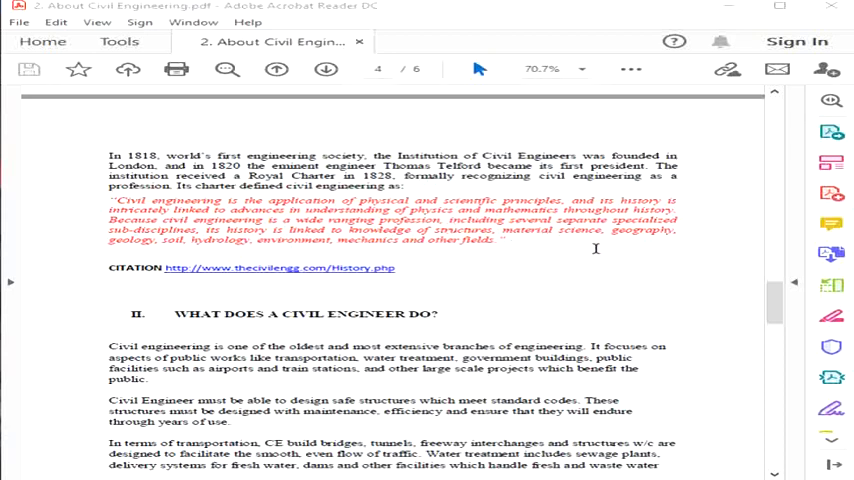
{"action": "mouse_move", "coordinate": [568, 202]}
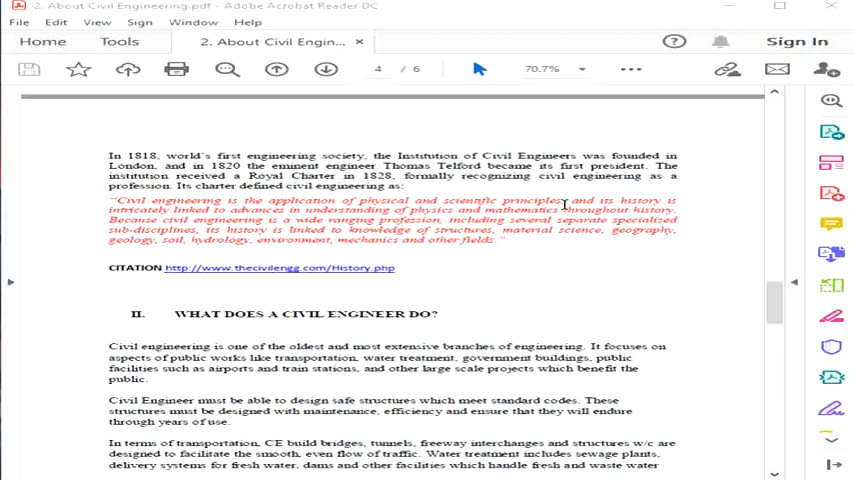
{"action": "mouse_move", "coordinate": [680, 252]}
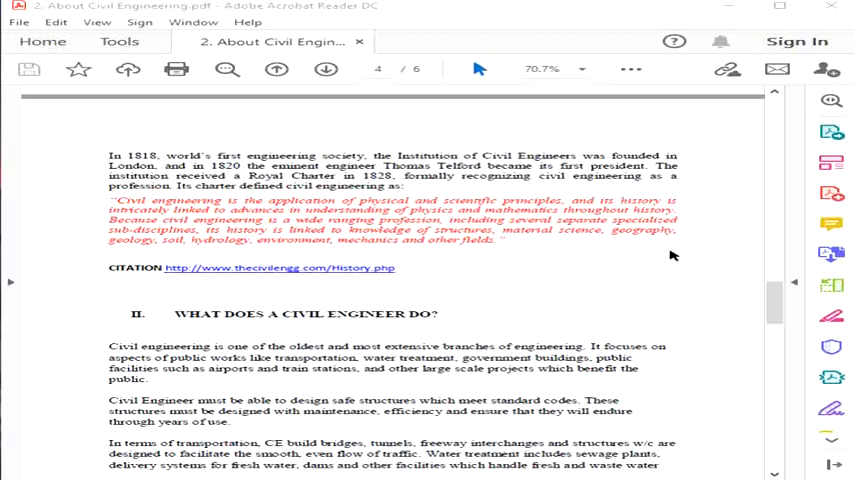
{"action": "mouse_move", "coordinate": [690, 232]}
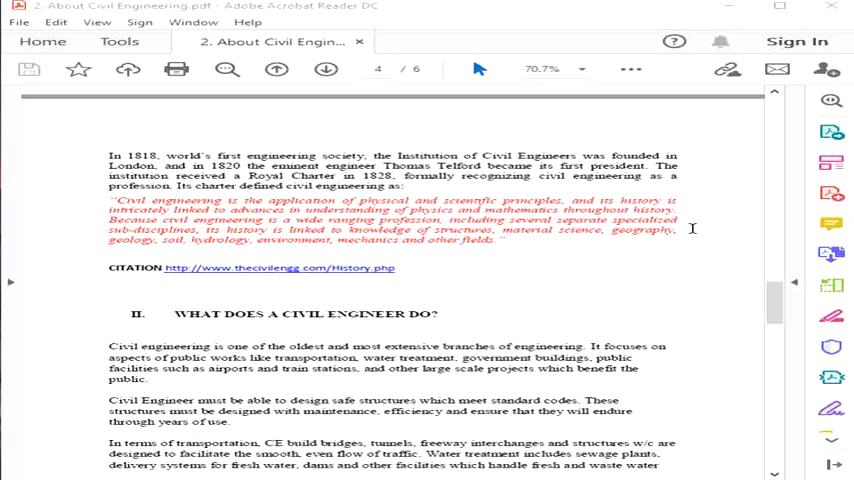
{"action": "mouse_move", "coordinate": [516, 242]}
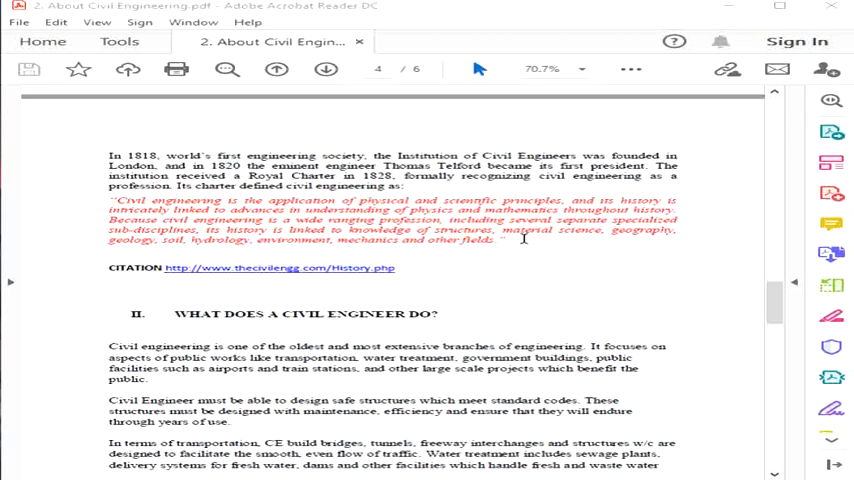
{"action": "mouse_move", "coordinate": [544, 264]}
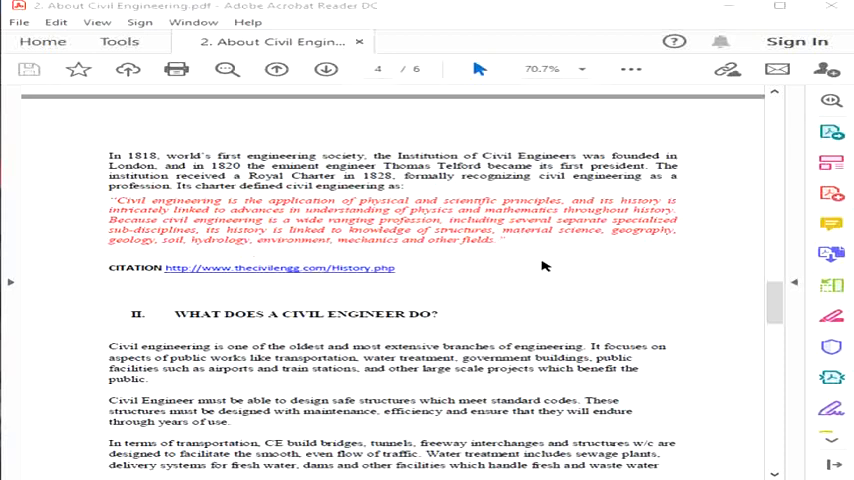
{"action": "mouse_move", "coordinate": [832, 254]}
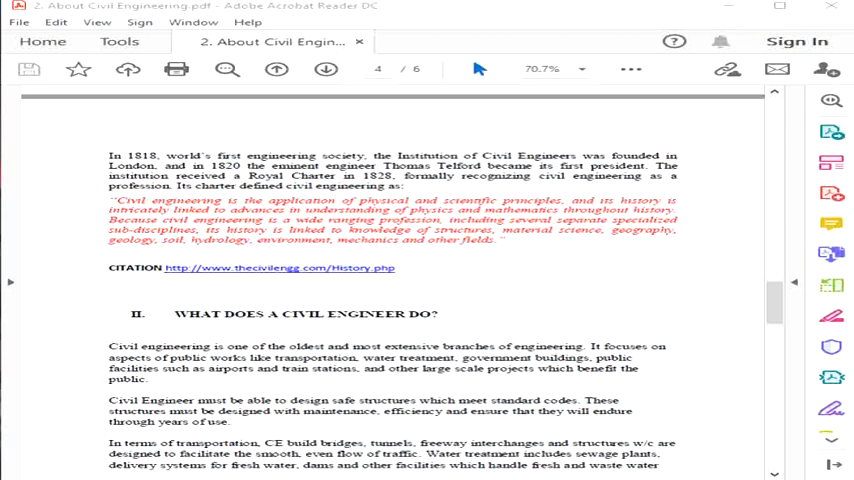
Scroll down to the Important Skills for a Civil Engineer heading and its Leadership Skills item.
{"action": "scroll", "scroll_direction": "down", "scroll_amount": 3}
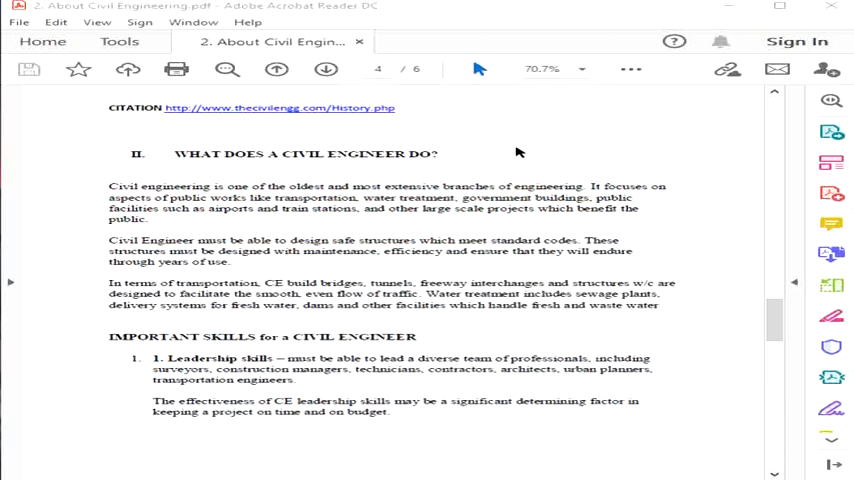
{"action": "mouse_move", "coordinate": [508, 142]}
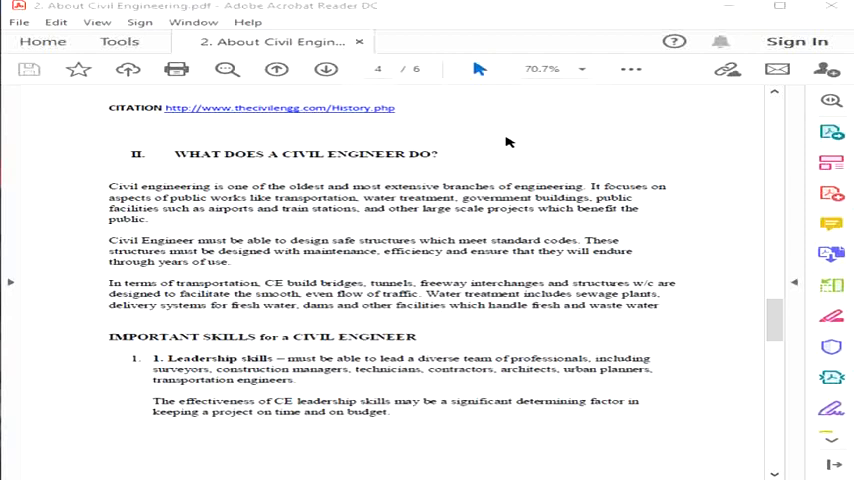
{"action": "mouse_move", "coordinate": [520, 148]}
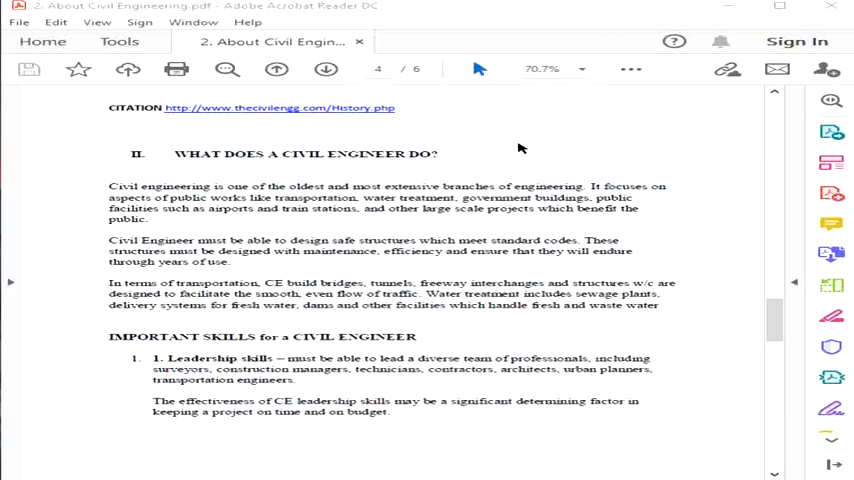
{"action": "mouse_move", "coordinate": [524, 148]}
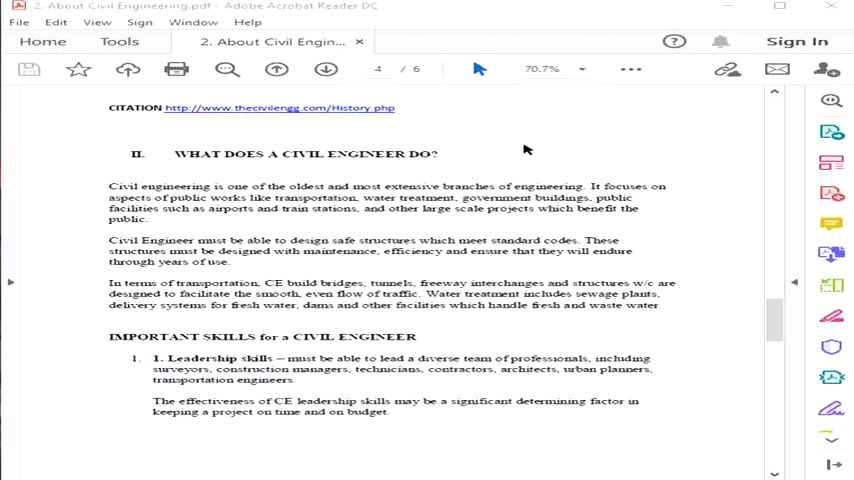
{"action": "mouse_move", "coordinate": [540, 148]}
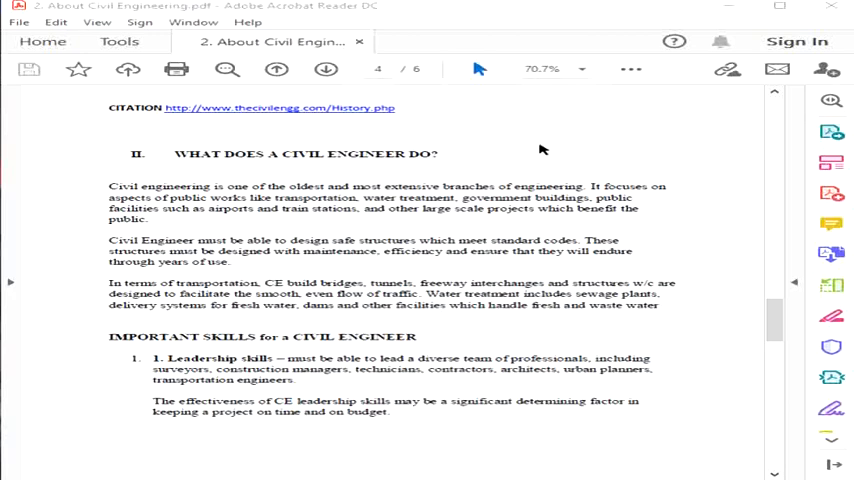
{"action": "mouse_move", "coordinate": [832, 162]}
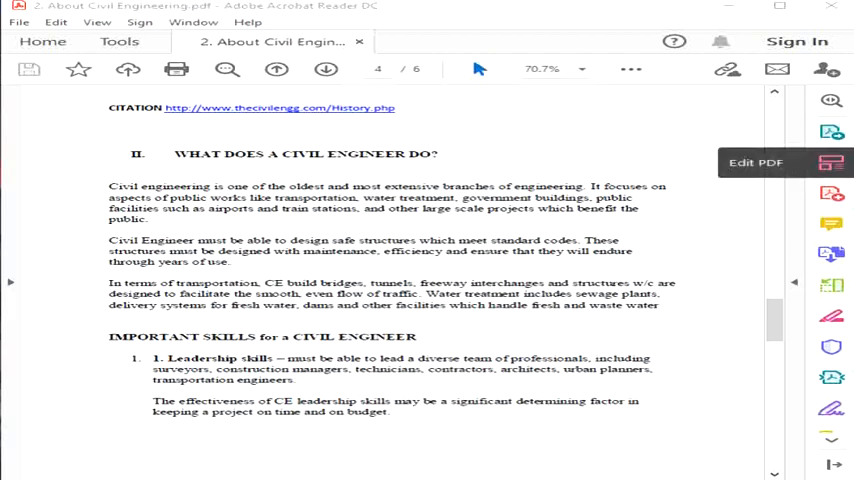
{"action": "mouse_move", "coordinate": [690, 184]}
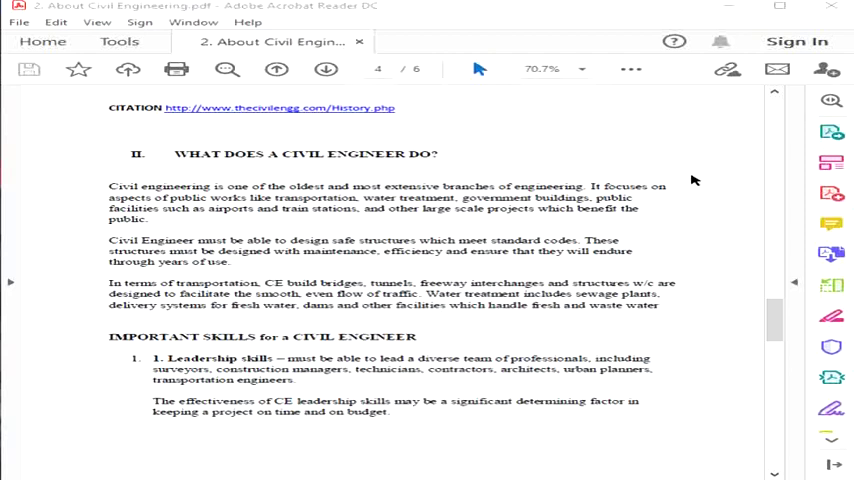
{"action": "scroll", "scroll_direction": "up", "scroll_amount": 3}
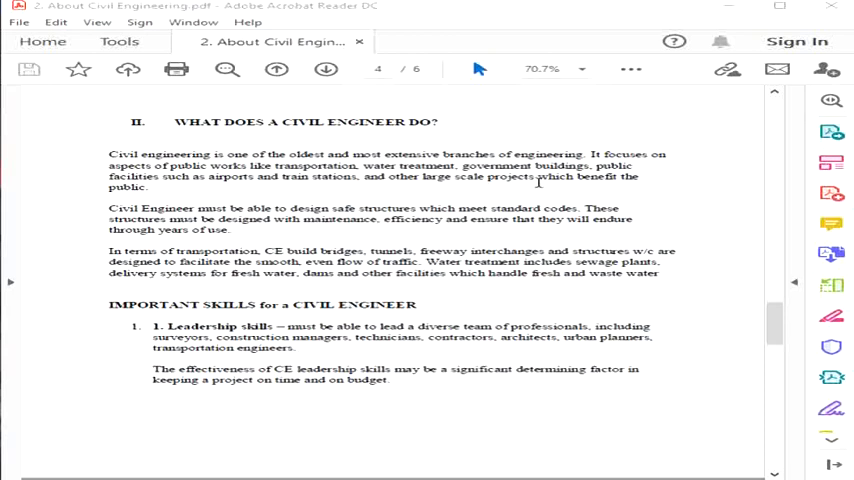
{"action": "mouse_move", "coordinate": [588, 168]}
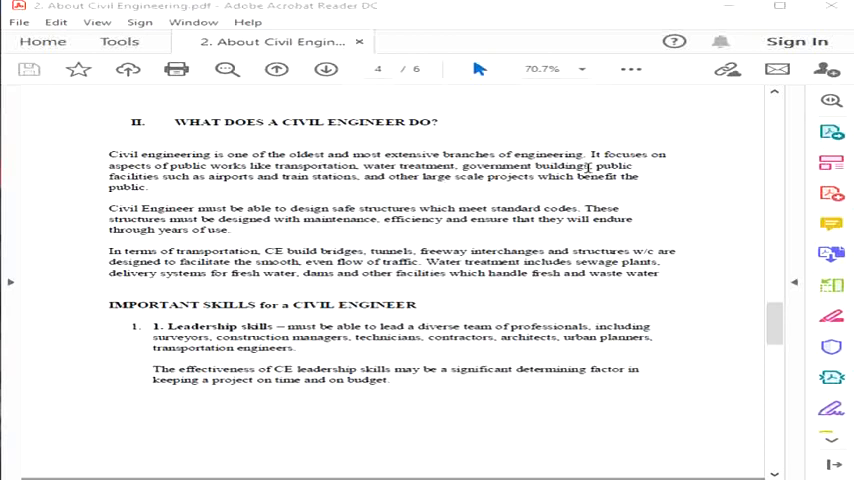
{"action": "mouse_move", "coordinate": [364, 192]}
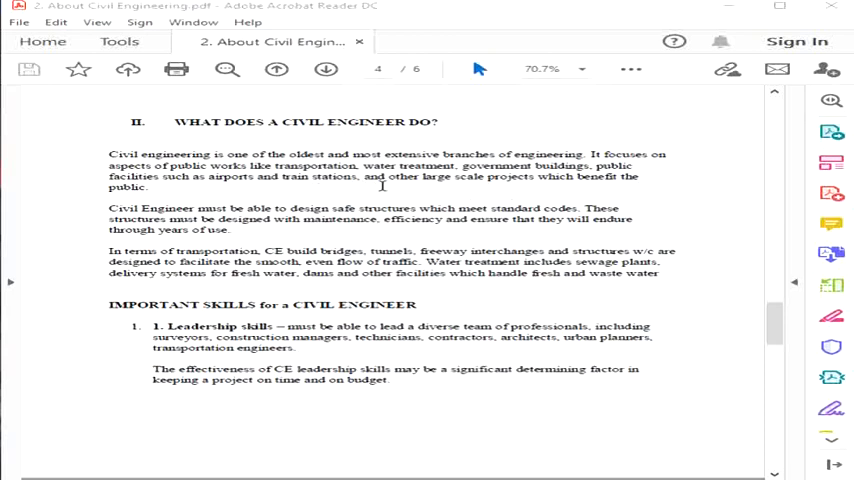
{"action": "mouse_move", "coordinate": [600, 188]}
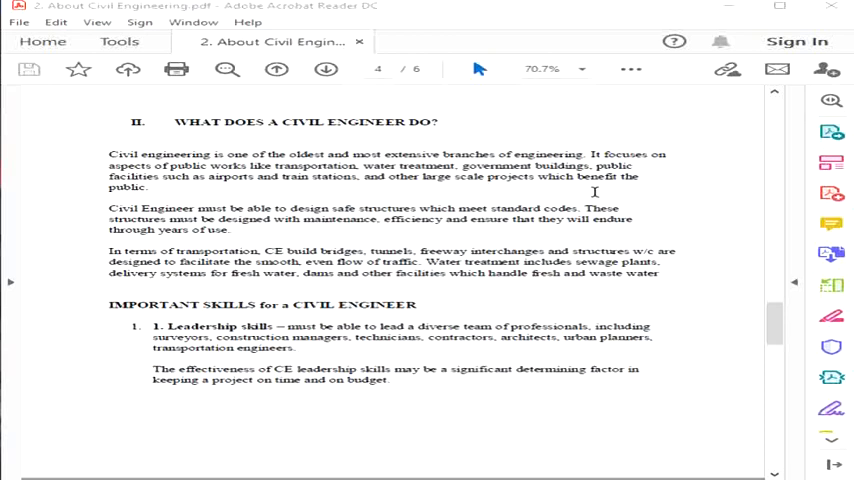
{"action": "mouse_move", "coordinate": [568, 204]}
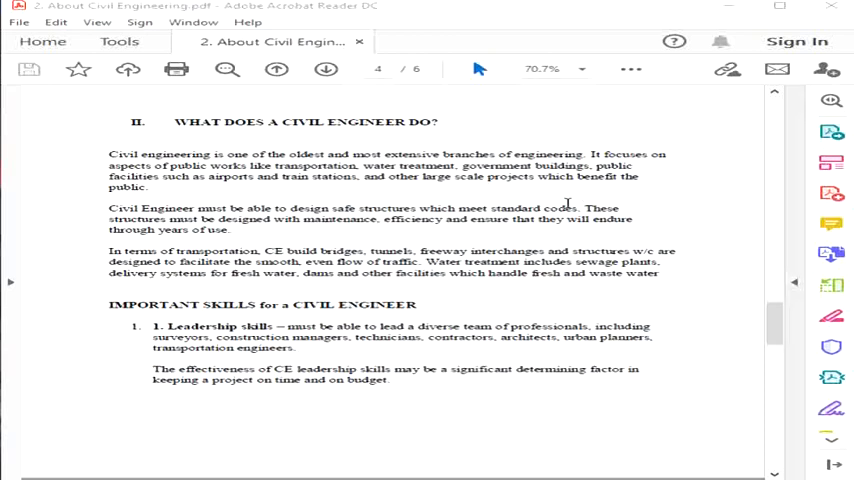
{"action": "mouse_move", "coordinate": [328, 244]}
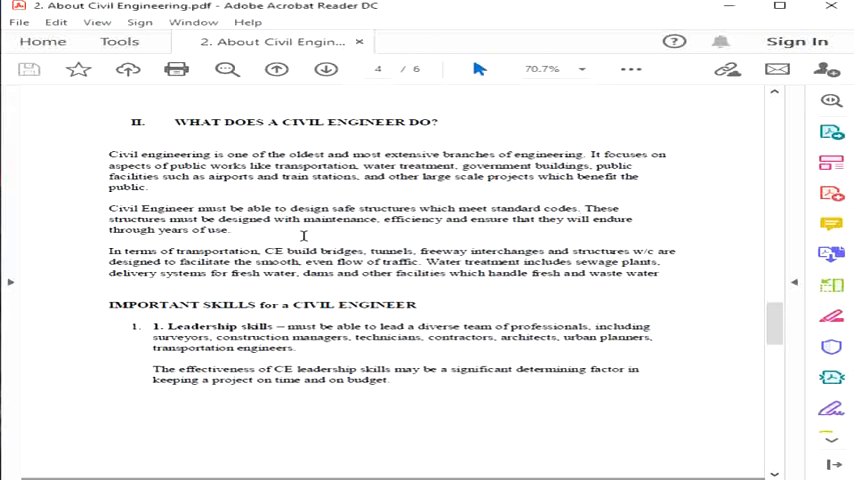
{"action": "mouse_move", "coordinate": [250, 232]}
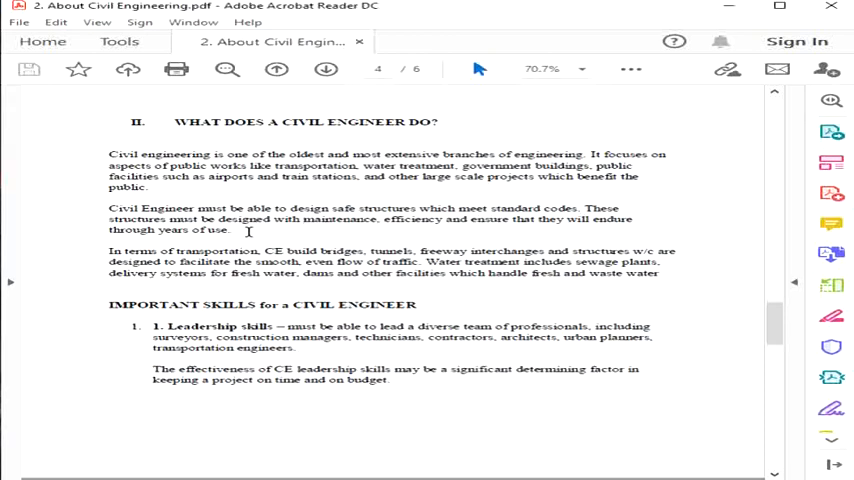
{"action": "mouse_move", "coordinate": [424, 250]}
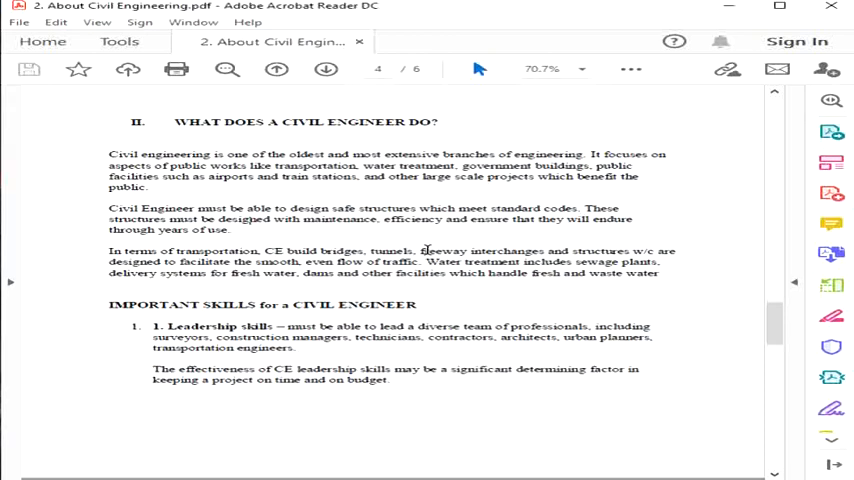
{"action": "mouse_move", "coordinate": [482, 304]}
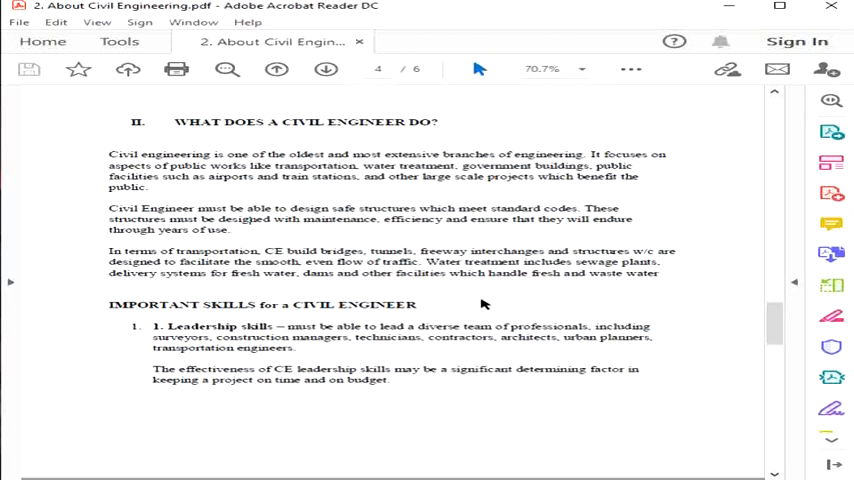
{"action": "mouse_move", "coordinate": [488, 288]}
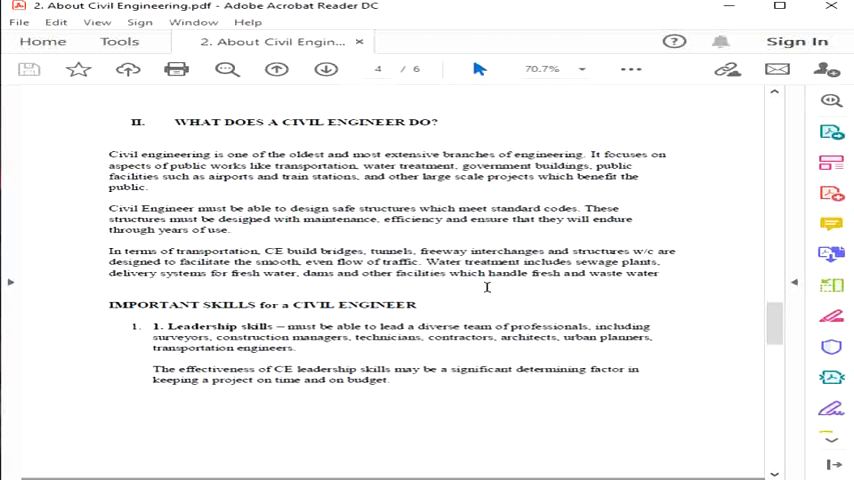
{"action": "mouse_move", "coordinate": [484, 284]}
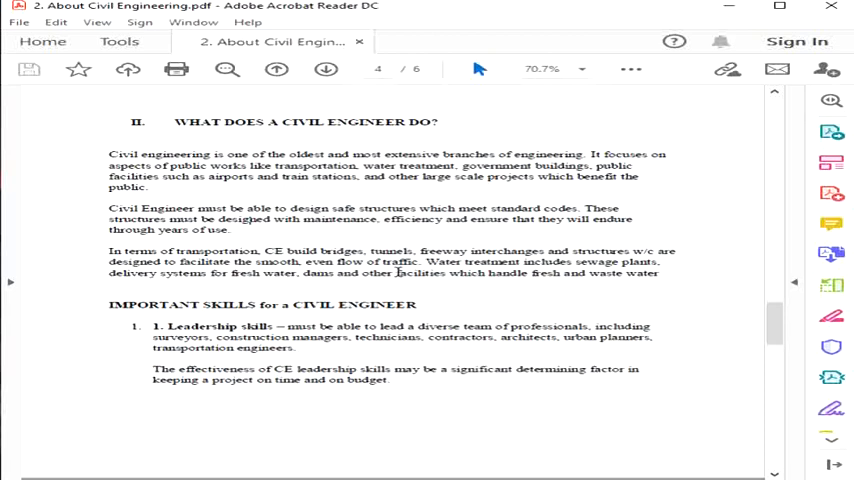
{"action": "mouse_move", "coordinate": [540, 310]}
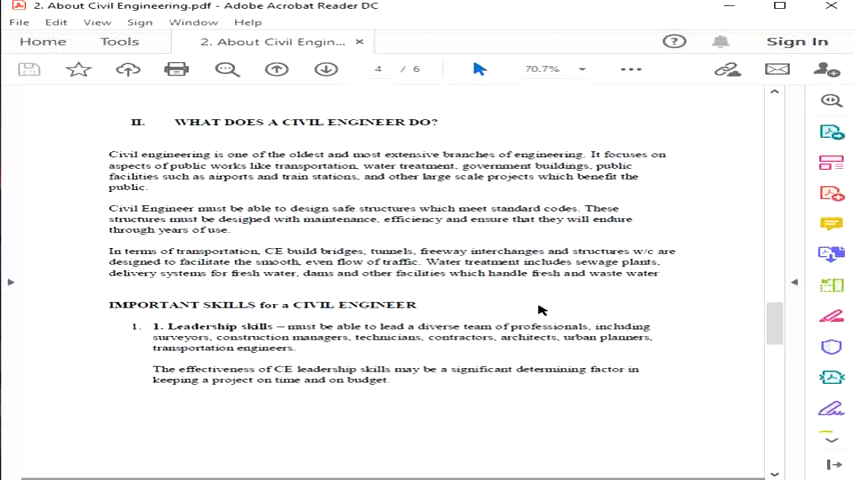
{"action": "mouse_move", "coordinate": [764, 288]}
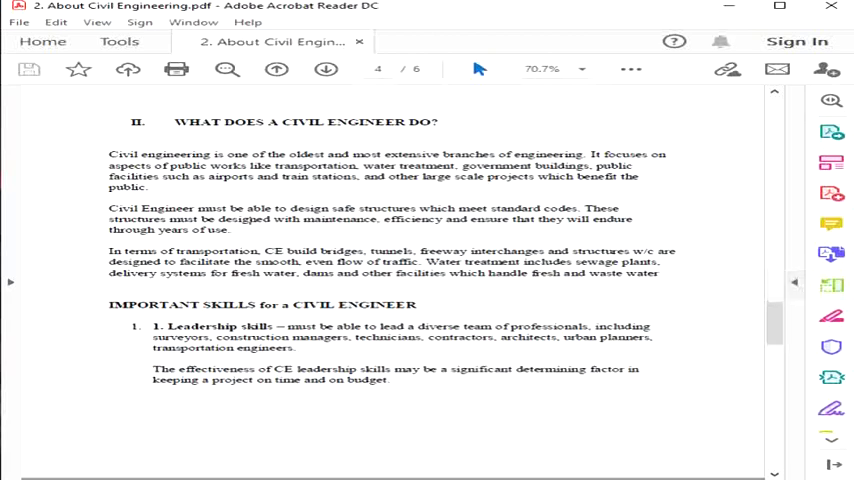
{"action": "mouse_move", "coordinate": [486, 228]}
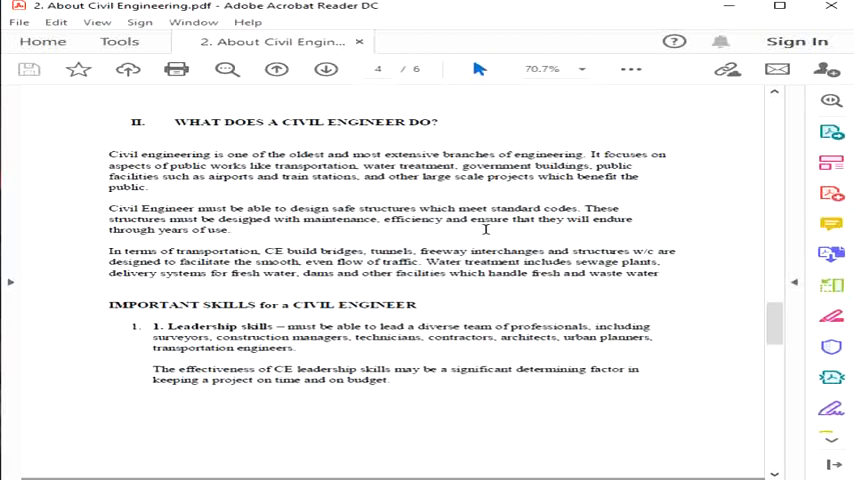
{"action": "mouse_move", "coordinate": [350, 198]}
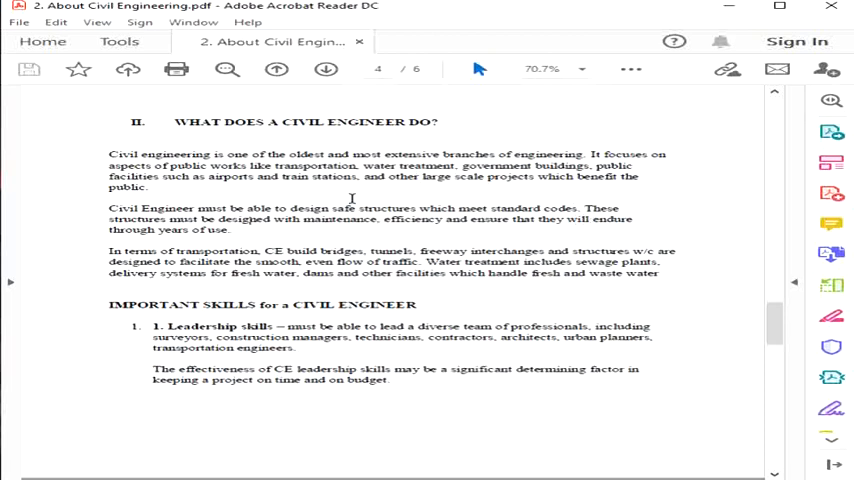
{"action": "mouse_move", "coordinate": [832, 252]}
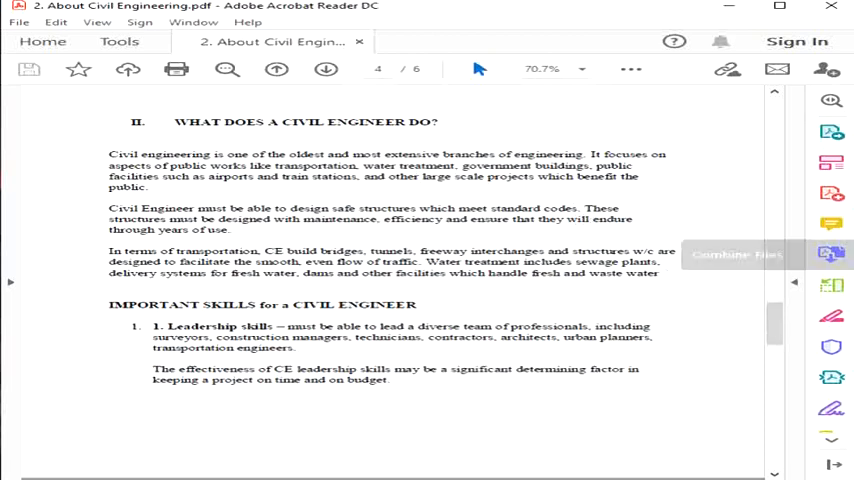
{"action": "mouse_move", "coordinate": [500, 288]}
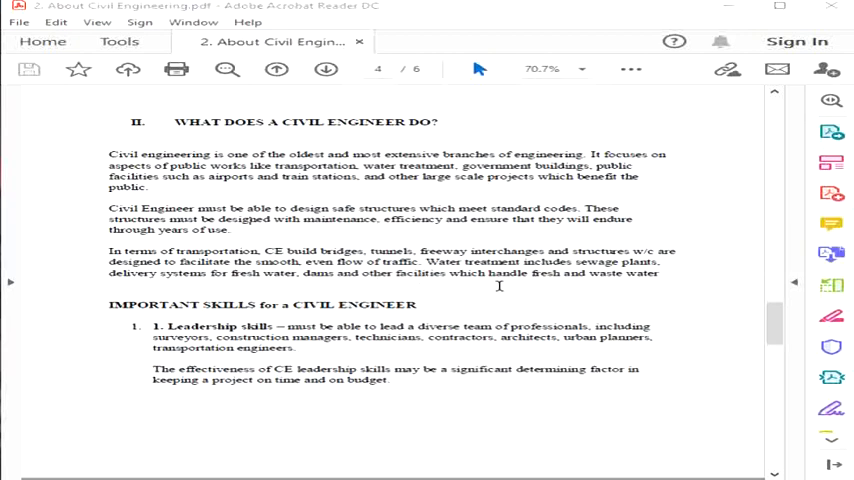
{"action": "mouse_move", "coordinate": [668, 272]}
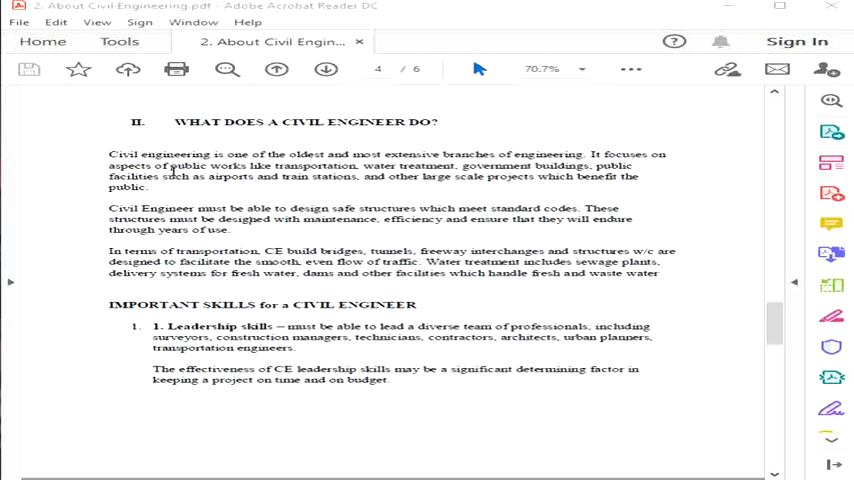
{"action": "mouse_move", "coordinate": [616, 270]}
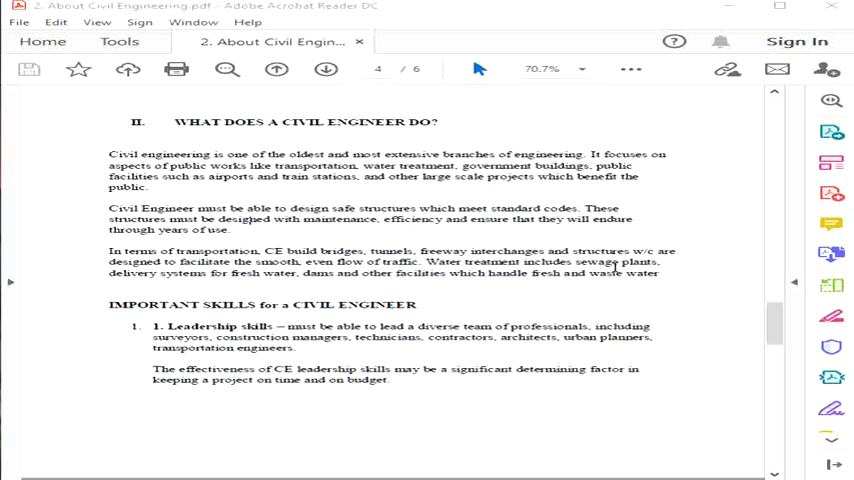
{"action": "mouse_move", "coordinate": [678, 276]}
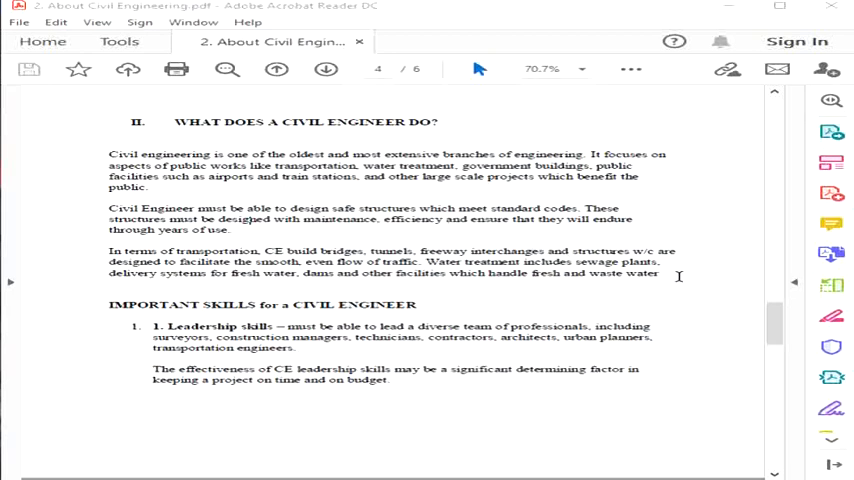
{"action": "mouse_move", "coordinate": [680, 276]}
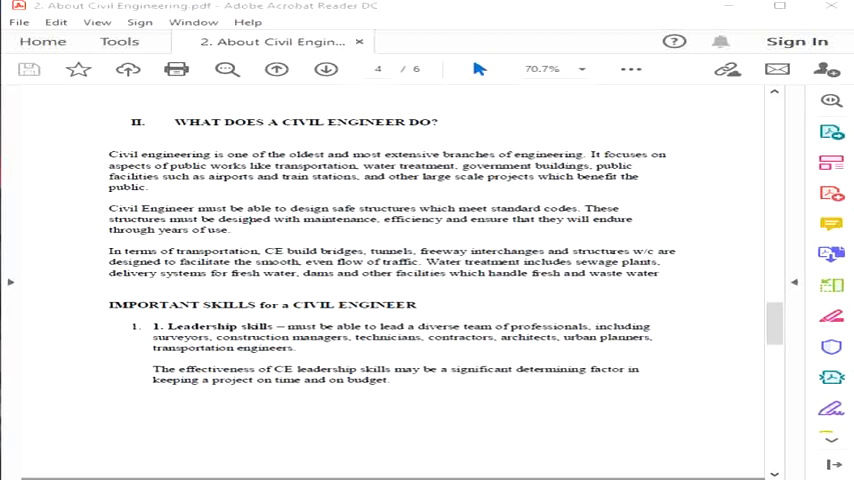
{"action": "scroll", "scroll_direction": "down", "scroll_amount": 3}
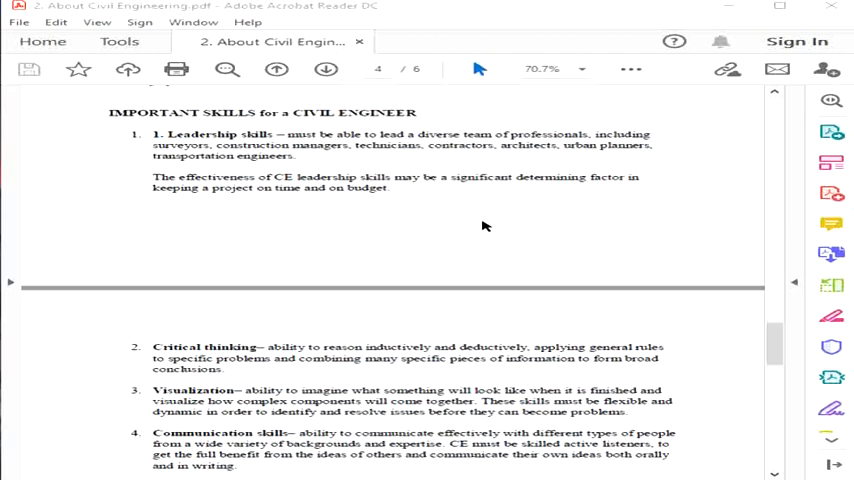
{"action": "mouse_move", "coordinate": [400, 196]}
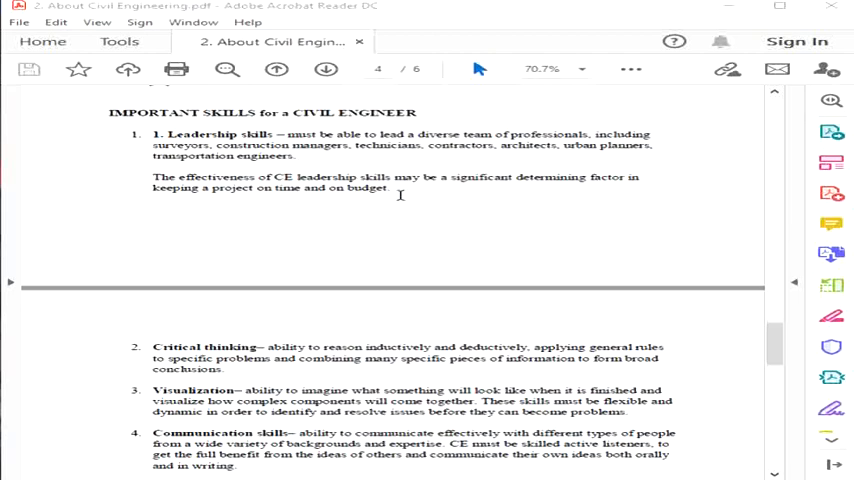
{"action": "mouse_move", "coordinate": [590, 200]}
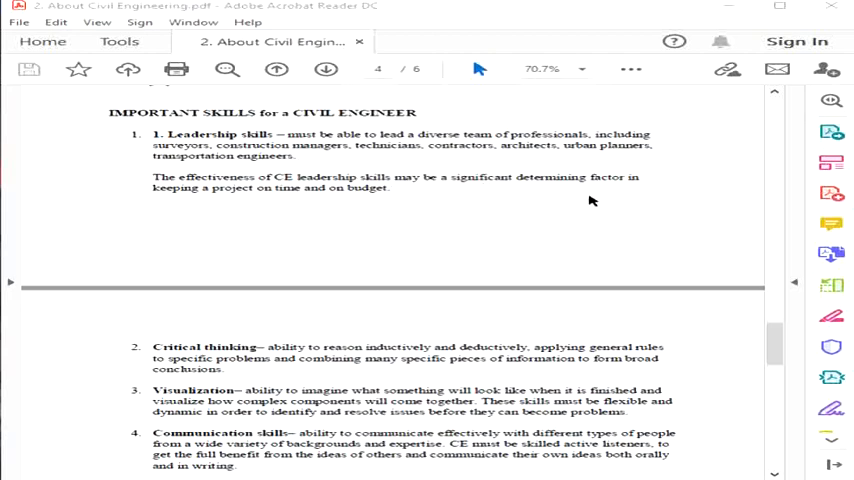
{"action": "mouse_move", "coordinate": [696, 196]}
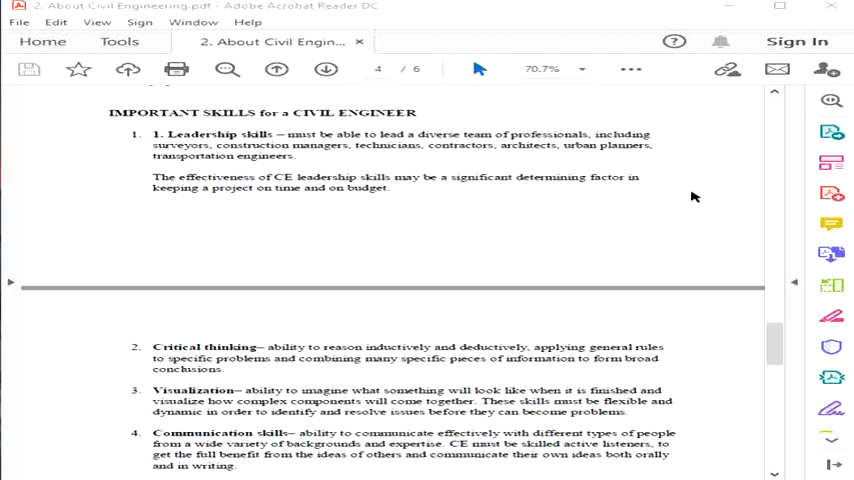
{"action": "mouse_move", "coordinate": [694, 196]}
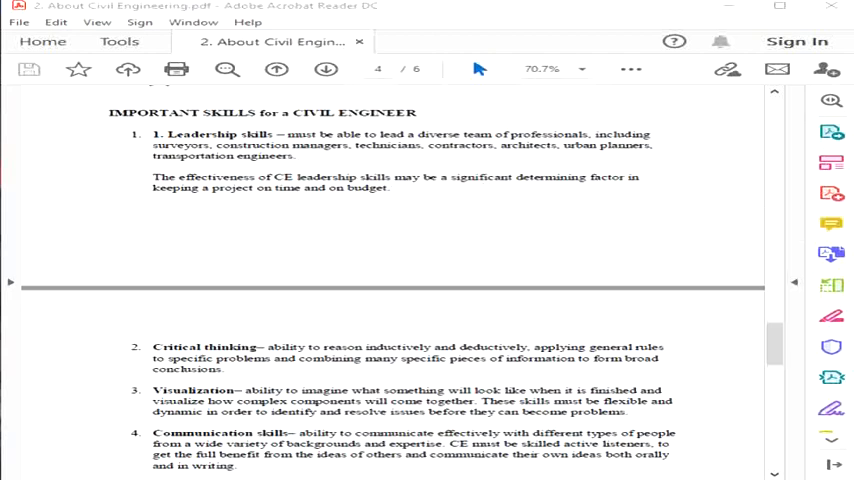
{"action": "mouse_move", "coordinate": [432, 192]}
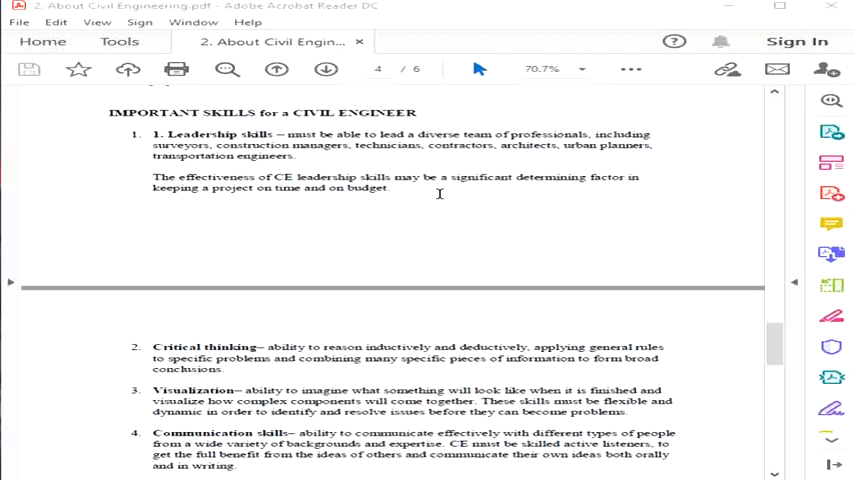
{"action": "mouse_move", "coordinate": [460, 200]}
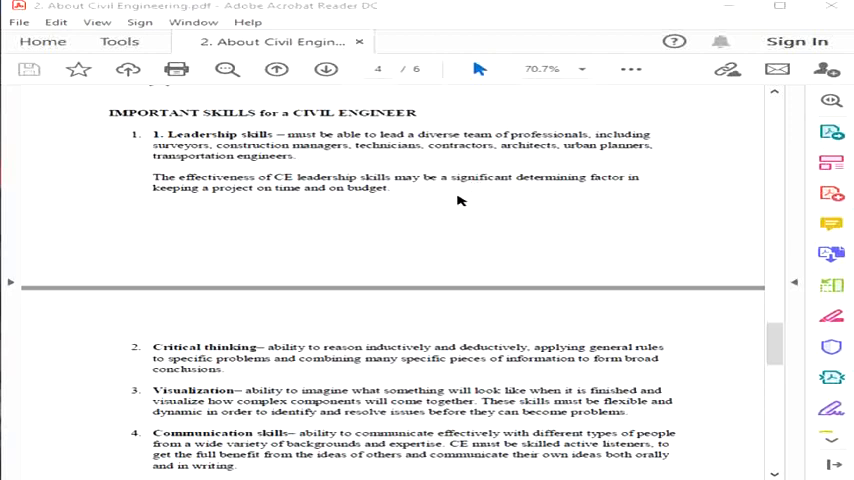
{"action": "mouse_move", "coordinate": [432, 192]}
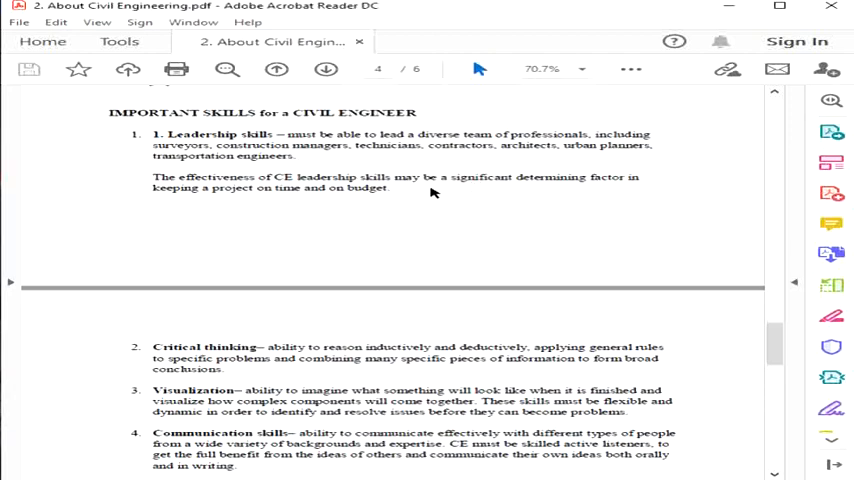
{"action": "mouse_move", "coordinate": [832, 224]}
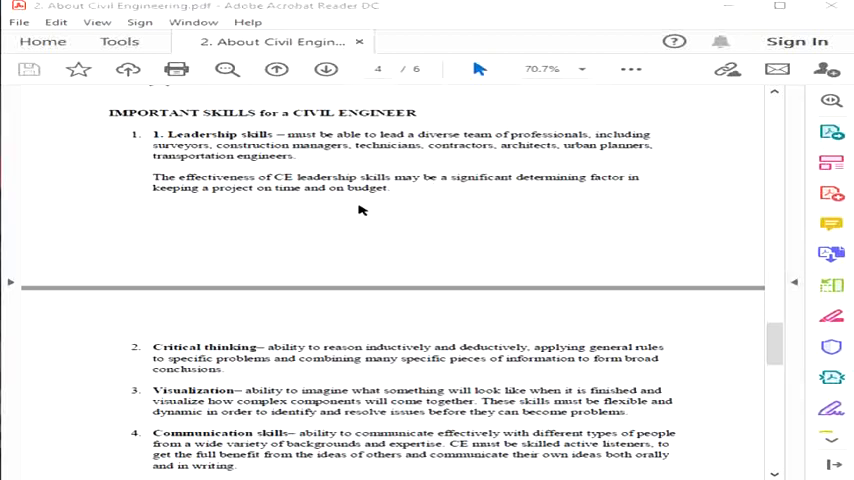
{"action": "mouse_move", "coordinate": [432, 190]}
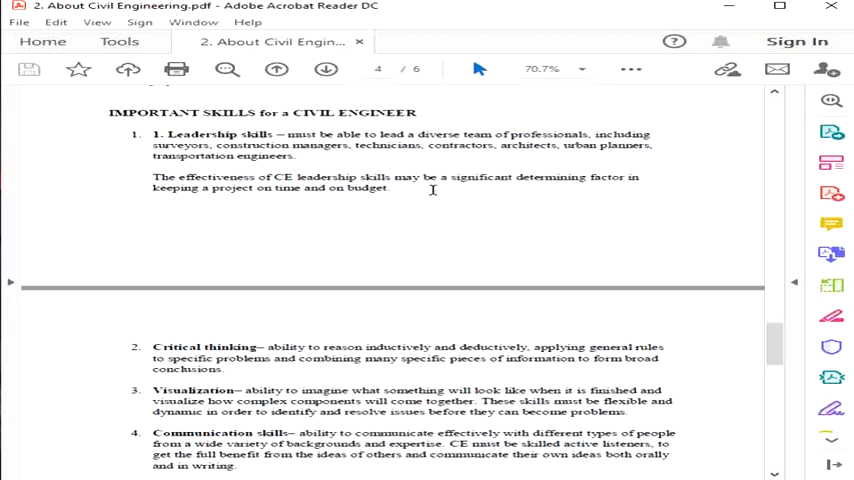
{"action": "mouse_move", "coordinate": [448, 190]}
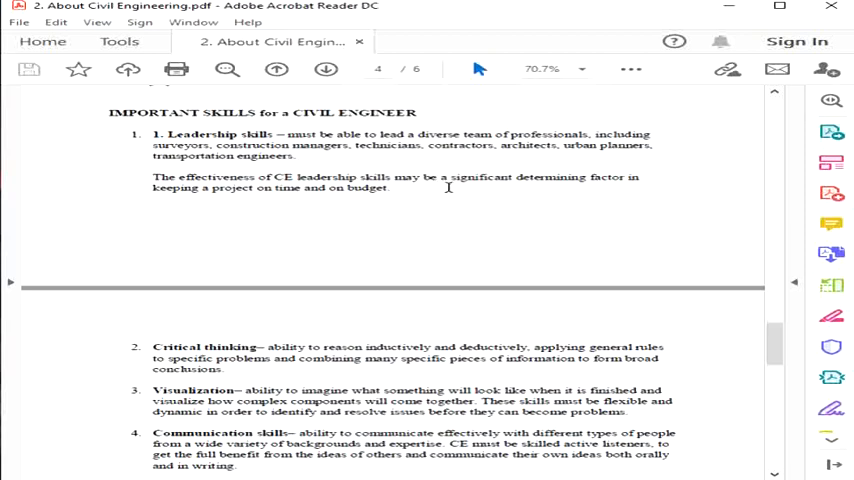
{"action": "mouse_move", "coordinate": [832, 284]}
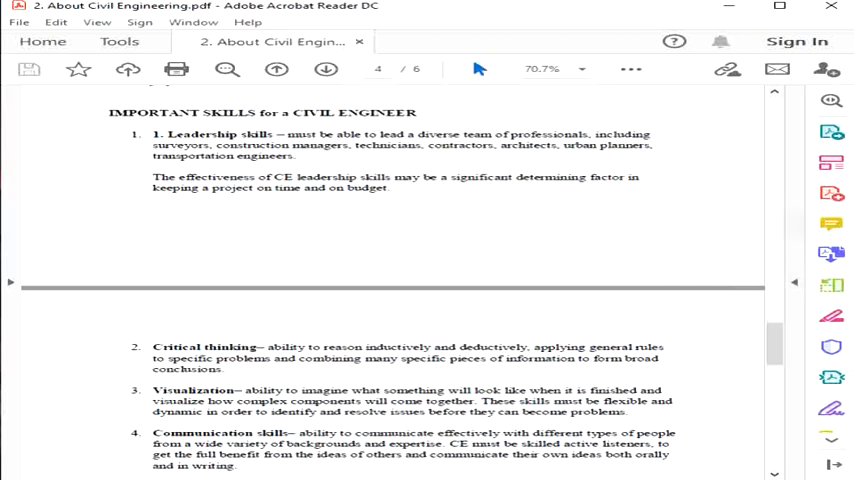
{"action": "mouse_move", "coordinate": [832, 252]}
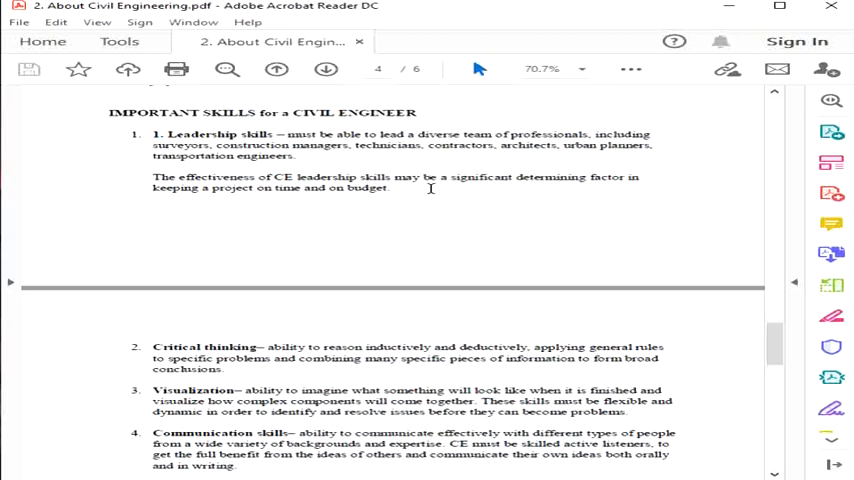
{"action": "mouse_move", "coordinate": [832, 192]}
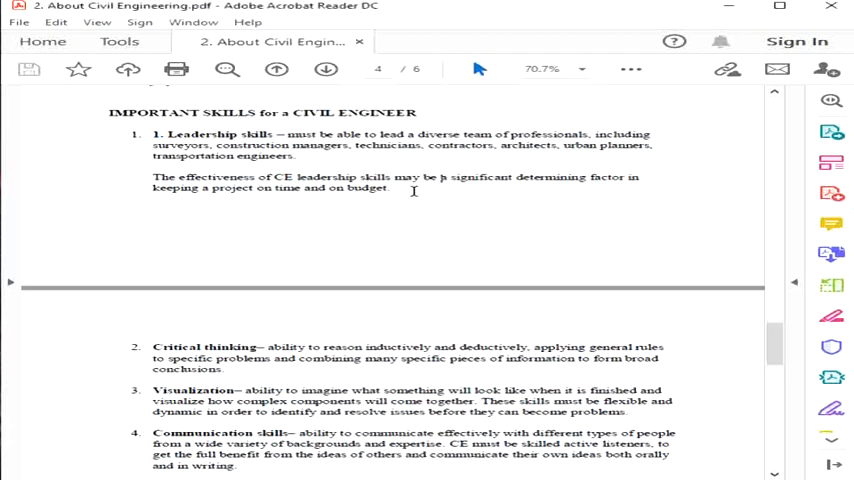
{"action": "mouse_move", "coordinate": [238, 136]}
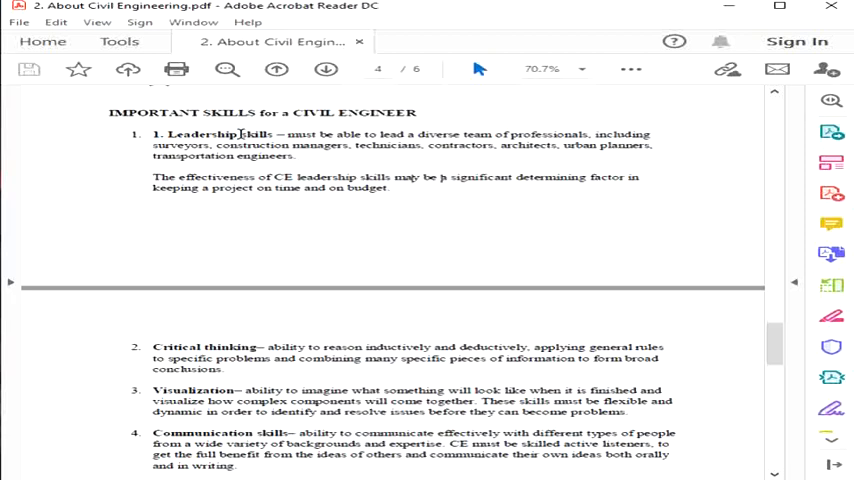
{"action": "mouse_move", "coordinate": [476, 118]}
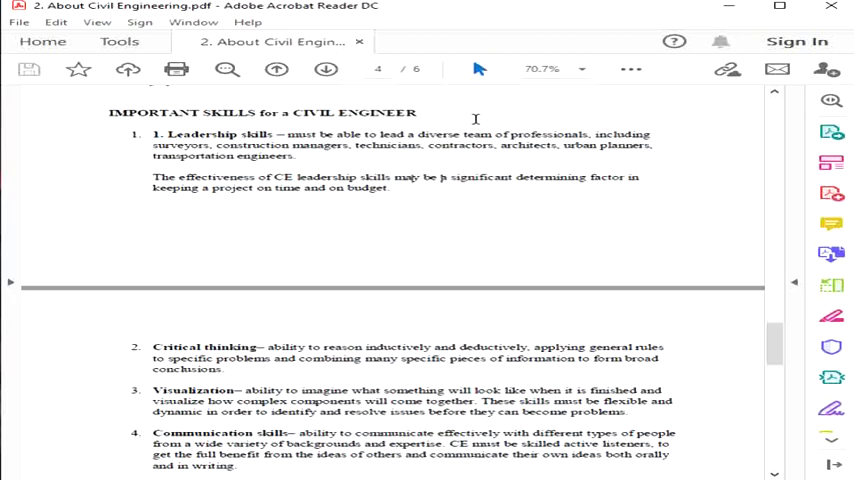
{"action": "mouse_move", "coordinate": [832, 252]}
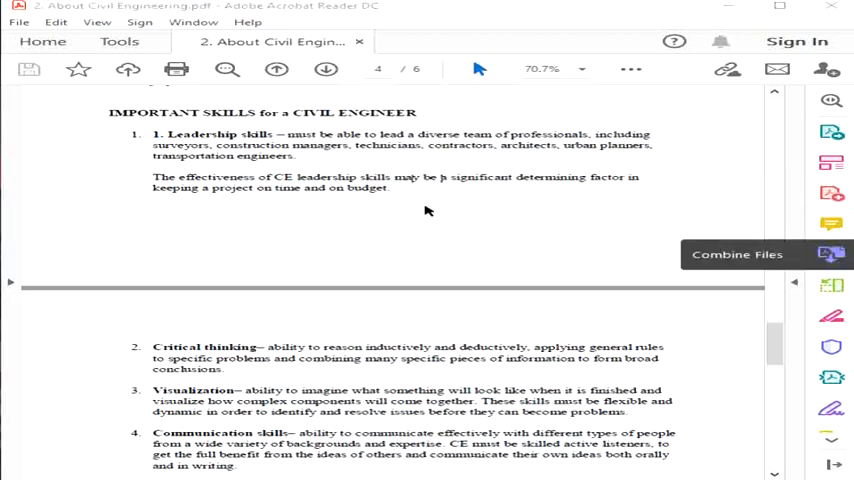
{"action": "mouse_move", "coordinate": [308, 160]}
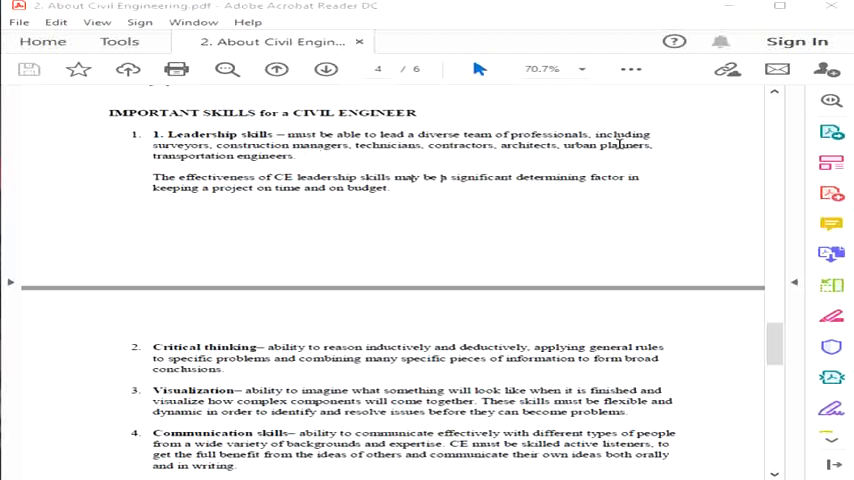
{"action": "mouse_move", "coordinate": [378, 160]}
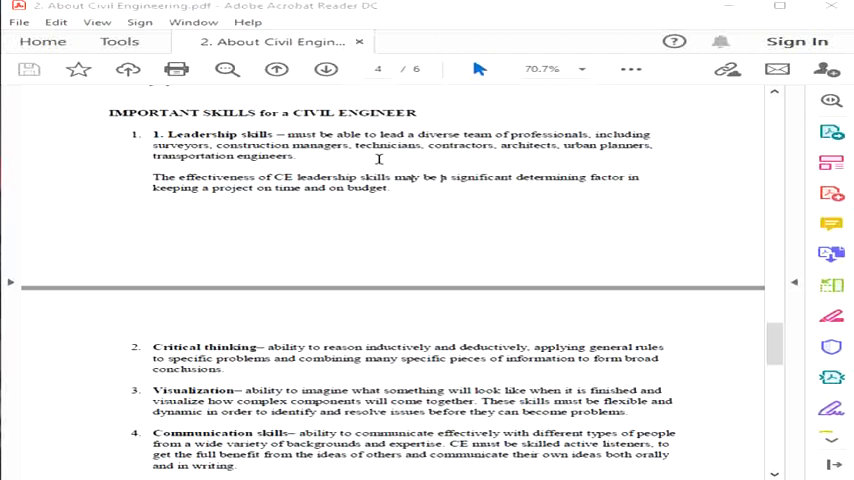
{"action": "mouse_move", "coordinate": [448, 148]}
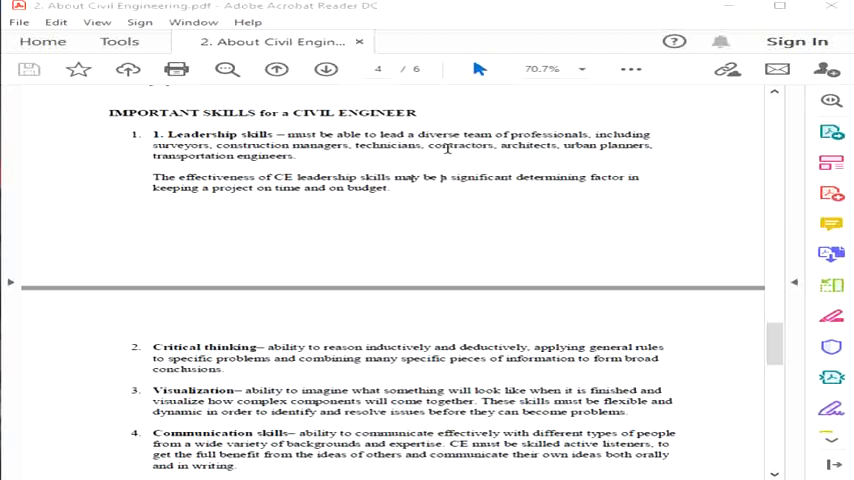
{"action": "mouse_move", "coordinate": [280, 136]}
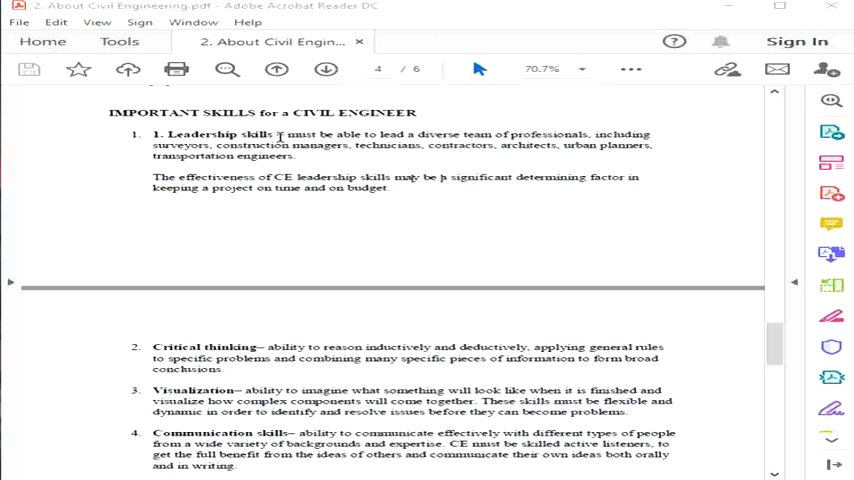
{"action": "mouse_move", "coordinate": [496, 150]}
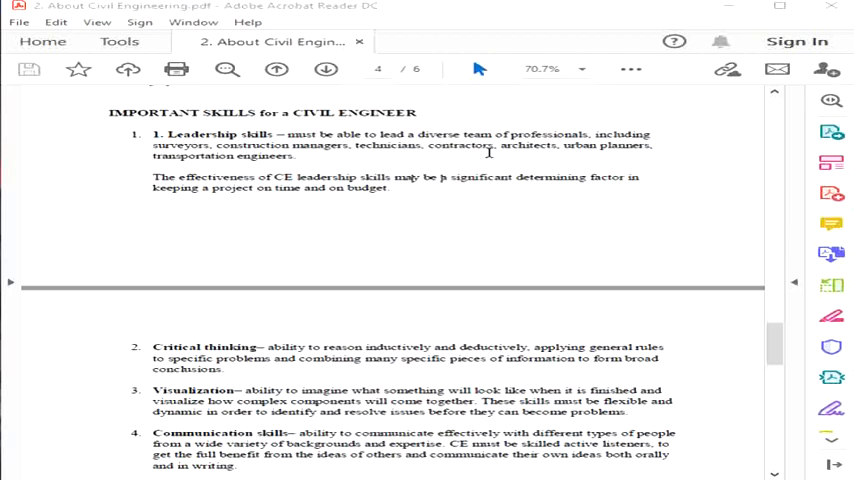
{"action": "mouse_move", "coordinate": [558, 166]}
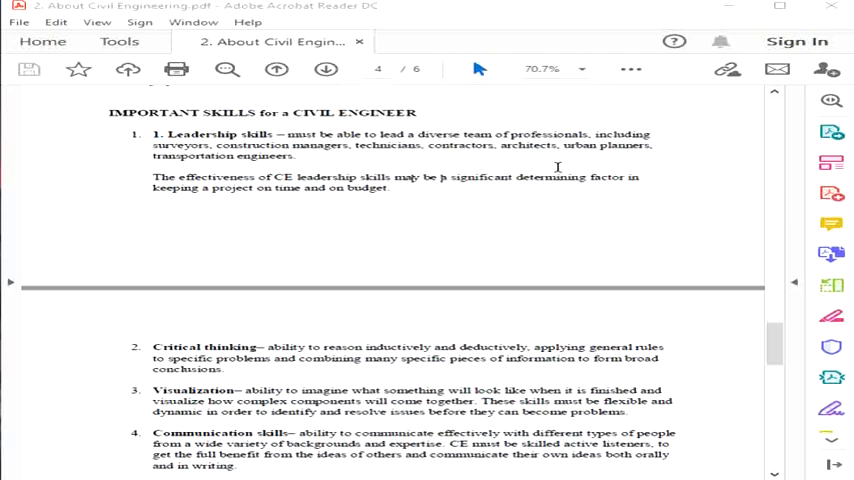
{"action": "mouse_move", "coordinate": [560, 200]}
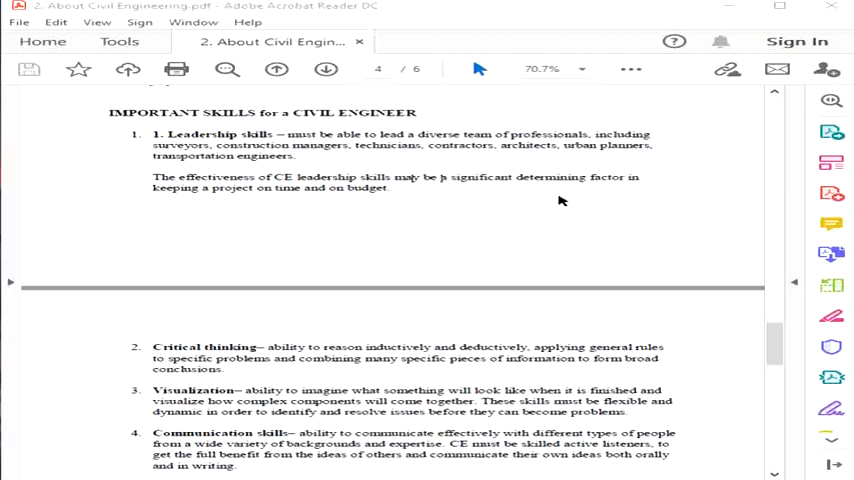
{"action": "mouse_move", "coordinate": [486, 232]}
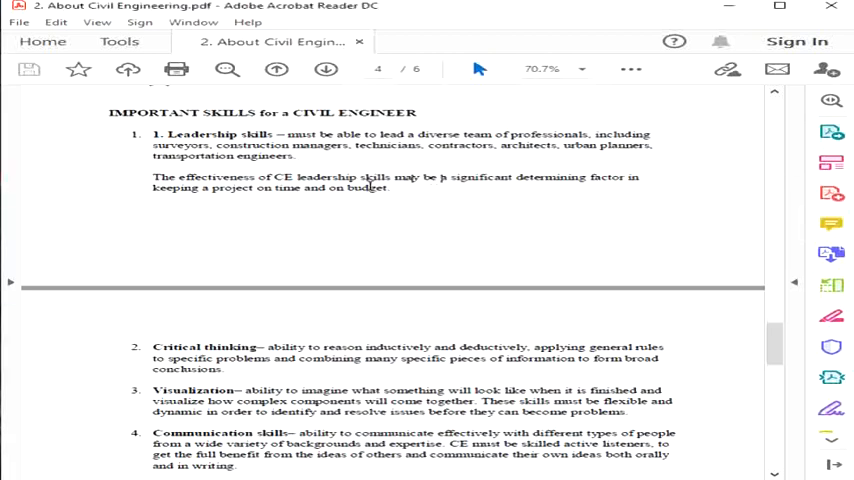
{"action": "mouse_move", "coordinate": [404, 188]}
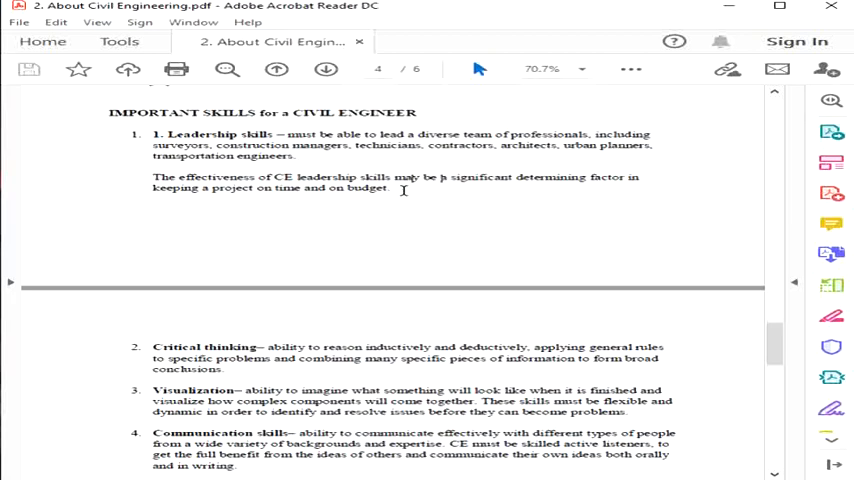
{"action": "mouse_move", "coordinate": [404, 190]}
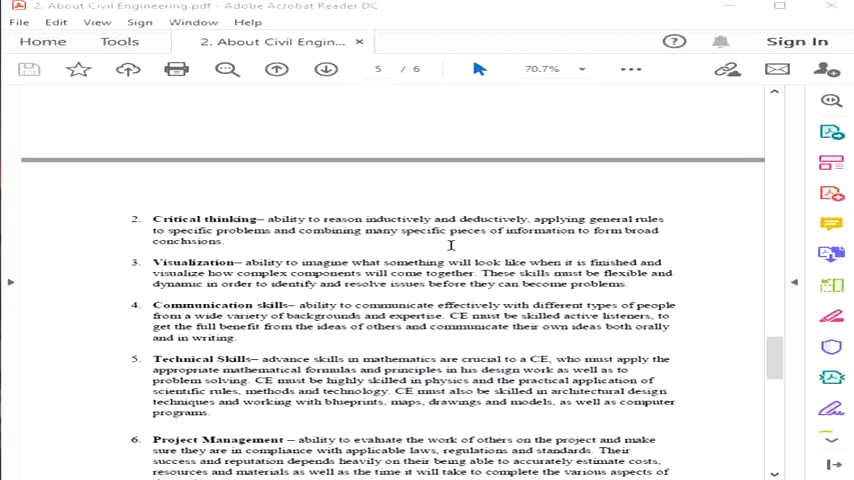
{"action": "mouse_move", "coordinate": [324, 244]}
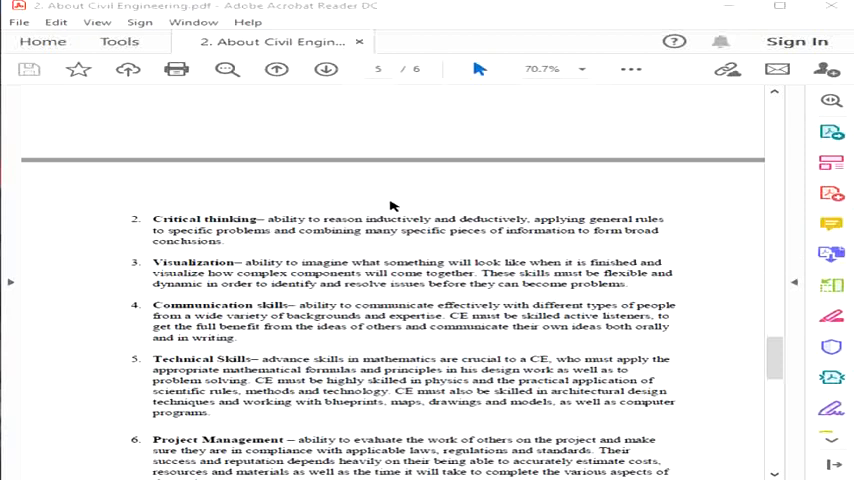
{"action": "mouse_move", "coordinate": [288, 246]}
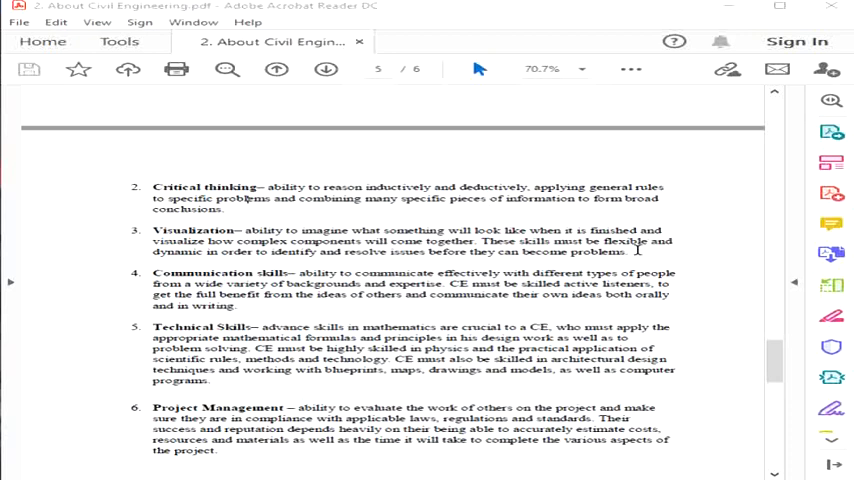
{"action": "mouse_move", "coordinate": [832, 252]}
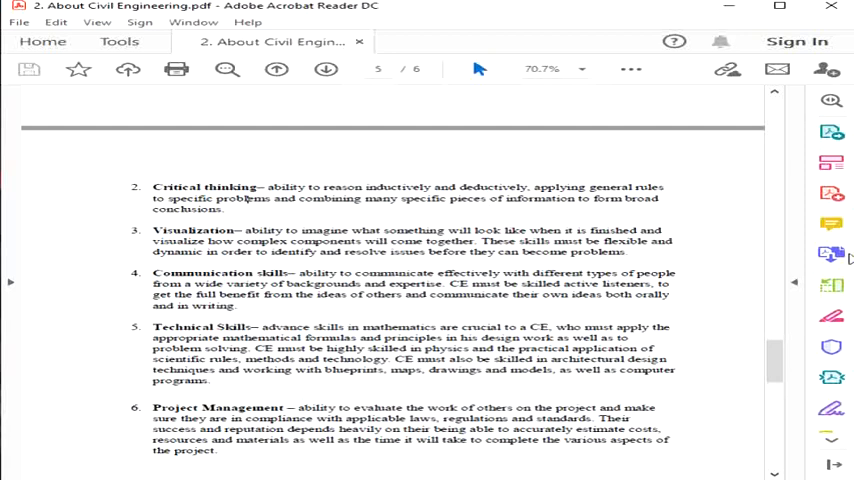
{"action": "mouse_move", "coordinate": [644, 256]}
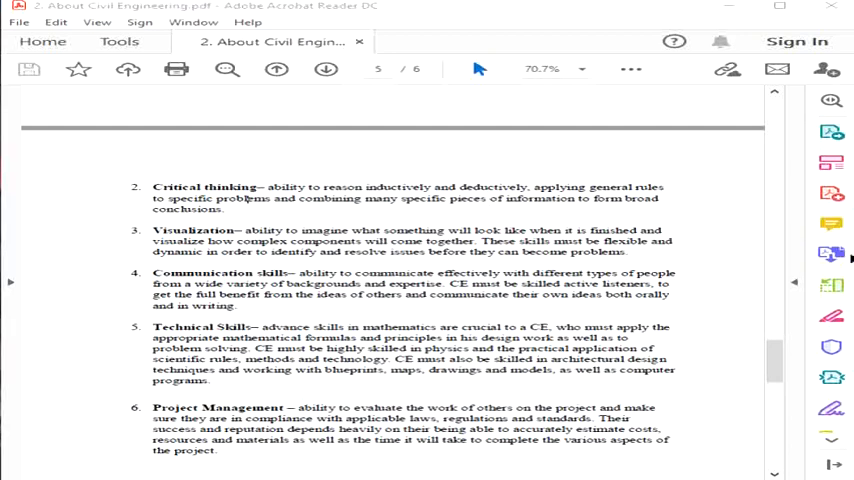
{"action": "mouse_move", "coordinate": [668, 260]}
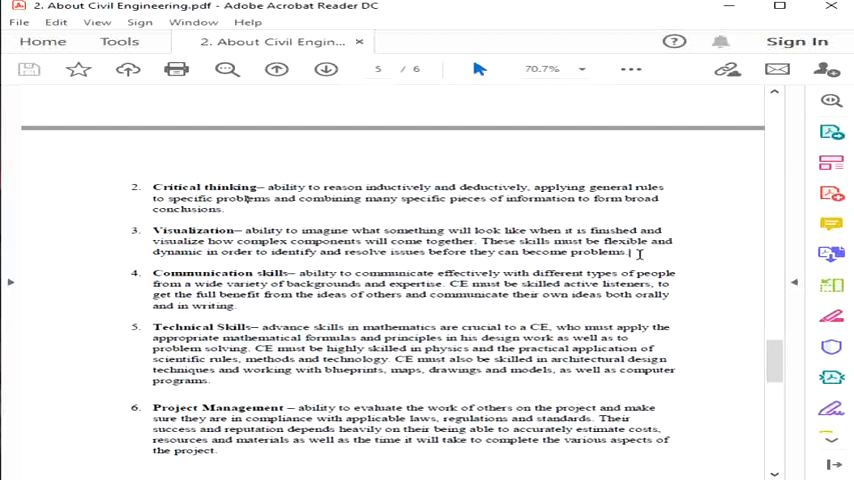
{"action": "mouse_move", "coordinate": [832, 254]}
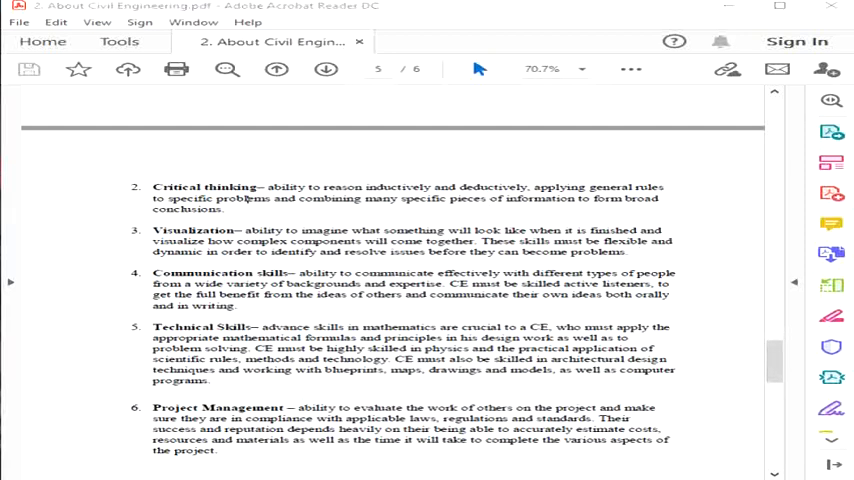
Scroll down to the Project Management item and the Duties of Civil Engineer list, items a through g.
{"action": "scroll", "scroll_direction": "down", "scroll_amount": 3}
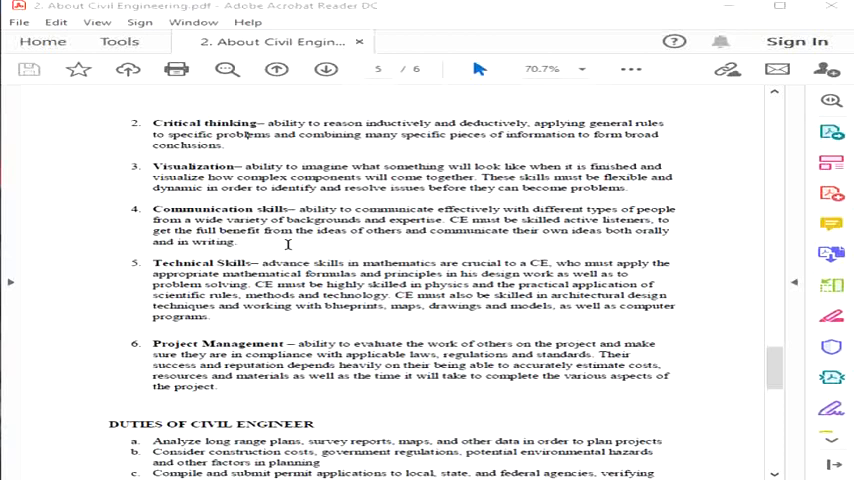
{"action": "mouse_move", "coordinate": [336, 240]}
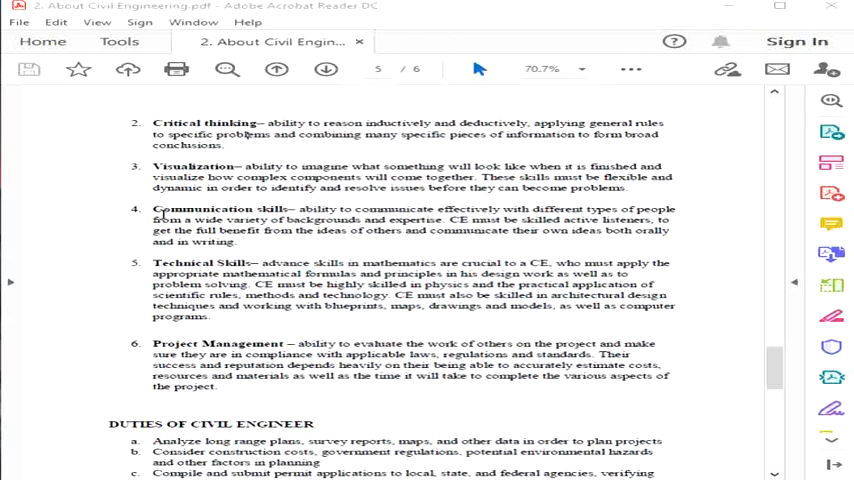
{"action": "mouse_move", "coordinate": [570, 236]}
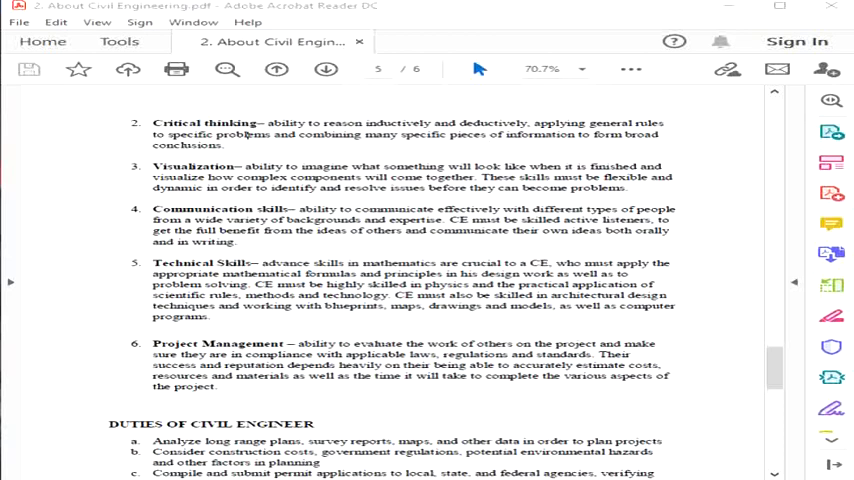
{"action": "mouse_move", "coordinate": [260, 244]}
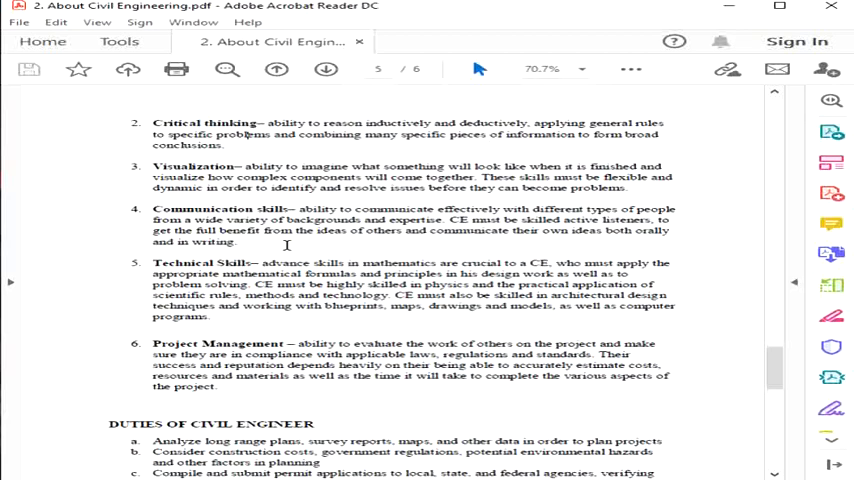
{"action": "mouse_move", "coordinate": [316, 248]}
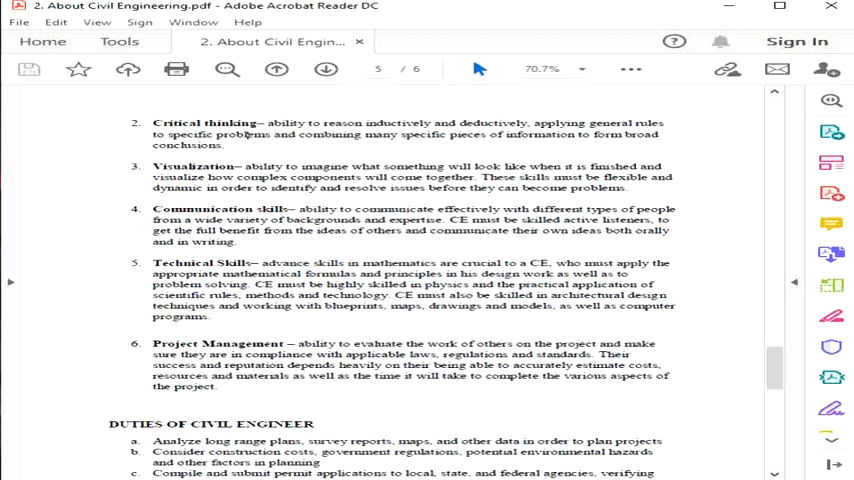
{"action": "mouse_move", "coordinate": [268, 238]}
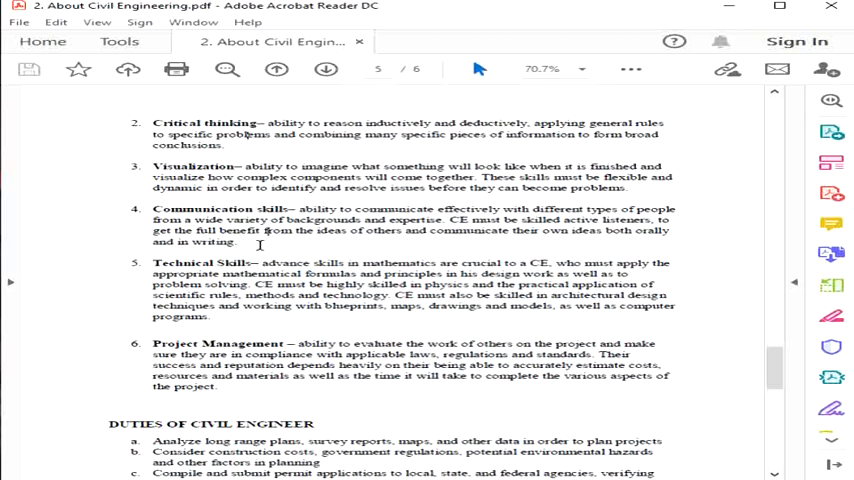
{"action": "mouse_move", "coordinate": [348, 254]}
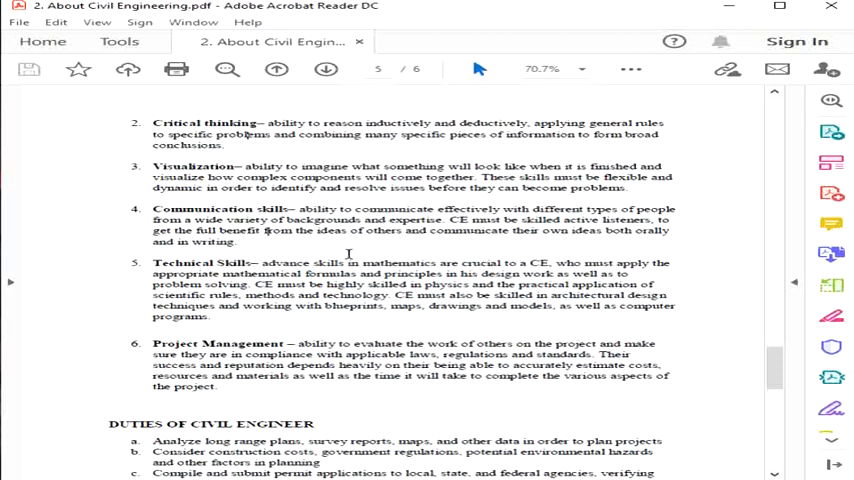
{"action": "mouse_move", "coordinate": [272, 240]}
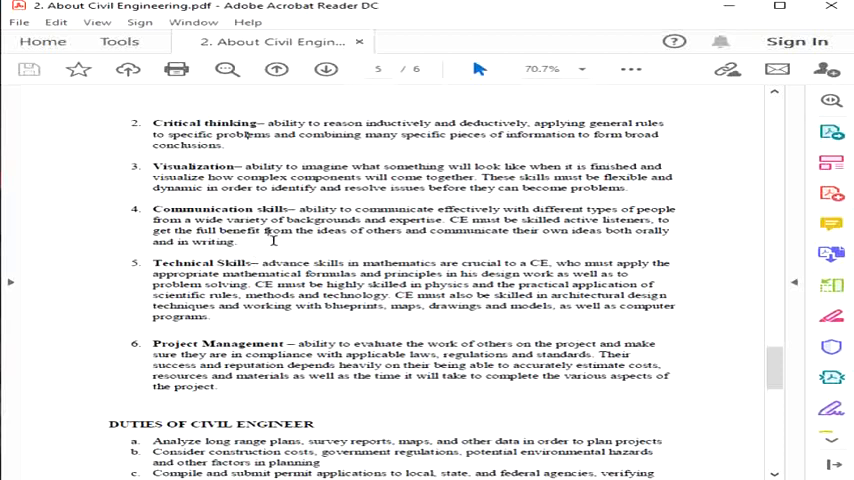
{"action": "mouse_move", "coordinate": [832, 252]}
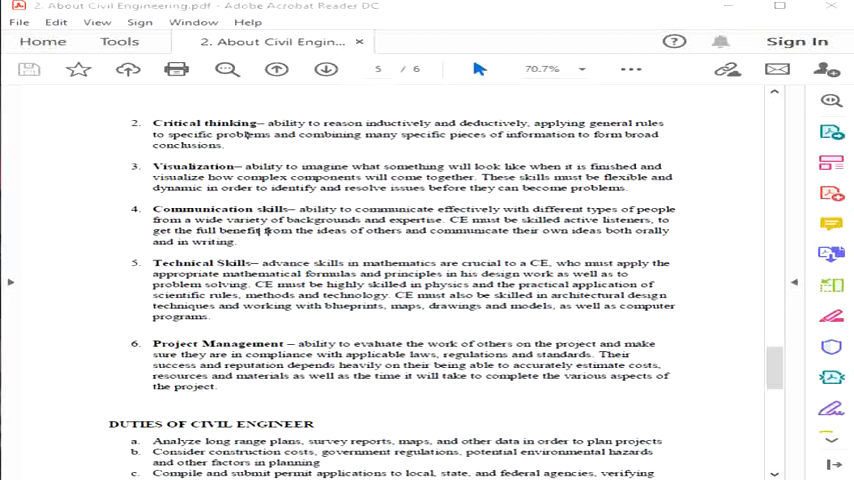
{"action": "mouse_move", "coordinate": [258, 246]}
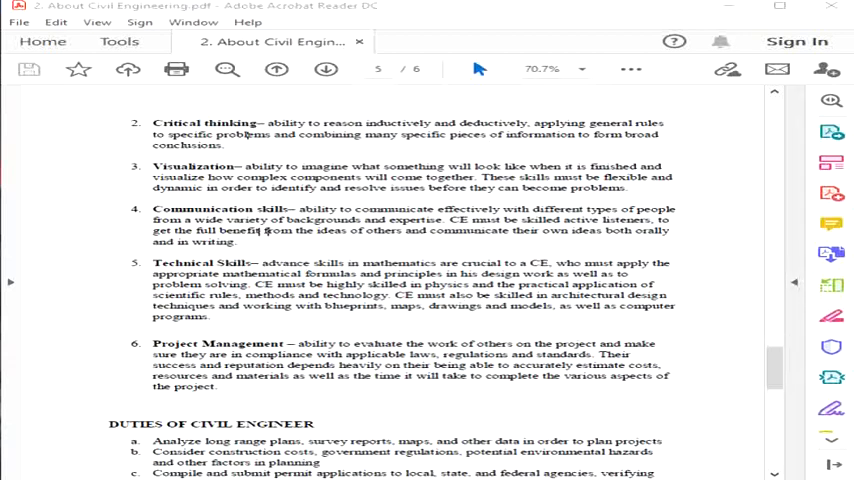
{"action": "mouse_move", "coordinate": [278, 244]}
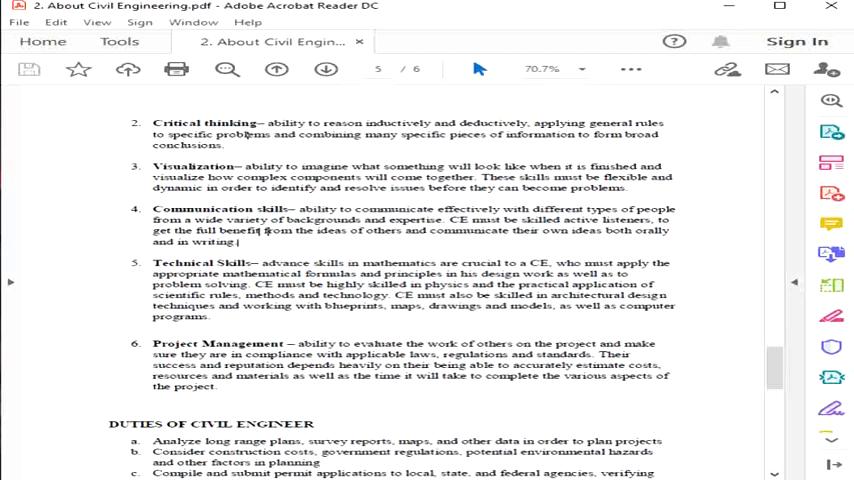
{"action": "scroll", "scroll_direction": "down", "scroll_amount": 3}
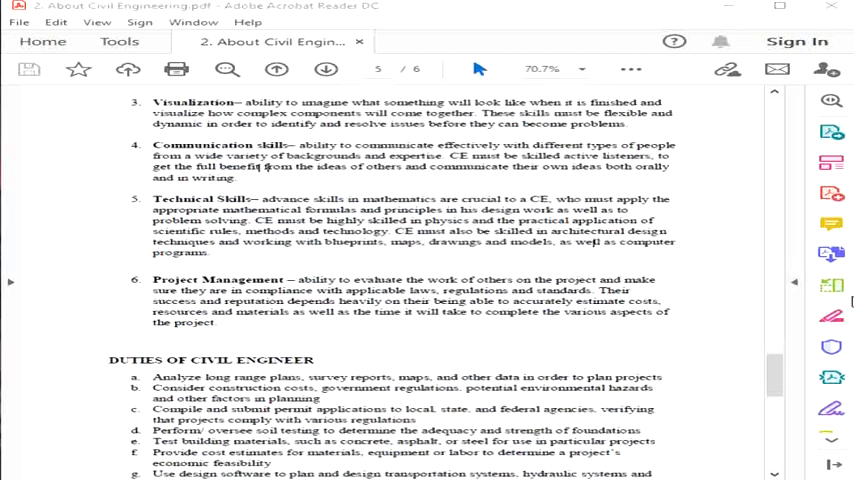
{"action": "mouse_move", "coordinate": [288, 258]}
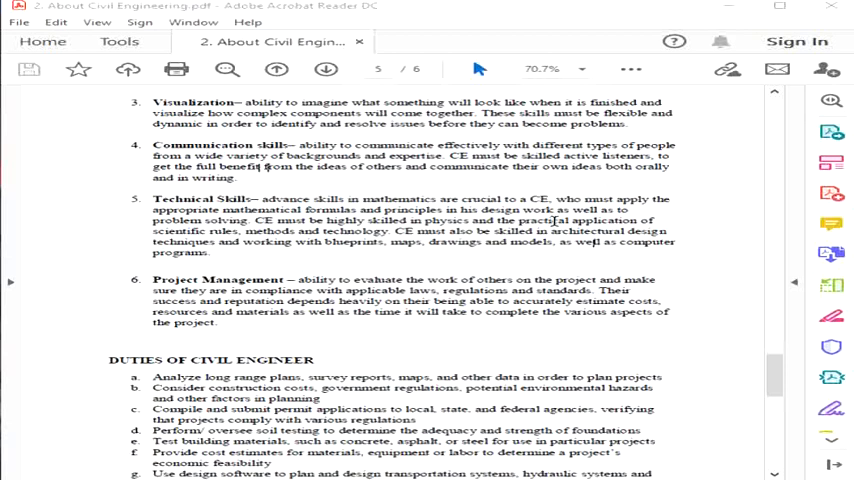
{"action": "mouse_move", "coordinate": [528, 256]}
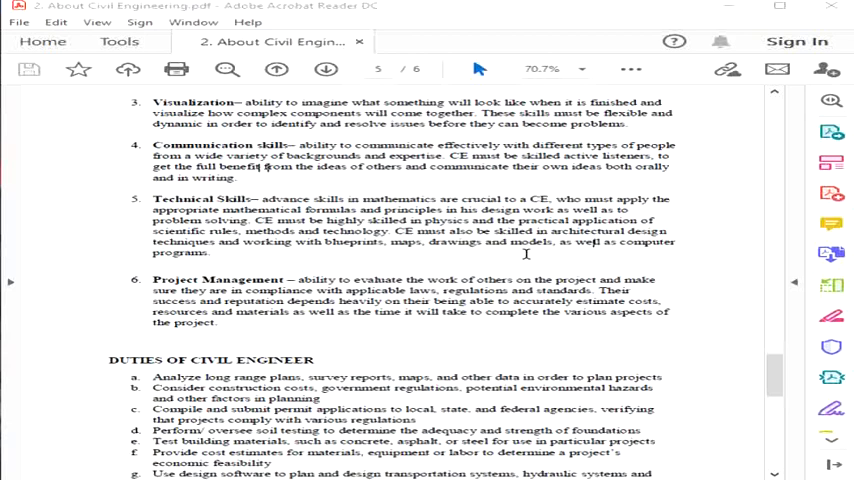
{"action": "mouse_move", "coordinate": [588, 256]}
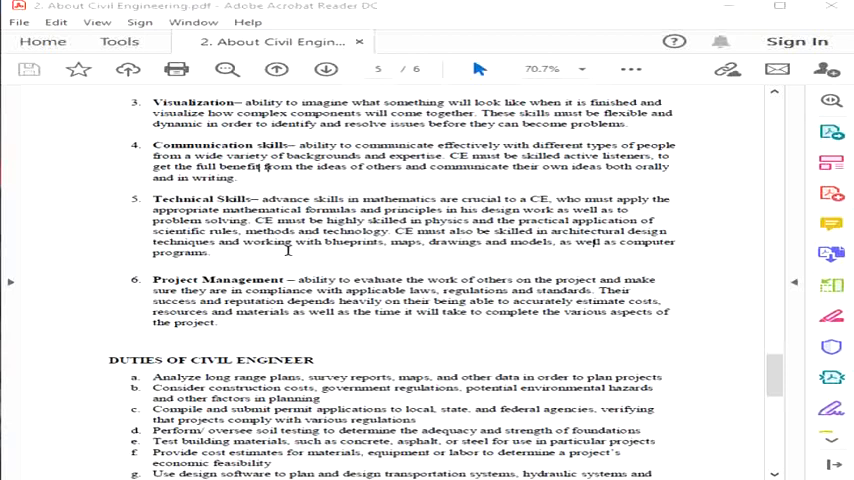
{"action": "mouse_move", "coordinate": [470, 222]}
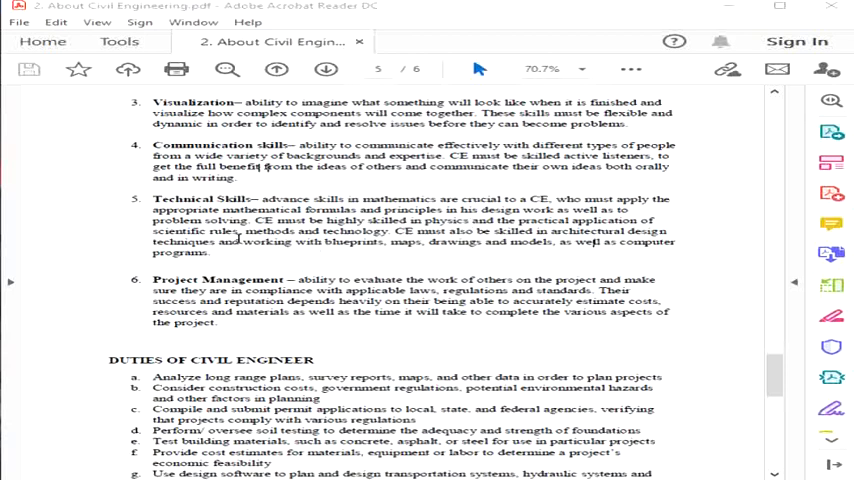
{"action": "mouse_move", "coordinate": [258, 256]}
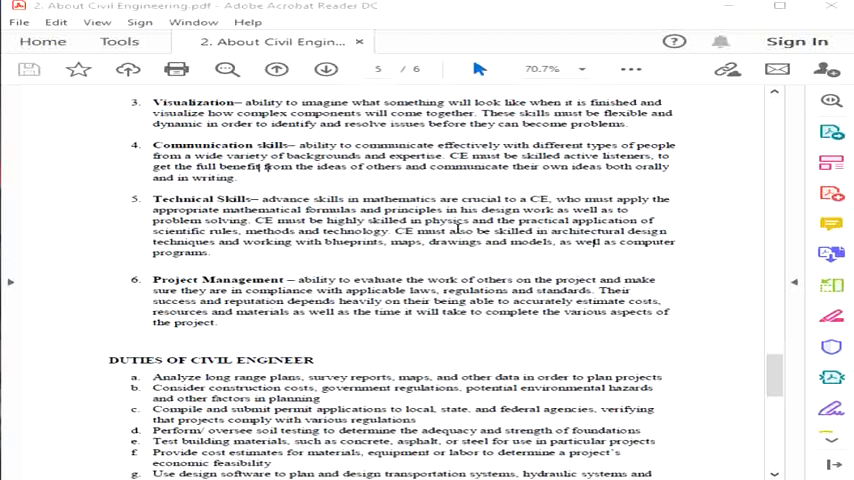
{"action": "mouse_move", "coordinate": [512, 256]}
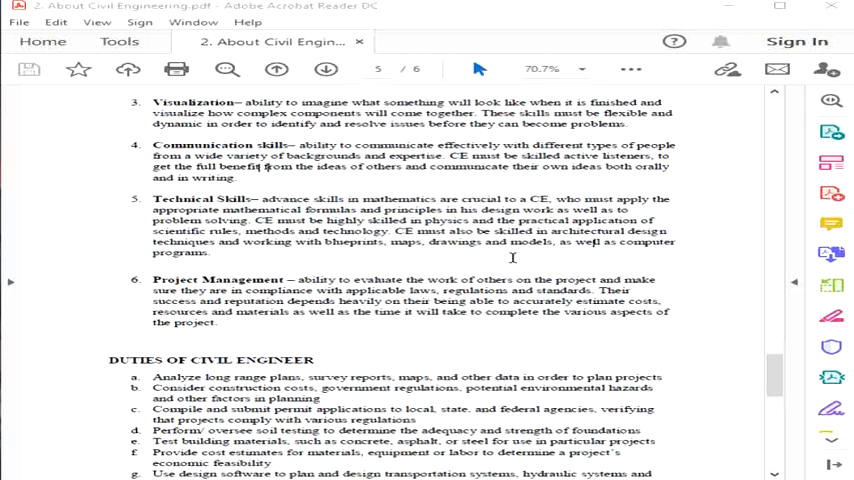
{"action": "mouse_move", "coordinate": [684, 234]}
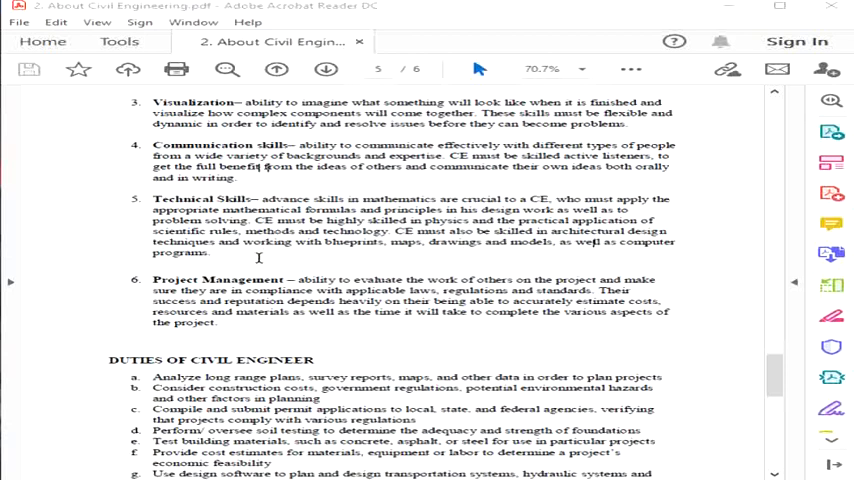
{"action": "mouse_move", "coordinate": [542, 244]}
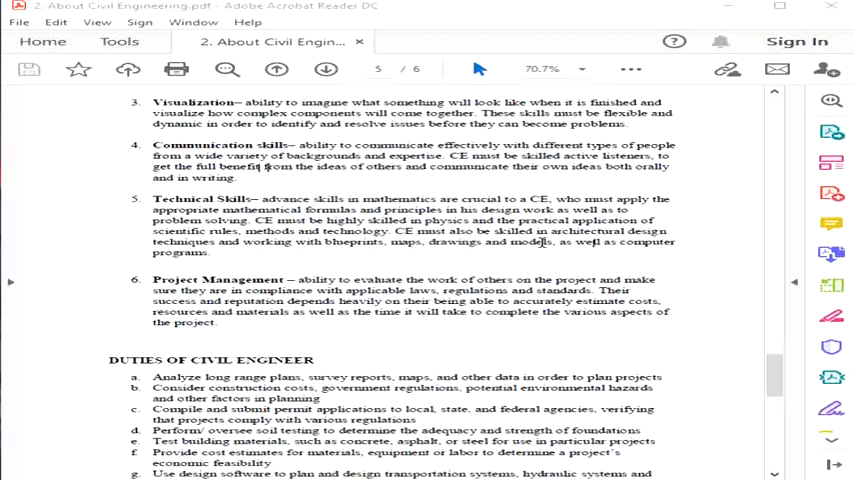
{"action": "mouse_move", "coordinate": [252, 254]}
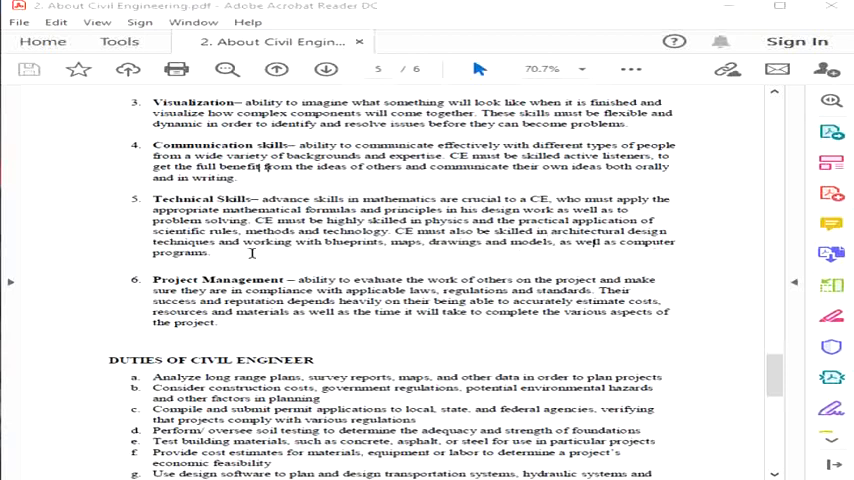
{"action": "mouse_move", "coordinate": [536, 232]}
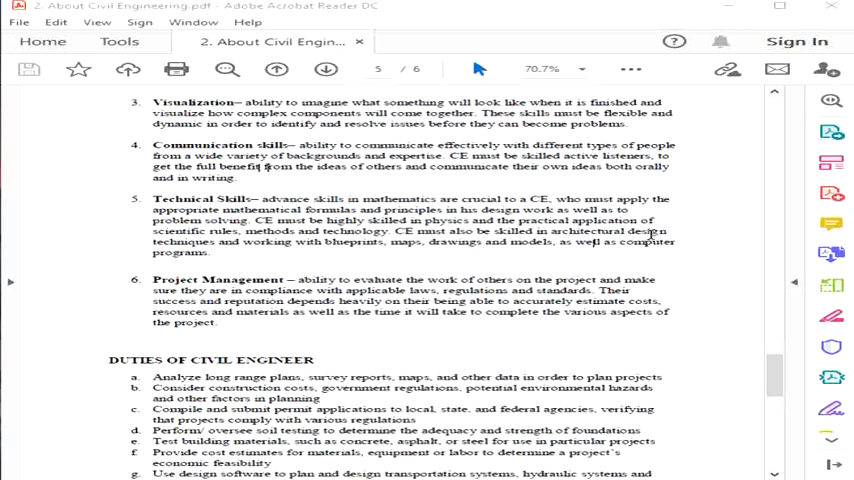
{"action": "mouse_move", "coordinate": [380, 256]}
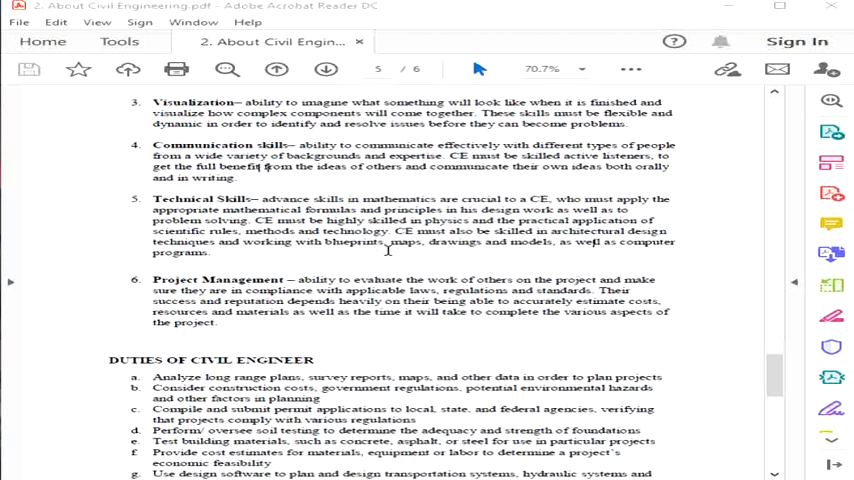
{"action": "mouse_move", "coordinate": [500, 252]}
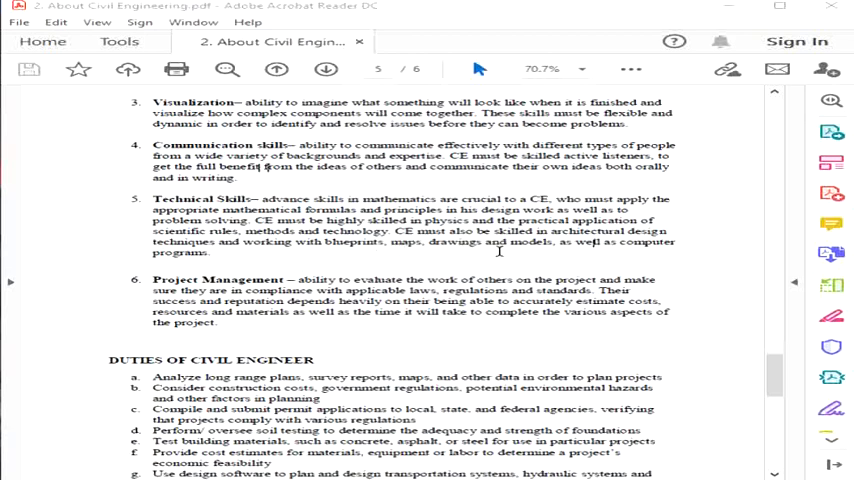
{"action": "mouse_move", "coordinate": [668, 256]}
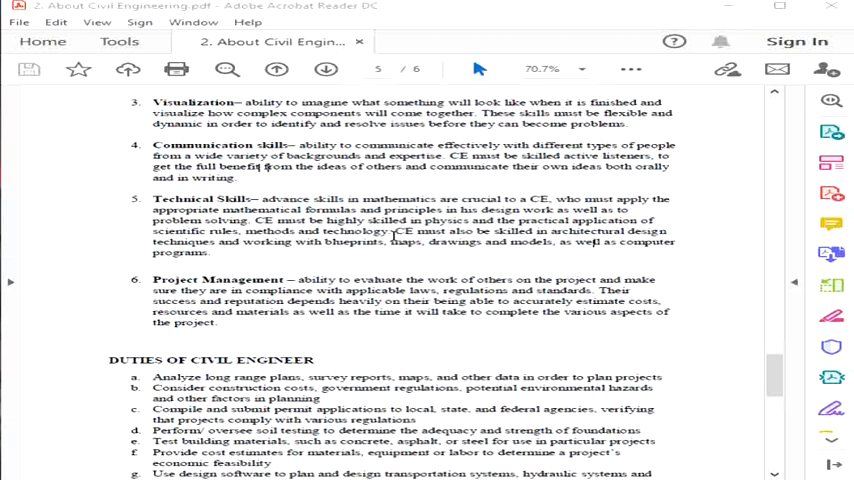
{"action": "mouse_move", "coordinate": [244, 256]}
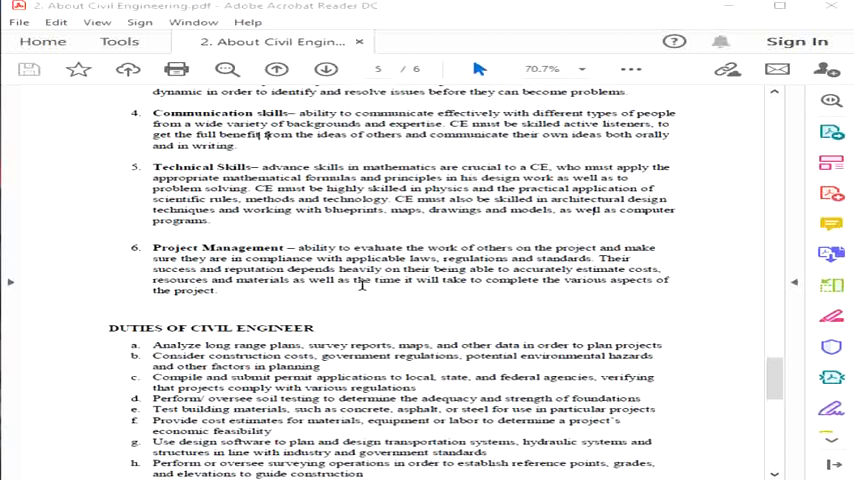
{"action": "mouse_move", "coordinate": [390, 290]}
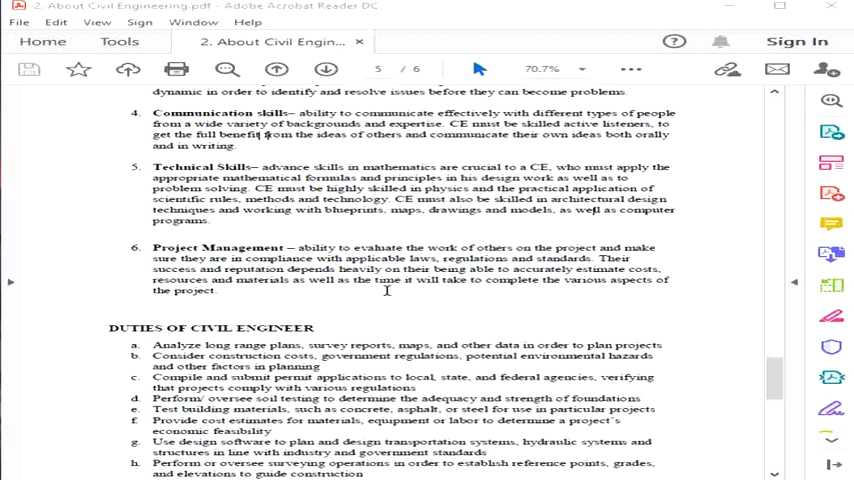
{"action": "mouse_move", "coordinate": [588, 258]}
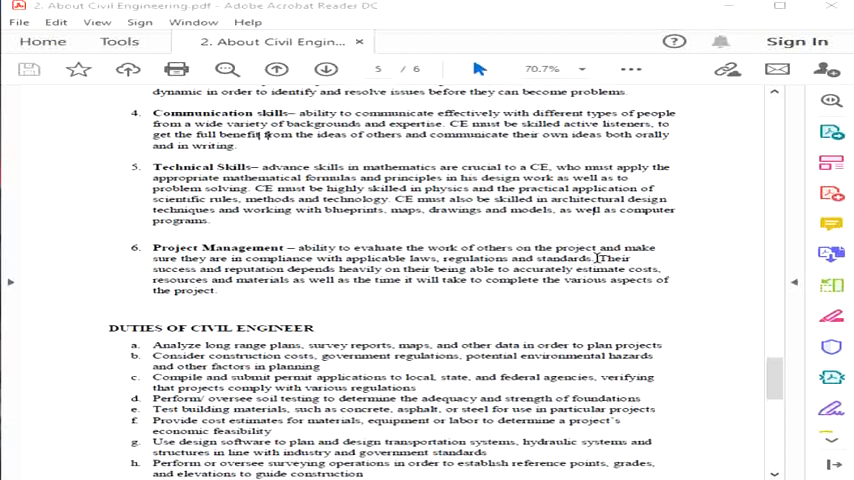
{"action": "mouse_move", "coordinate": [328, 296]}
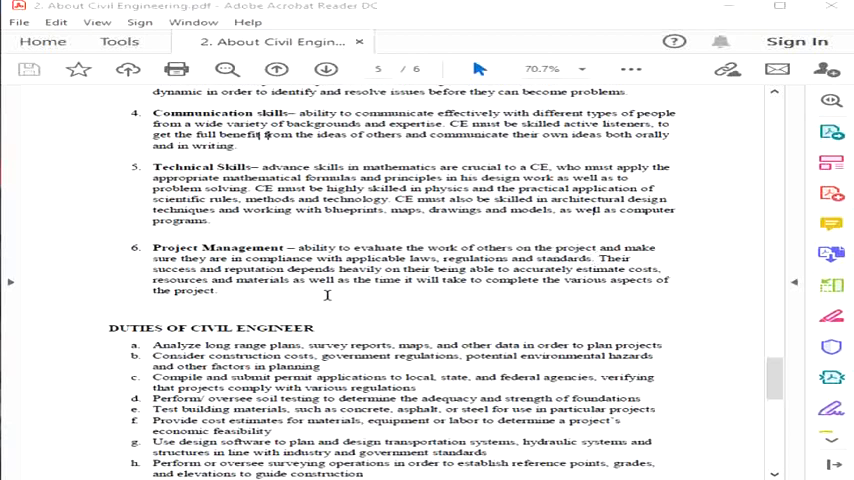
{"action": "mouse_move", "coordinate": [436, 272]}
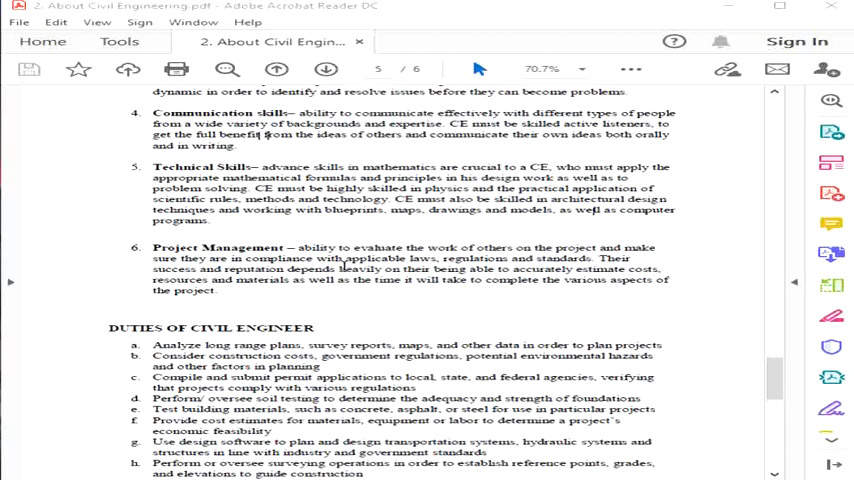
{"action": "mouse_move", "coordinate": [592, 270]}
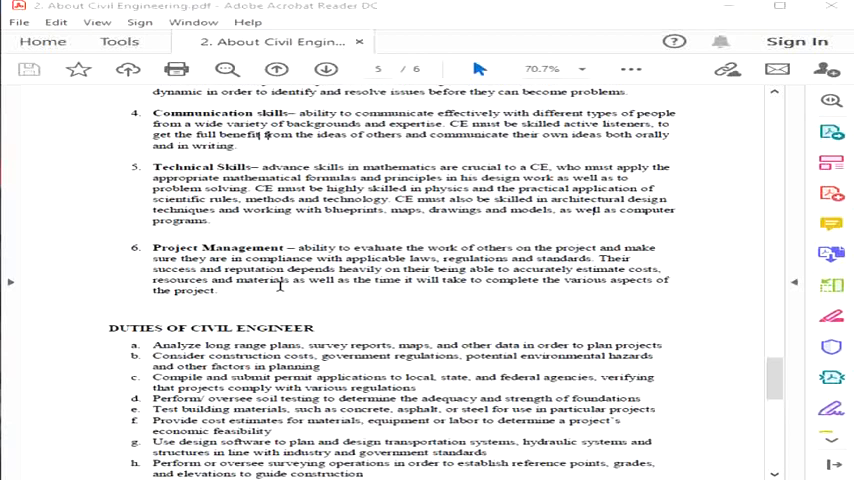
{"action": "mouse_move", "coordinate": [668, 270]}
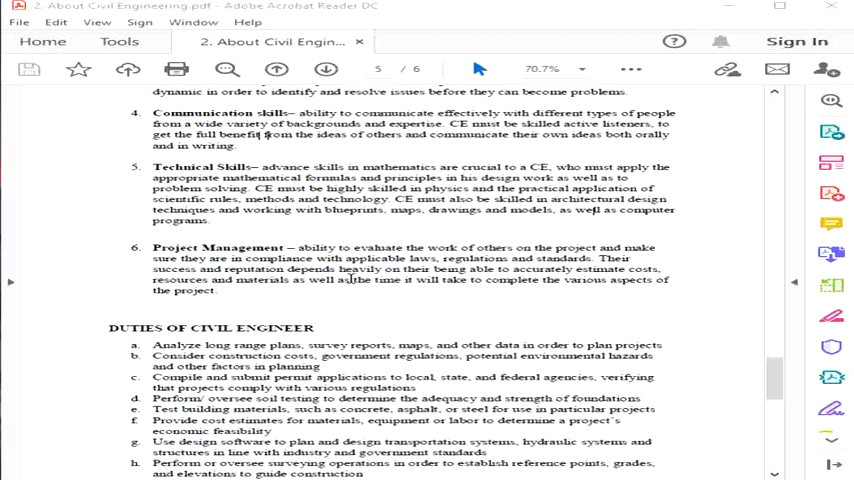
{"action": "mouse_move", "coordinate": [622, 296]}
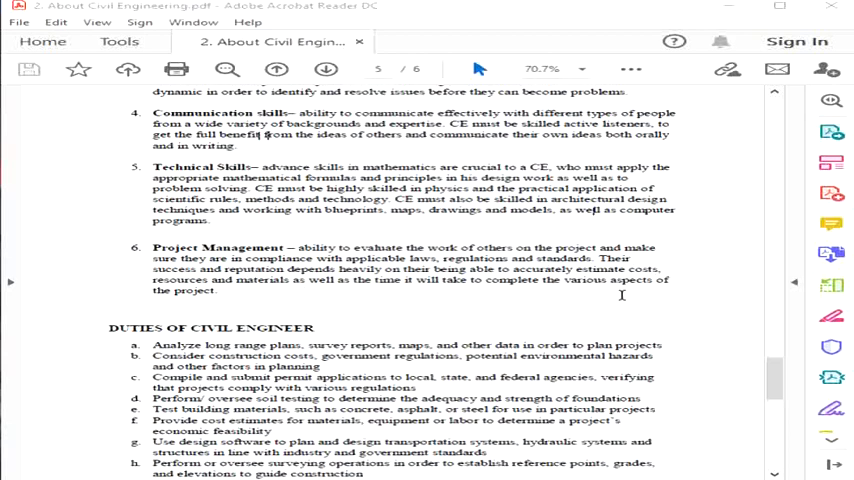
{"action": "mouse_move", "coordinate": [488, 296]}
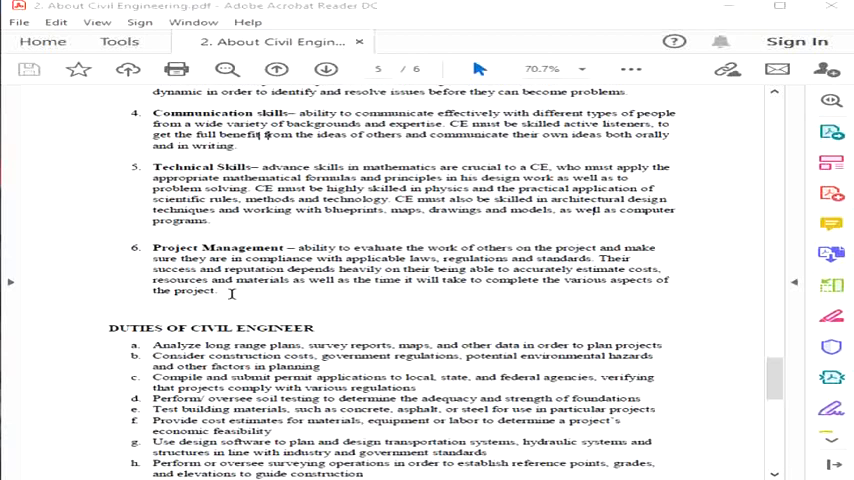
{"action": "mouse_move", "coordinate": [832, 284]}
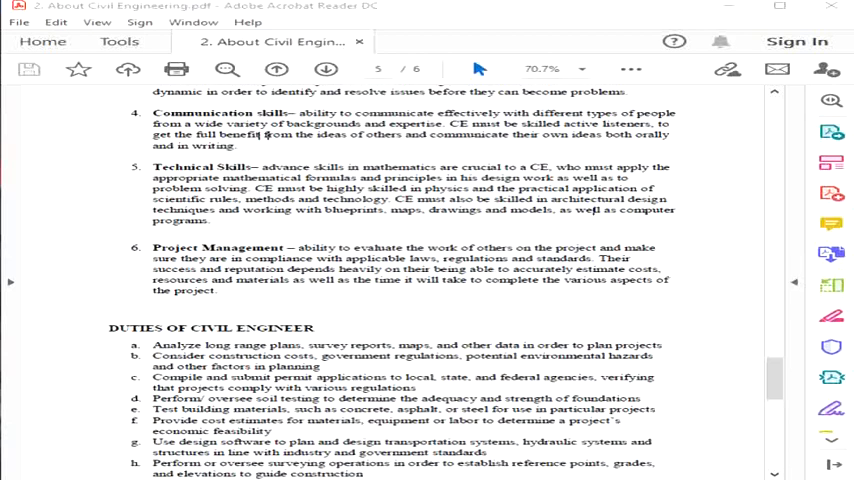
{"action": "mouse_move", "coordinate": [446, 306]}
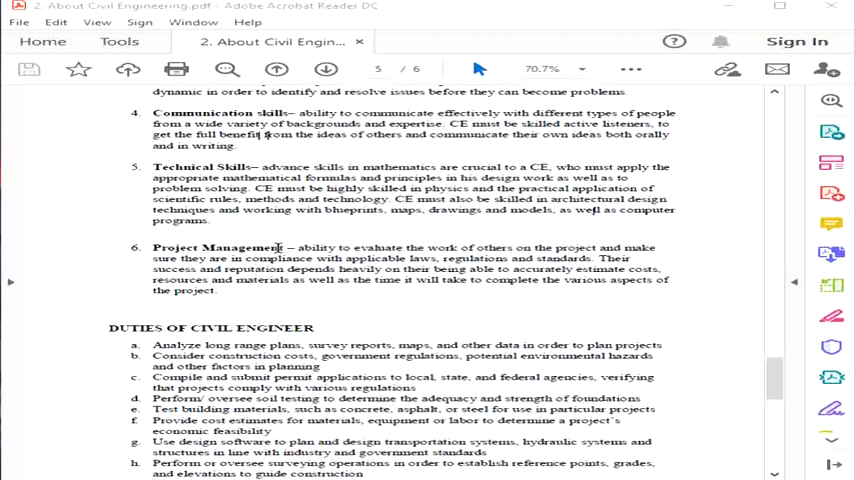
{"action": "mouse_move", "coordinate": [304, 308]}
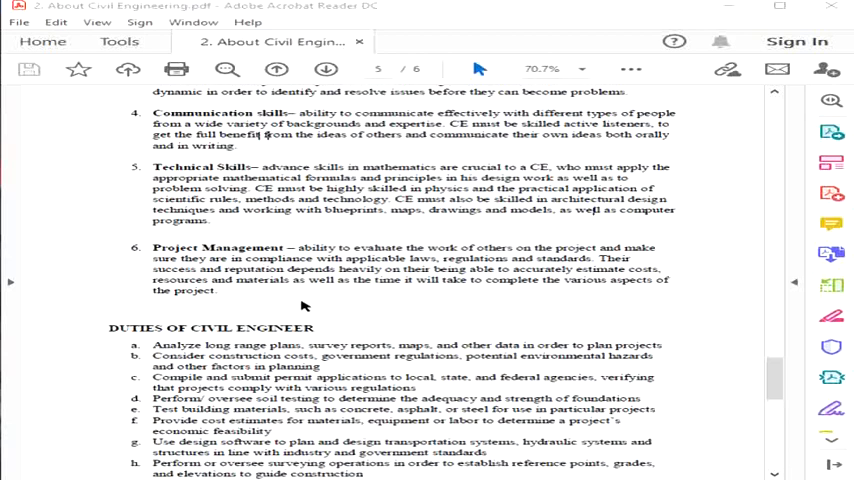
{"action": "mouse_move", "coordinate": [374, 282]}
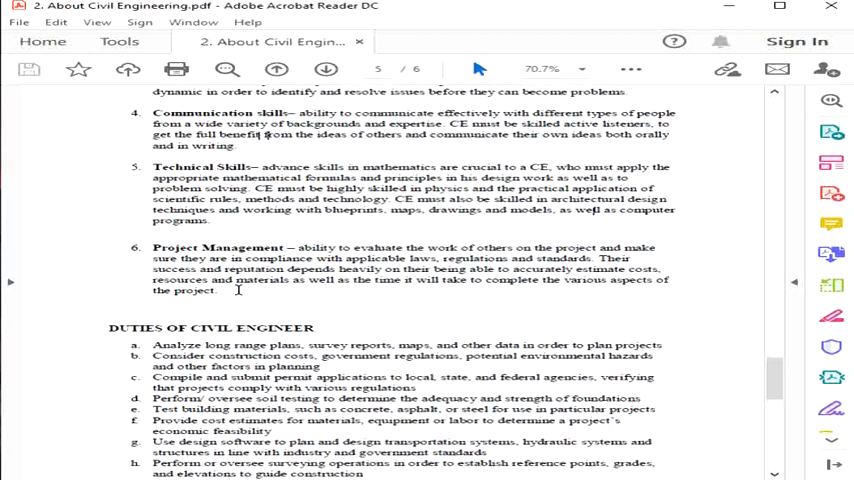
{"action": "mouse_move", "coordinate": [832, 284]}
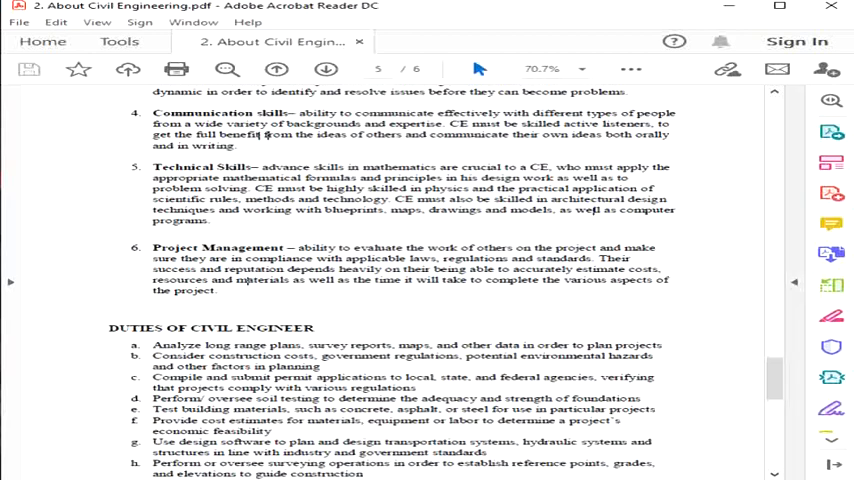
{"action": "mouse_move", "coordinate": [362, 308]}
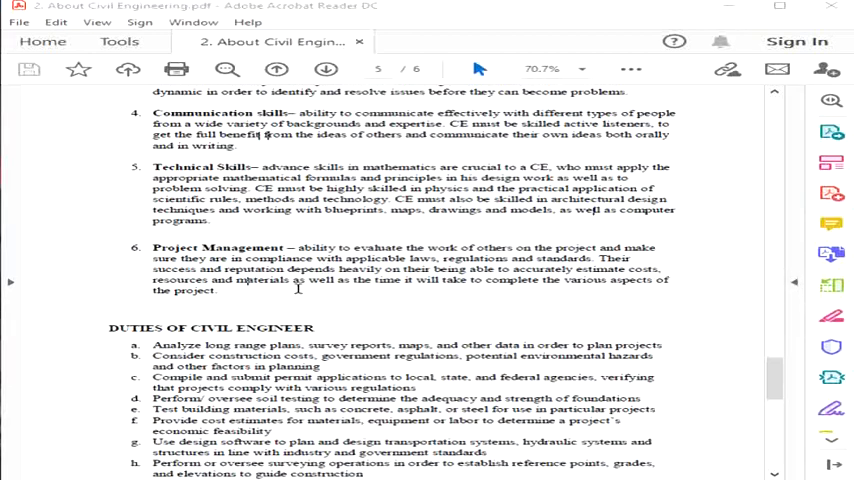
{"action": "mouse_move", "coordinate": [308, 290]}
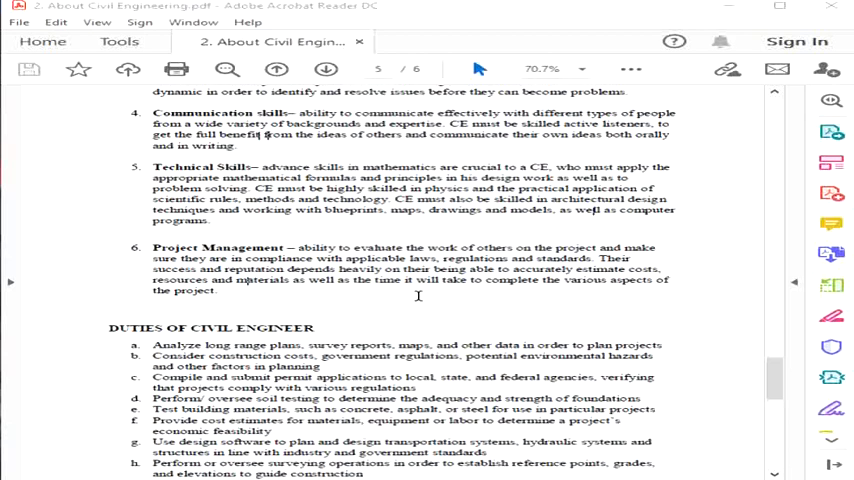
{"action": "mouse_move", "coordinate": [382, 298]}
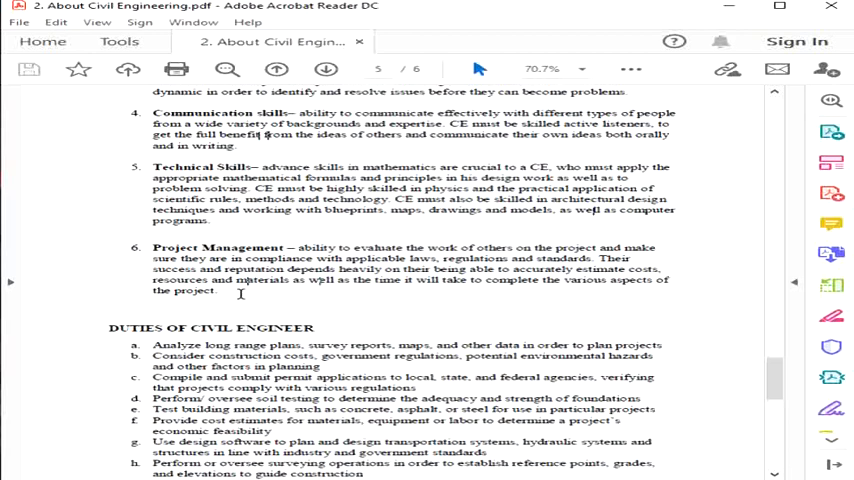
{"action": "mouse_move", "coordinate": [790, 300]}
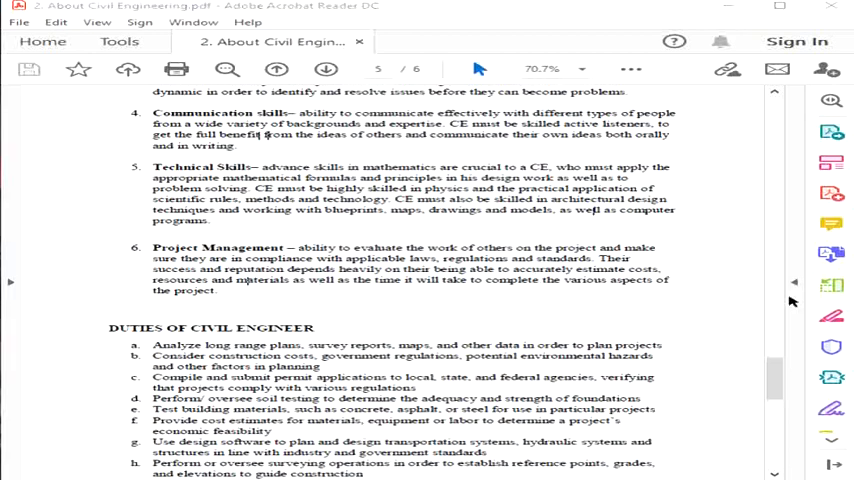
{"action": "mouse_move", "coordinate": [256, 292]}
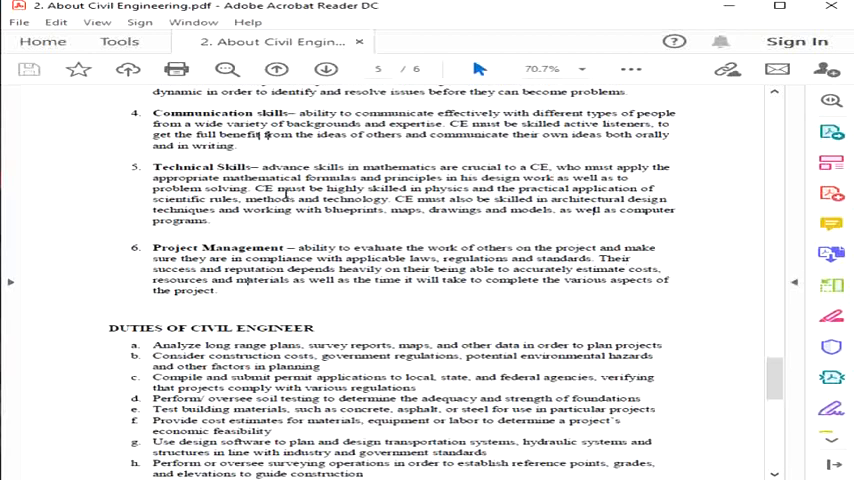
{"action": "scroll", "scroll_direction": "up", "scroll_amount": 3}
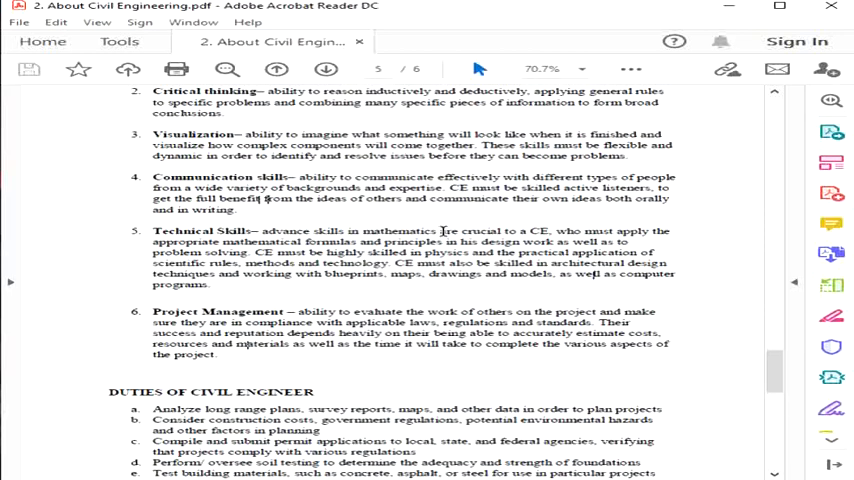
{"action": "scroll", "scroll_direction": "up", "scroll_amount": 3}
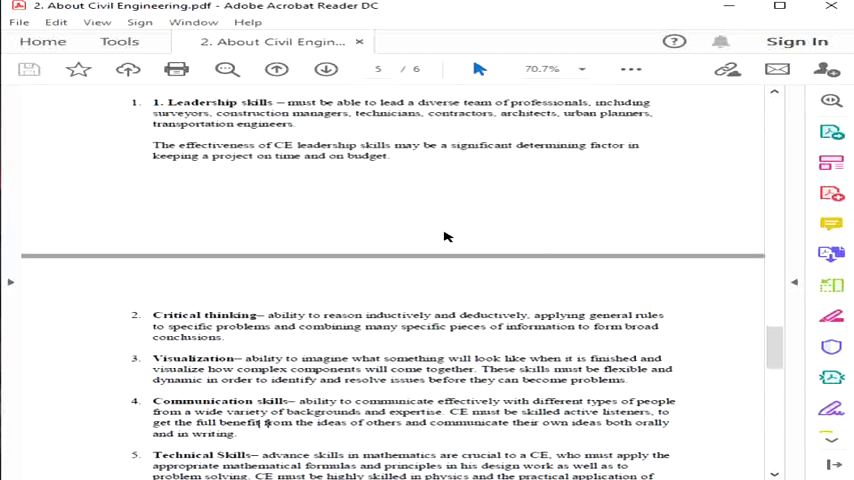
{"action": "scroll", "scroll_direction": "down", "scroll_amount": 3}
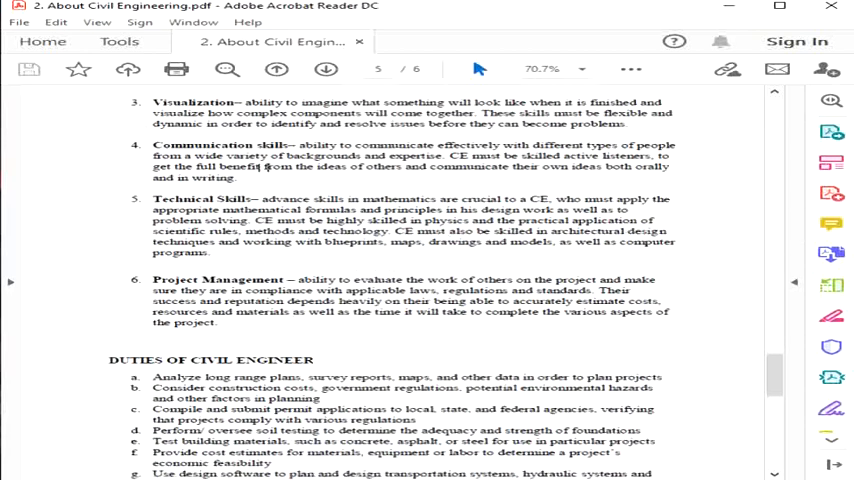
{"action": "mouse_move", "coordinate": [586, 370]}
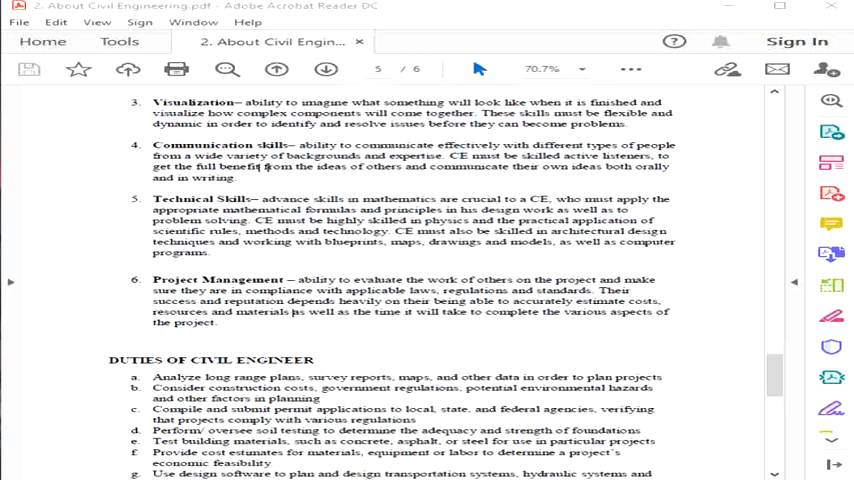
{"action": "mouse_move", "coordinate": [832, 316]}
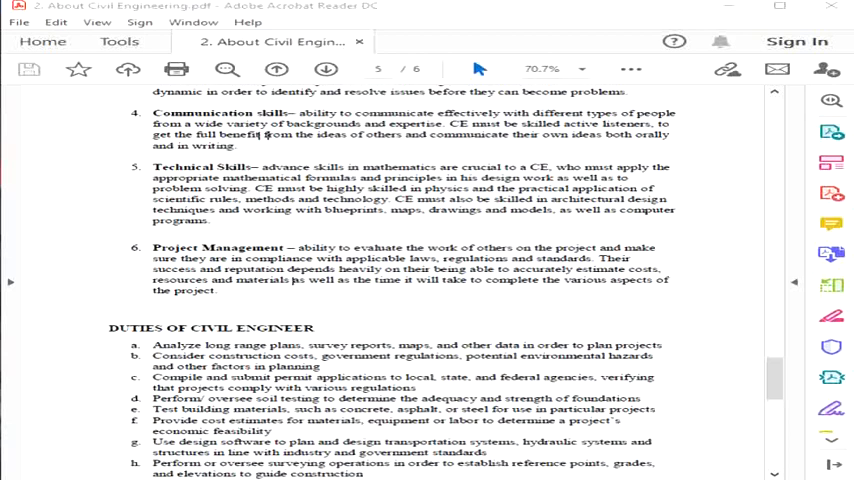
{"action": "mouse_move", "coordinate": [288, 292]}
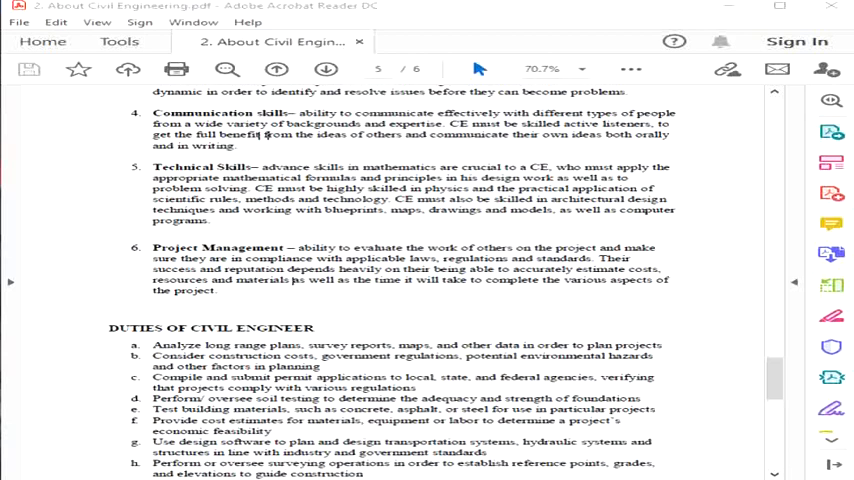
{"action": "mouse_move", "coordinate": [298, 288]}
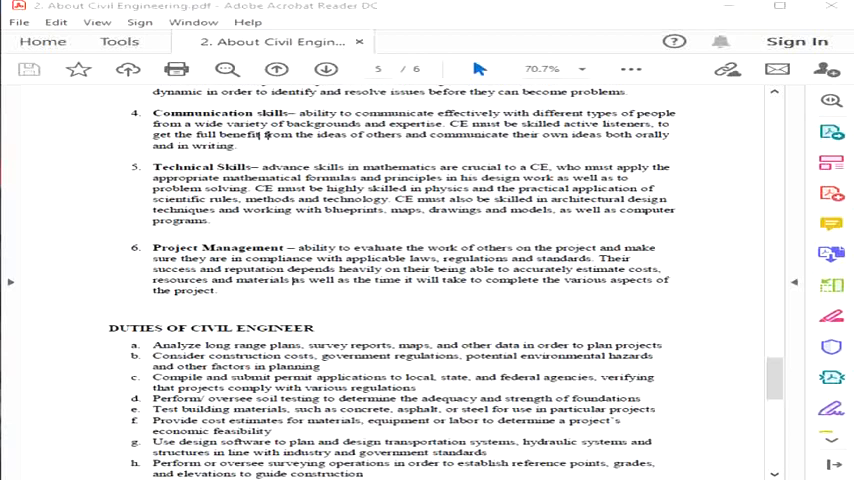
{"action": "mouse_move", "coordinate": [448, 314]}
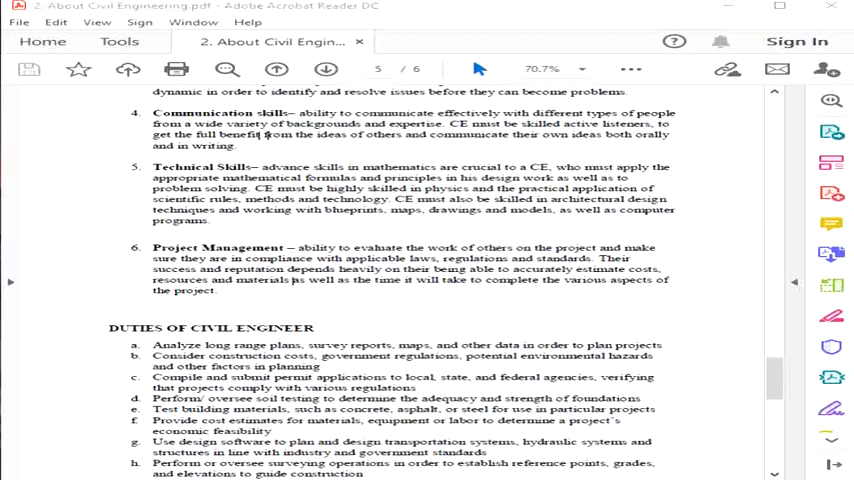
{"action": "mouse_move", "coordinate": [380, 308]}
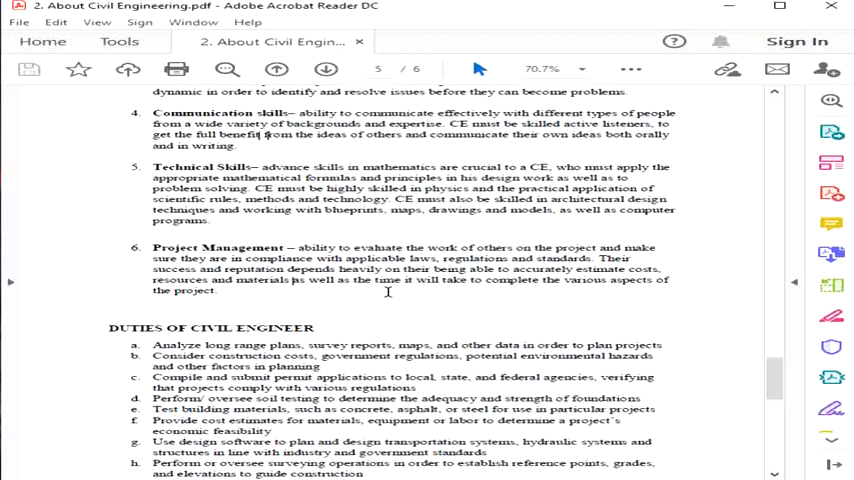
{"action": "mouse_move", "coordinate": [242, 306]}
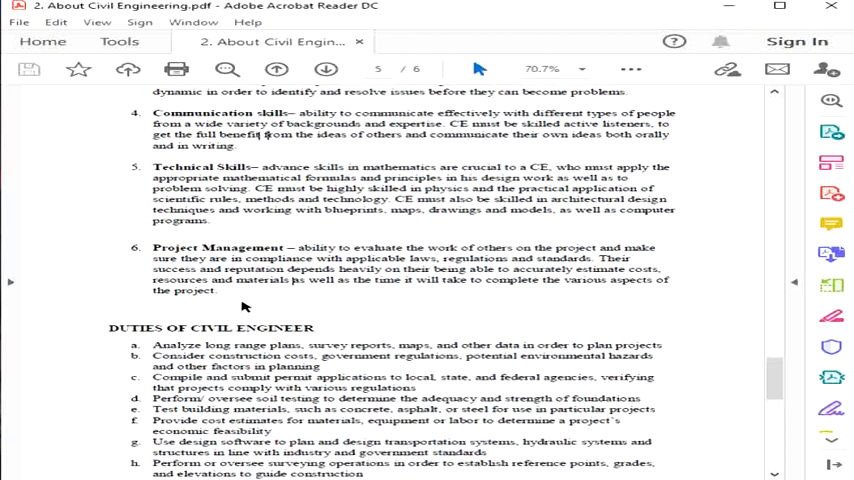
{"action": "mouse_move", "coordinate": [600, 292]}
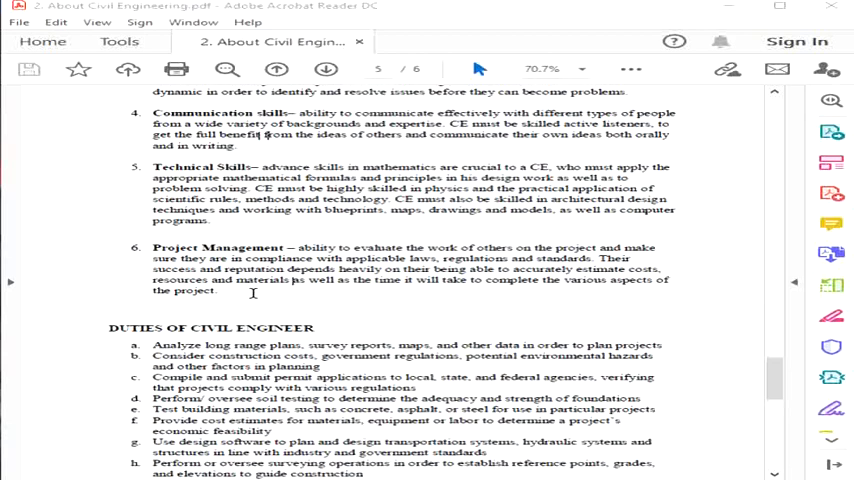
{"action": "mouse_move", "coordinate": [612, 284]}
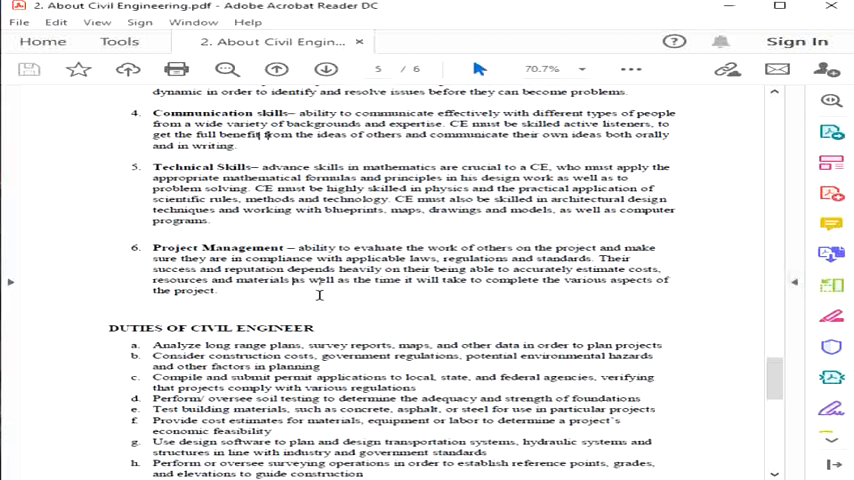
{"action": "mouse_move", "coordinate": [832, 254]}
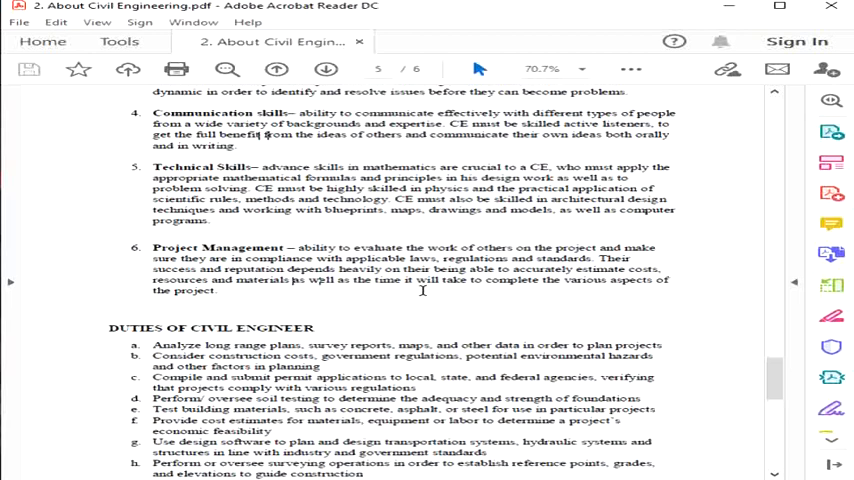
Scroll past the Duties of Civil Engineer list to Assignment No. 3 and its Self-Evaluation line.
{"action": "scroll", "scroll_direction": "down", "scroll_amount": 3}
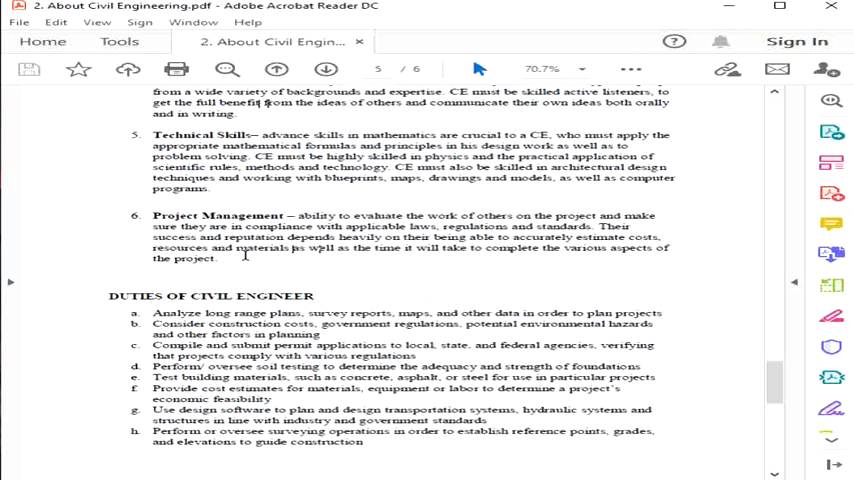
{"action": "mouse_move", "coordinate": [290, 196]}
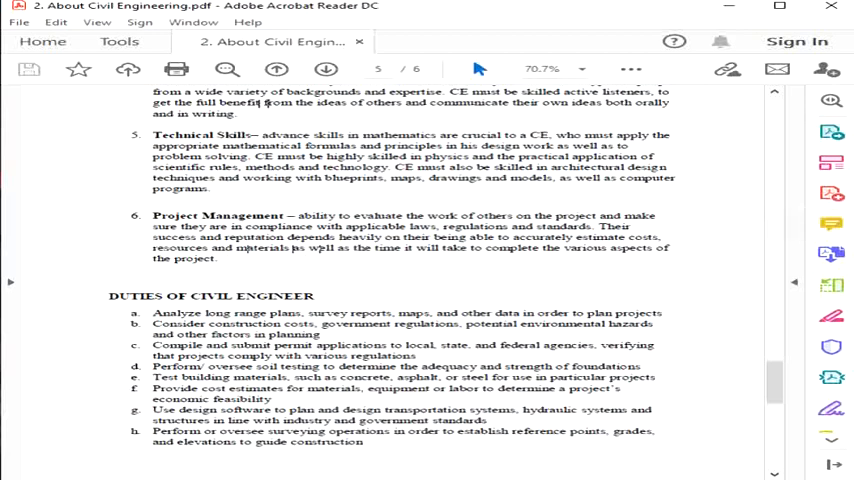
{"action": "scroll", "scroll_direction": "down", "scroll_amount": 3}
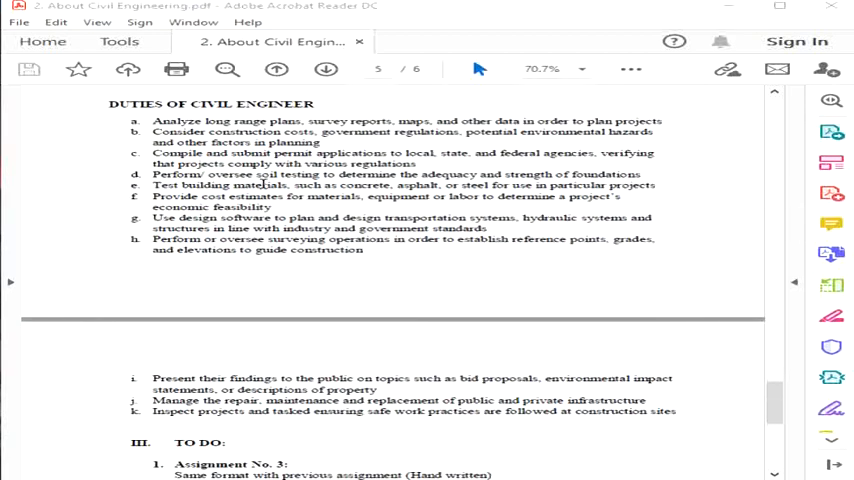
{"action": "mouse_move", "coordinate": [478, 152]}
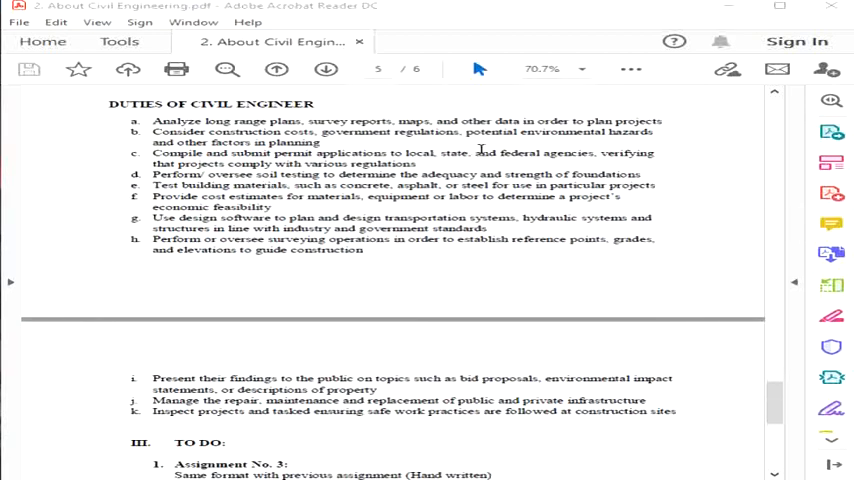
{"action": "mouse_move", "coordinate": [544, 160]}
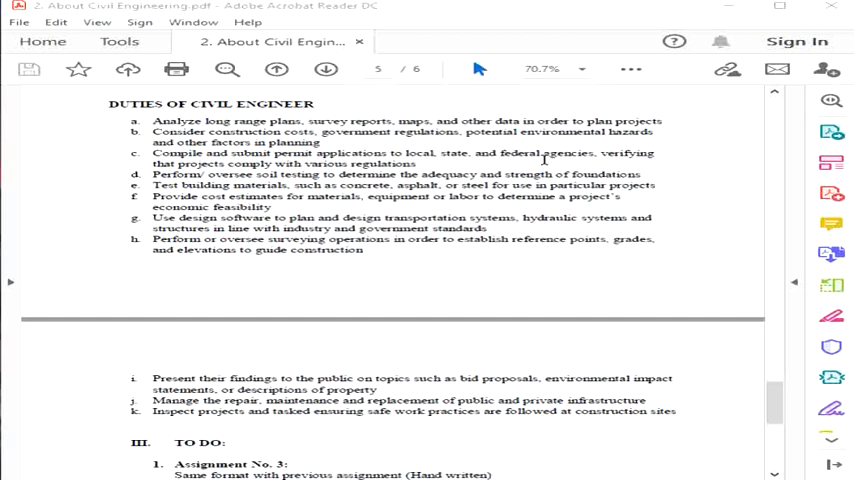
{"action": "mouse_move", "coordinate": [682, 126]}
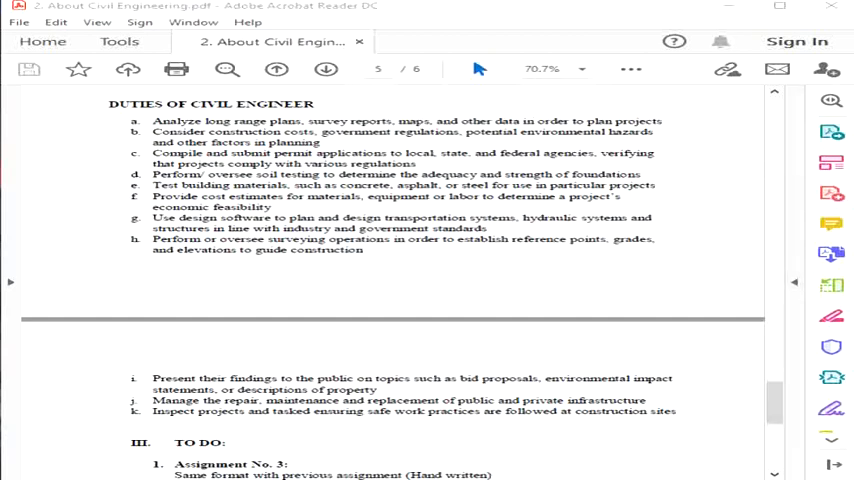
{"action": "mouse_move", "coordinate": [700, 138]}
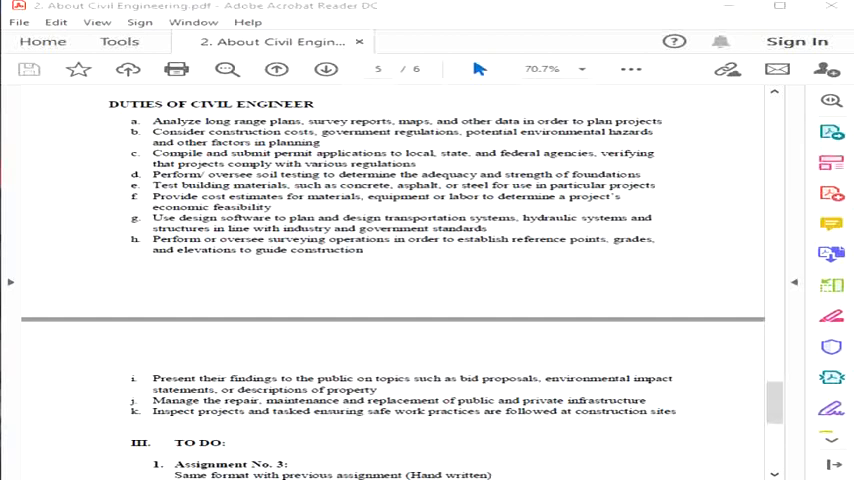
{"action": "mouse_move", "coordinate": [832, 224]}
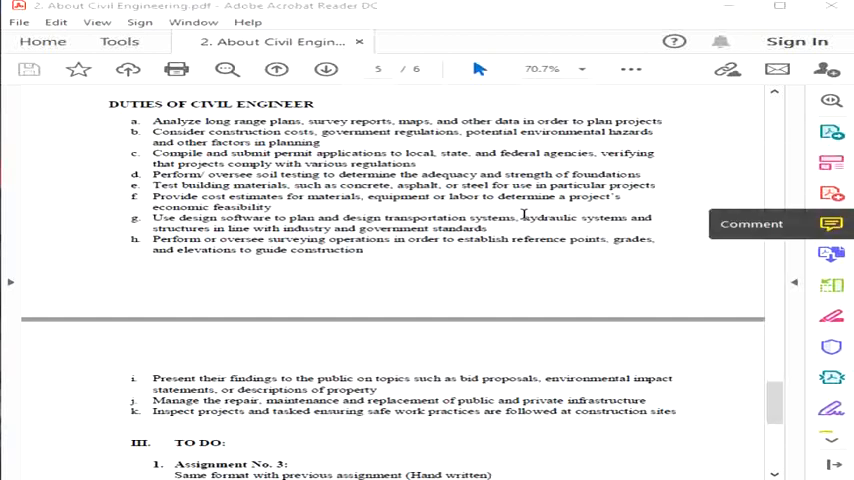
{"action": "mouse_move", "coordinate": [370, 160]}
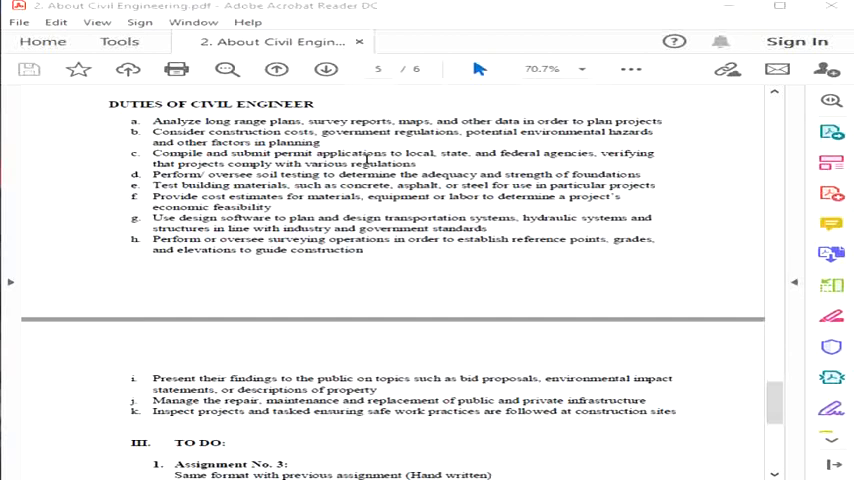
{"action": "mouse_move", "coordinate": [424, 118]}
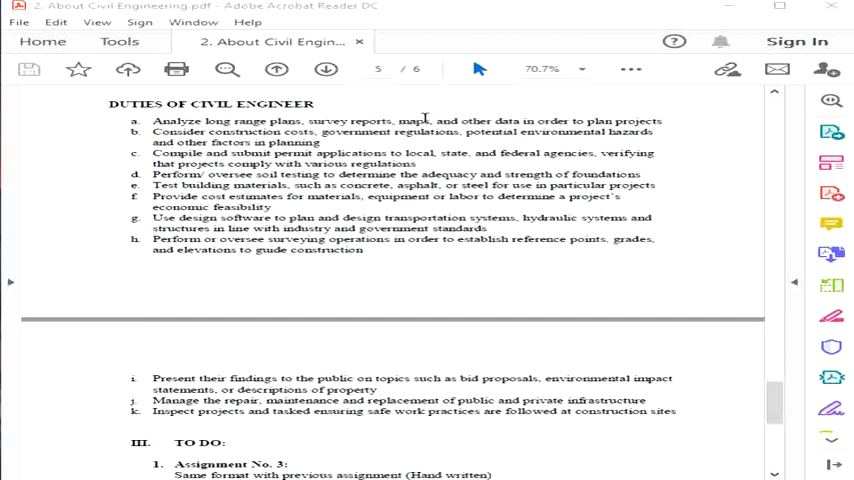
{"action": "mouse_move", "coordinate": [576, 132]}
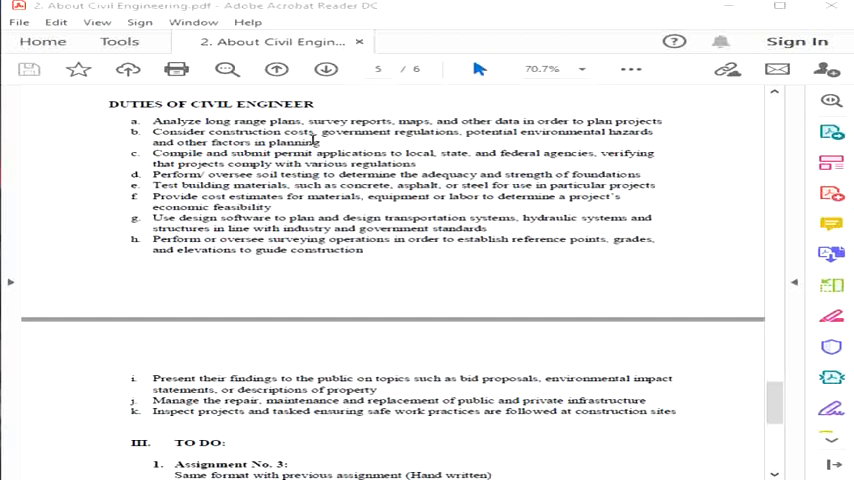
{"action": "mouse_move", "coordinate": [358, 132]}
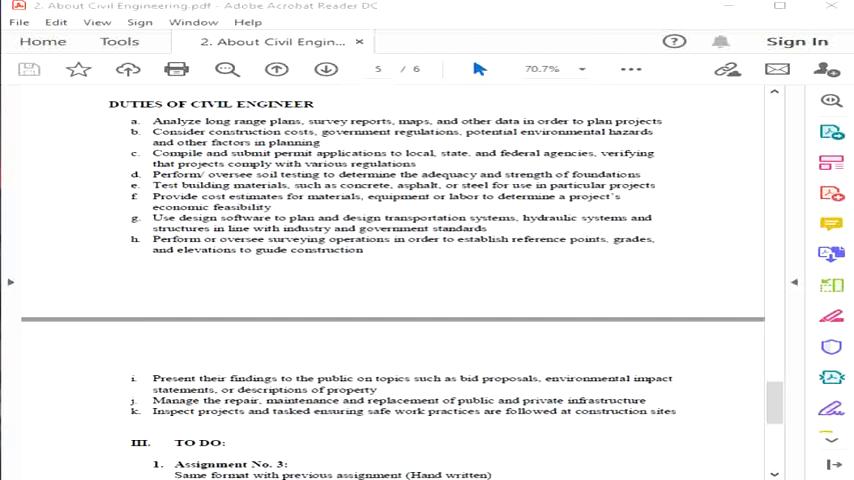
{"action": "mouse_move", "coordinate": [592, 144]}
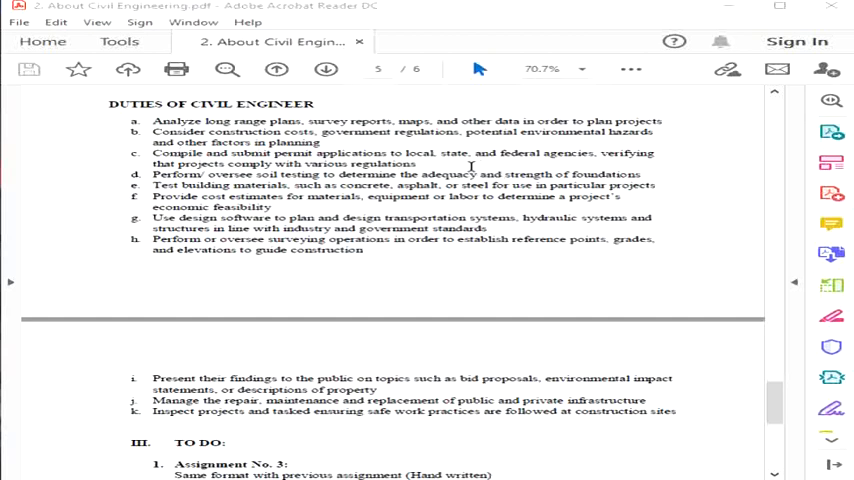
{"action": "mouse_move", "coordinate": [490, 160]}
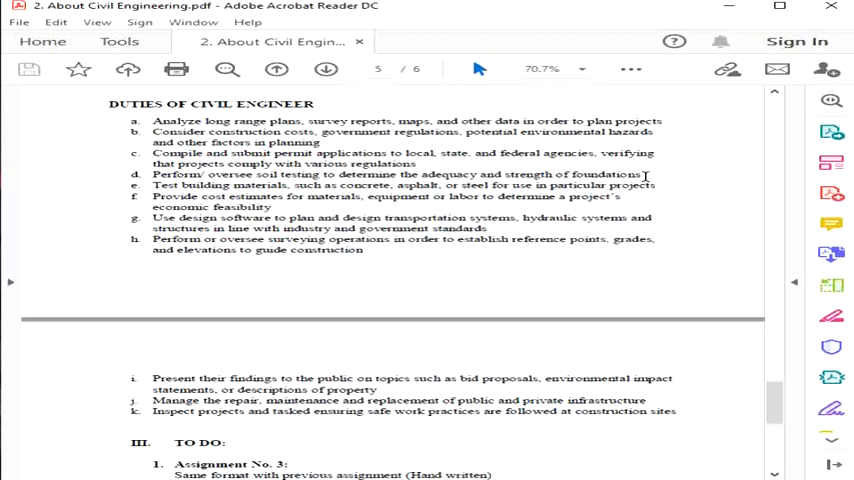
{"action": "mouse_move", "coordinate": [228, 188]}
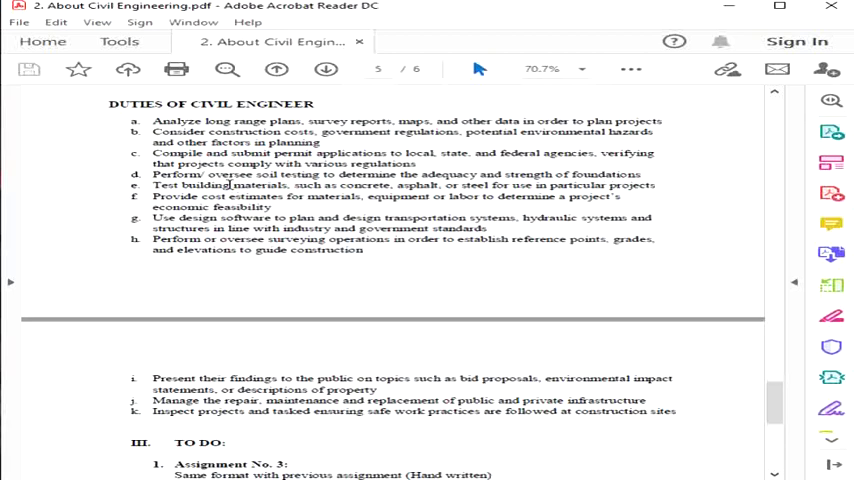
{"action": "mouse_move", "coordinate": [590, 176]}
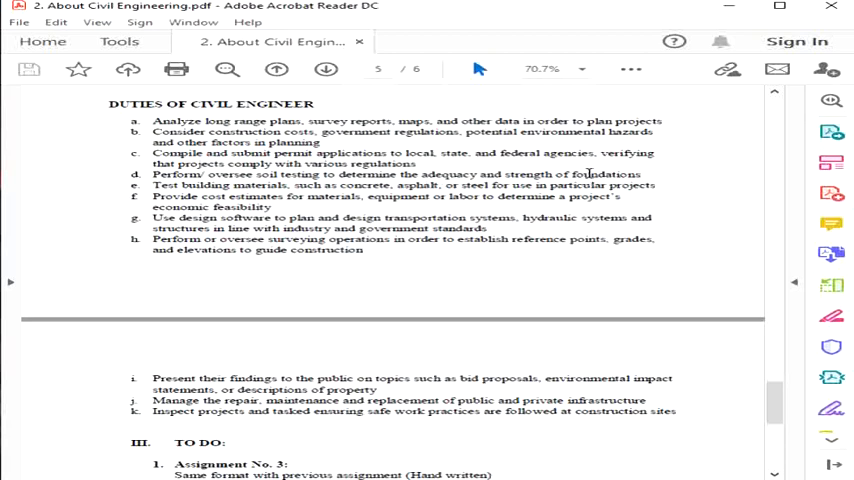
{"action": "mouse_move", "coordinate": [652, 174]}
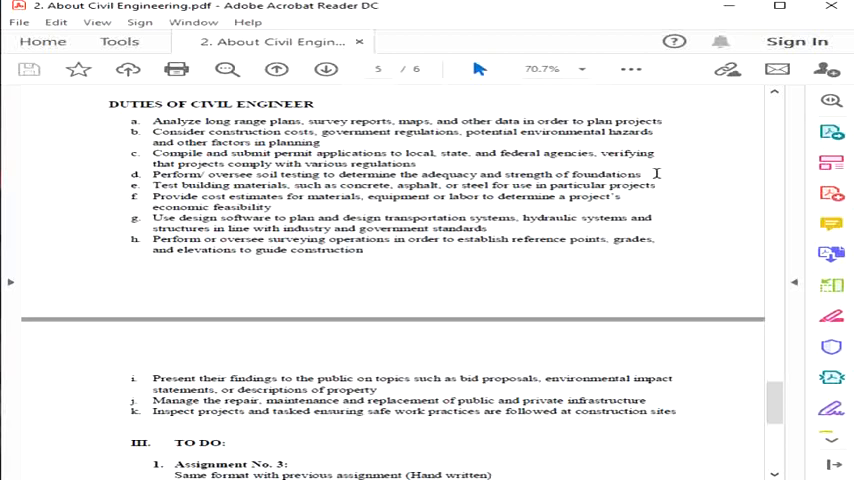
{"action": "mouse_move", "coordinate": [656, 176]}
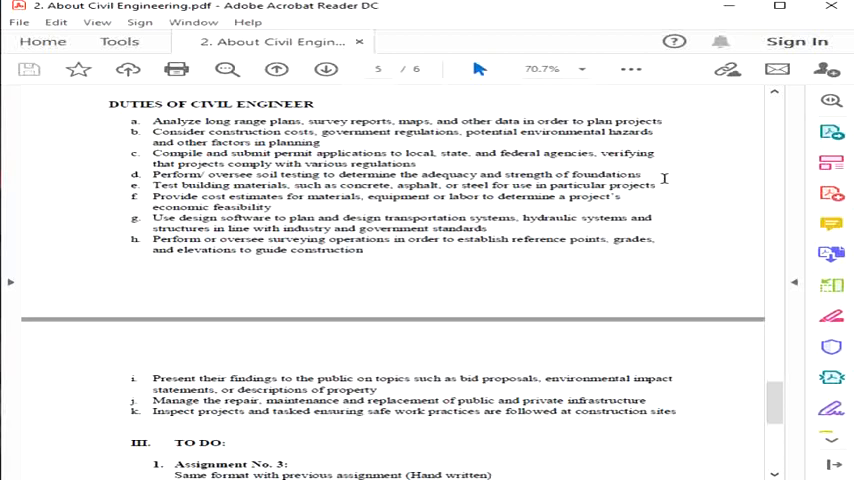
{"action": "mouse_move", "coordinate": [692, 196]}
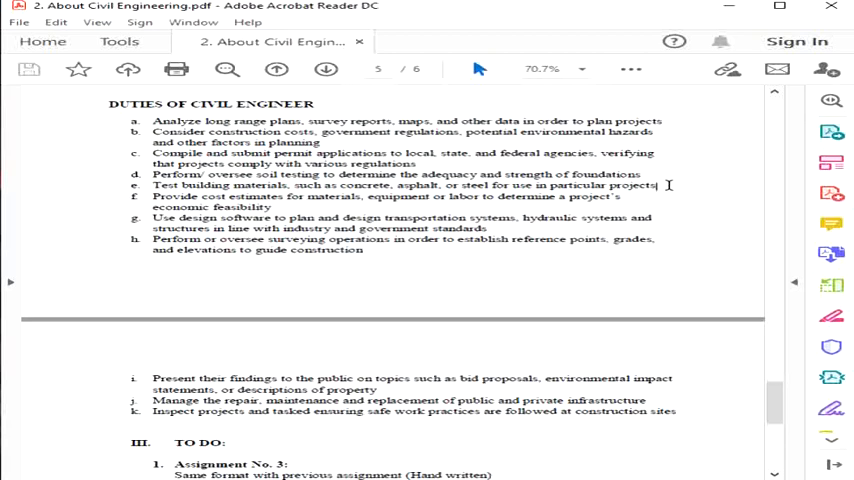
{"action": "mouse_move", "coordinate": [832, 192]}
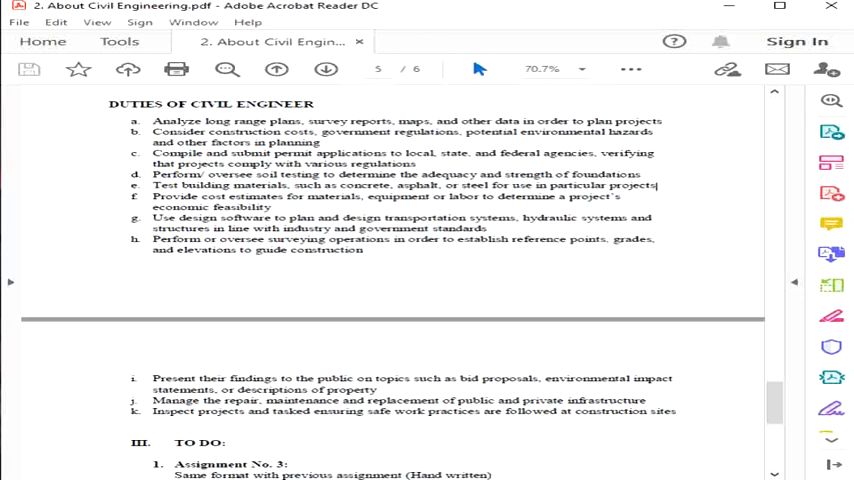
{"action": "mouse_move", "coordinate": [650, 202]}
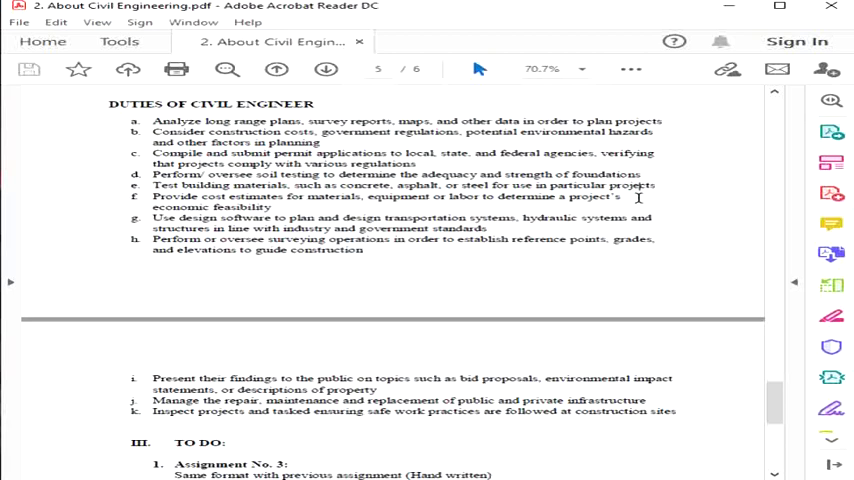
{"action": "mouse_move", "coordinate": [636, 196]}
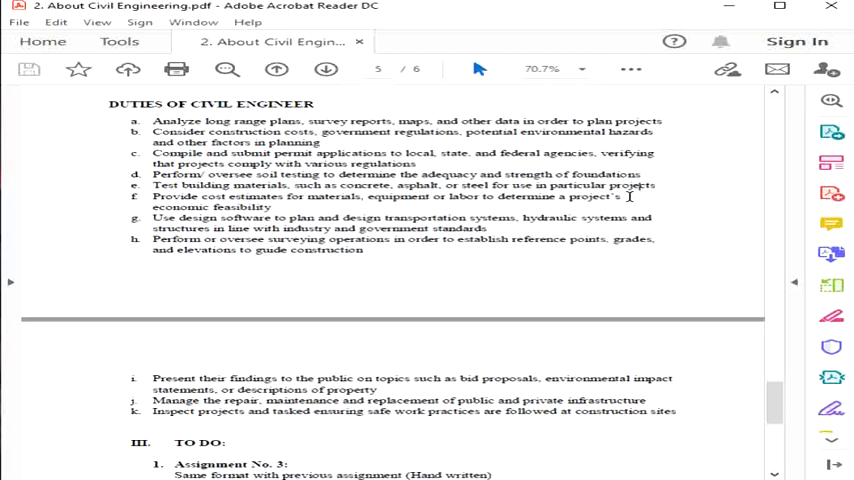
{"action": "mouse_move", "coordinate": [462, 202]}
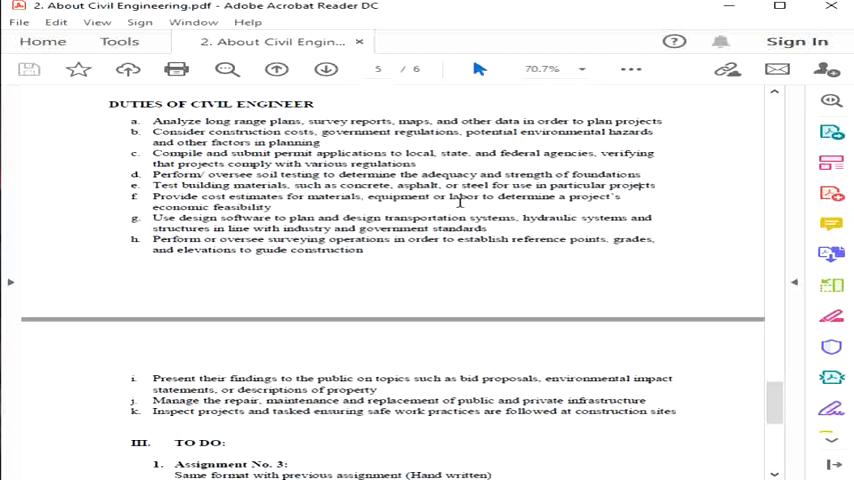
{"action": "mouse_move", "coordinate": [624, 204]}
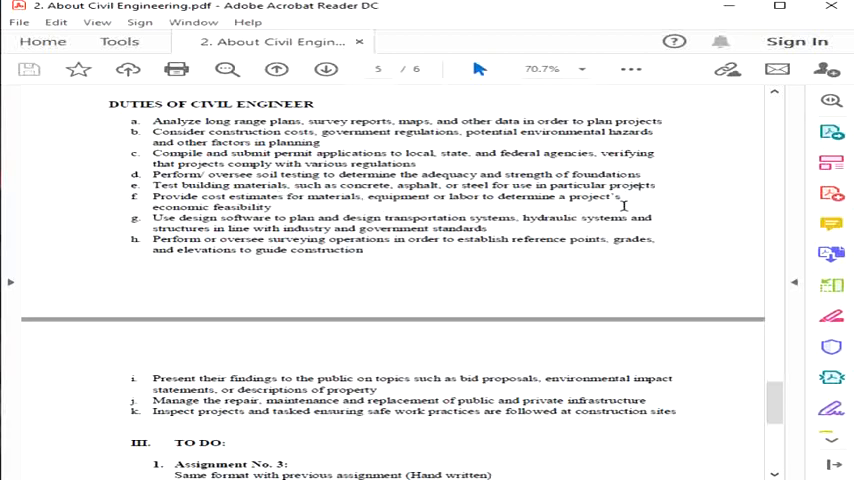
{"action": "mouse_move", "coordinate": [332, 210]}
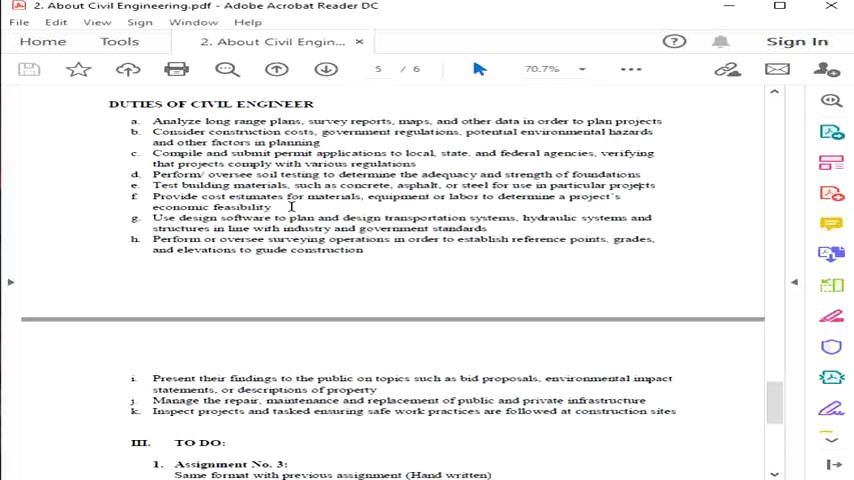
{"action": "mouse_move", "coordinate": [512, 190]}
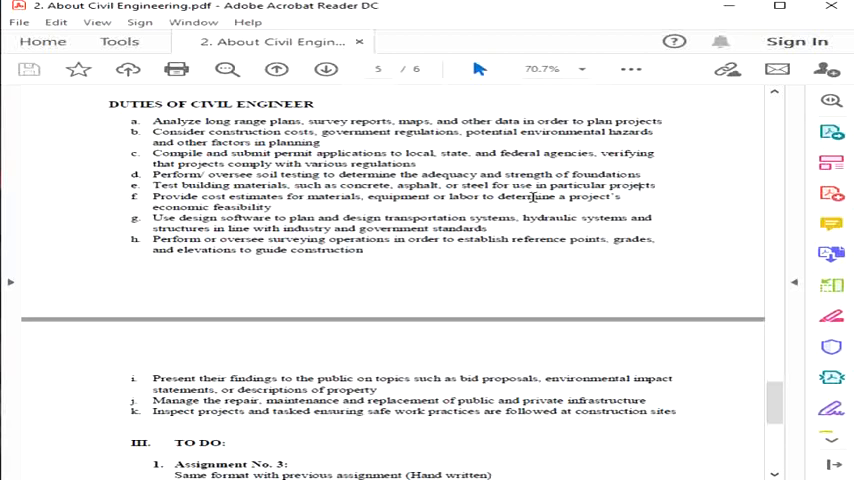
{"action": "mouse_move", "coordinate": [304, 210]}
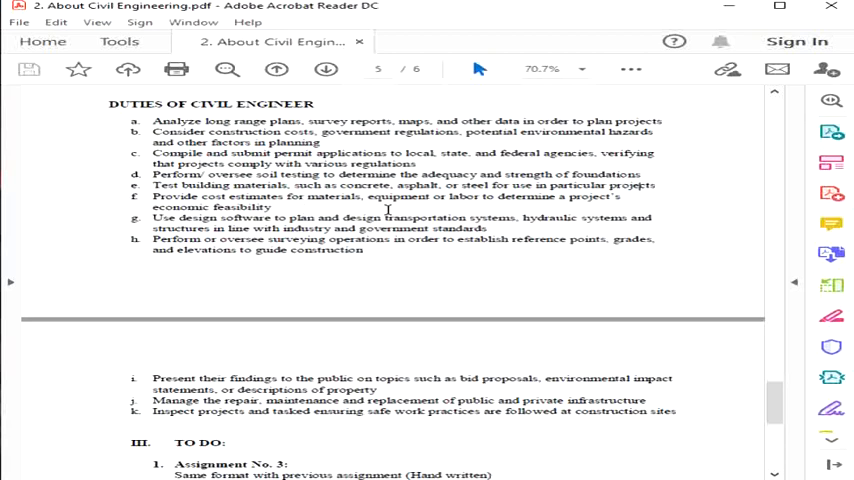
{"action": "mouse_move", "coordinate": [524, 224]}
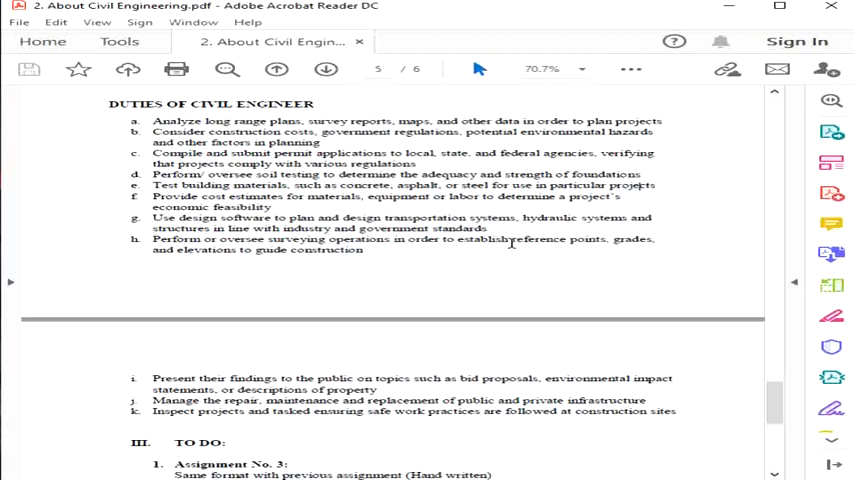
{"action": "mouse_move", "coordinate": [532, 246]}
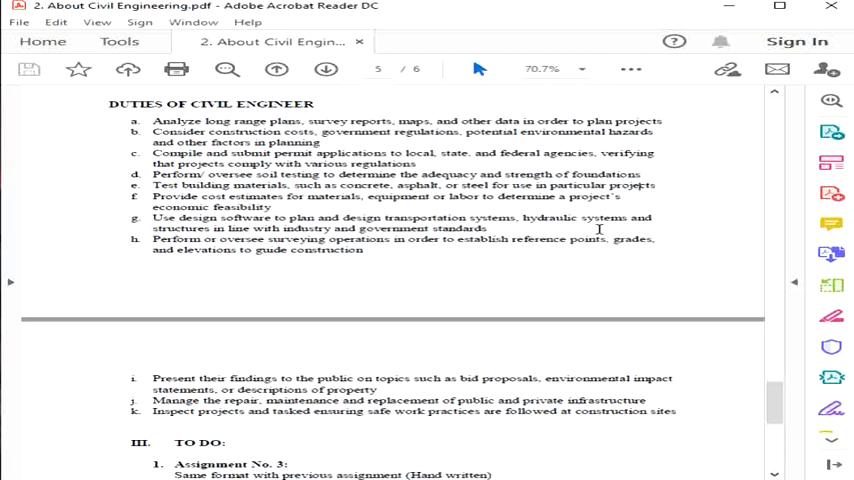
{"action": "mouse_move", "coordinate": [462, 272]}
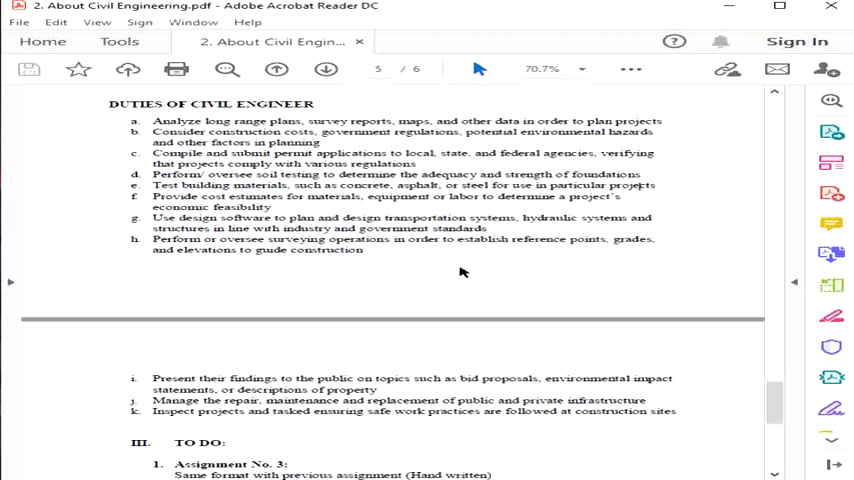
{"action": "mouse_move", "coordinate": [504, 232]}
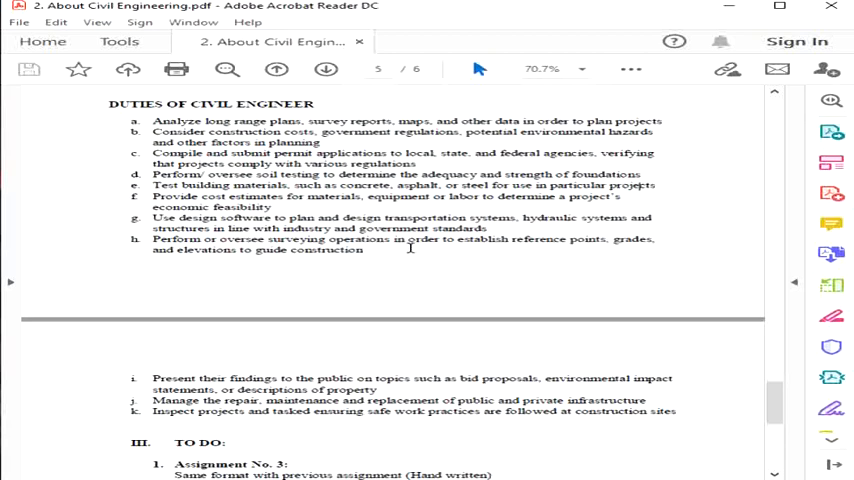
{"action": "mouse_move", "coordinate": [400, 256]}
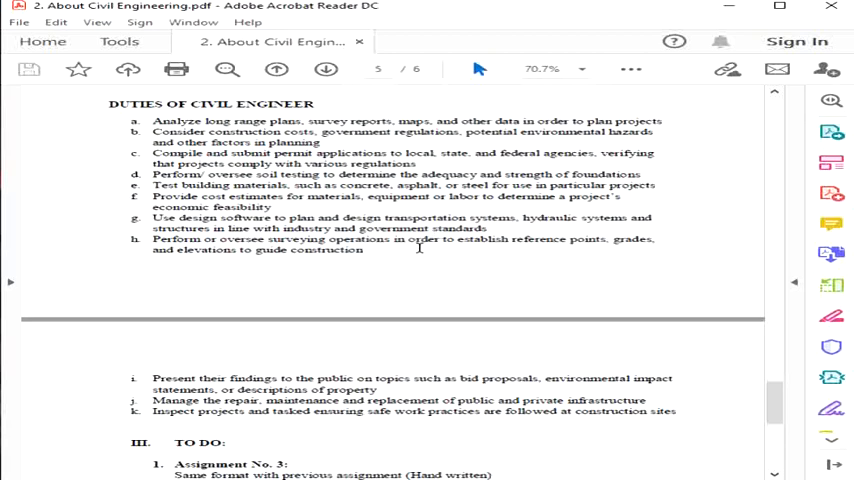
{"action": "mouse_move", "coordinate": [420, 252]}
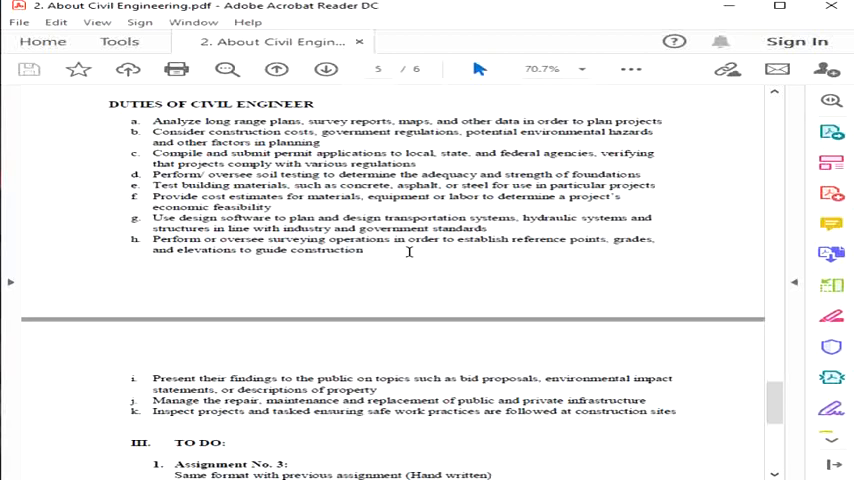
{"action": "mouse_move", "coordinate": [632, 266]}
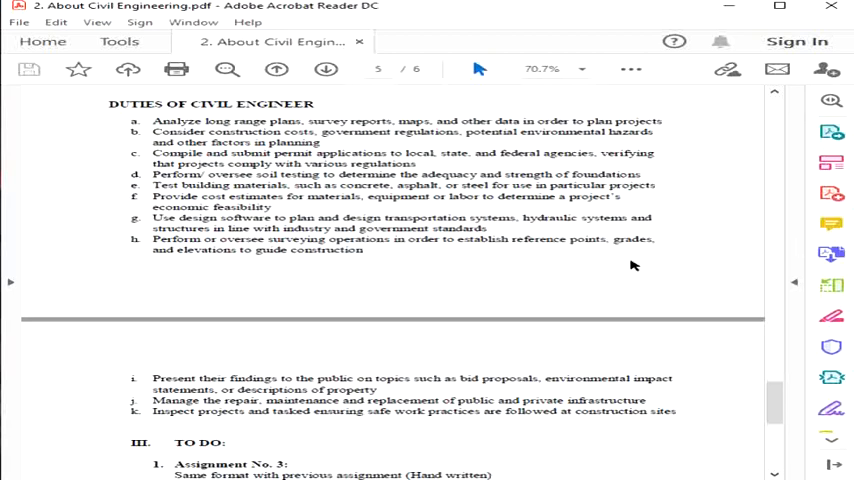
{"action": "mouse_move", "coordinate": [452, 256]}
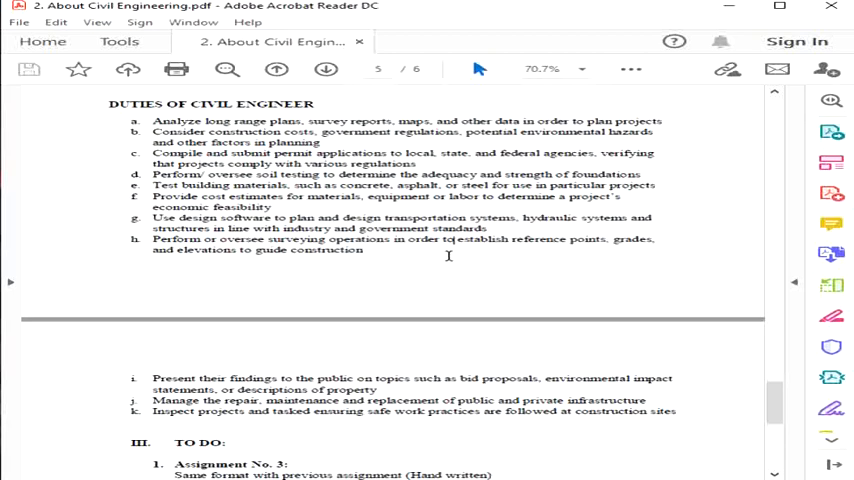
{"action": "mouse_move", "coordinate": [504, 294]}
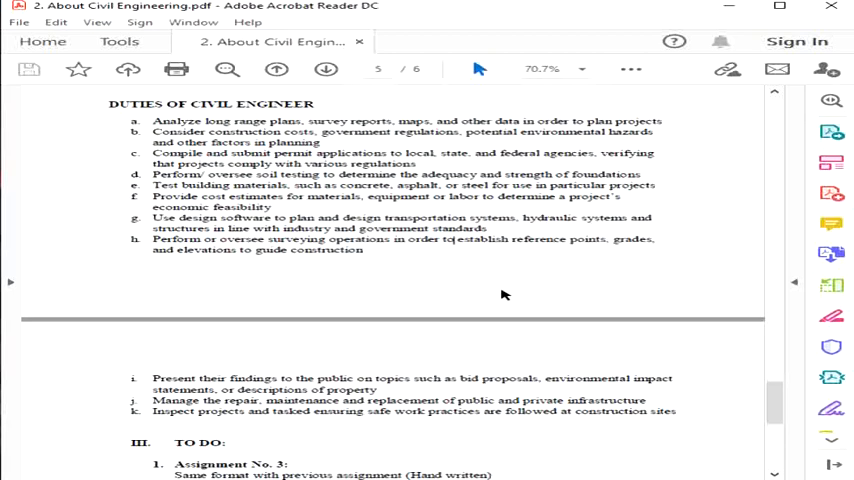
{"action": "mouse_move", "coordinate": [396, 254]}
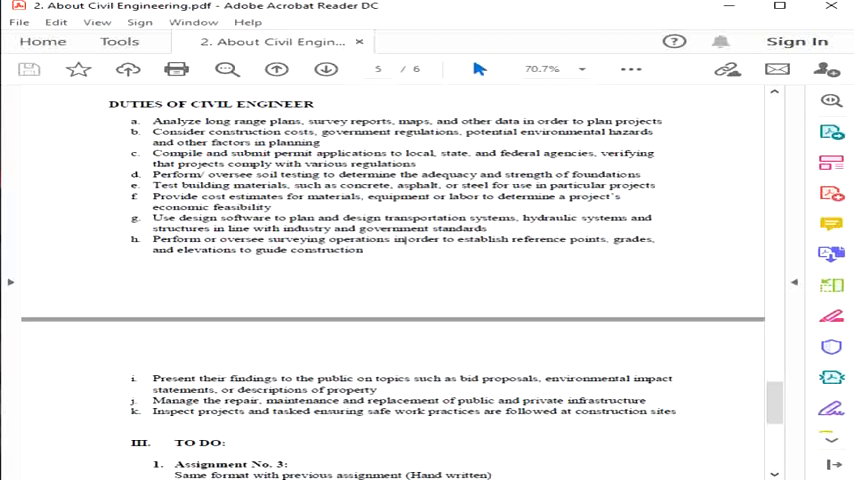
{"action": "scroll", "scroll_direction": "down", "scroll_amount": 3}
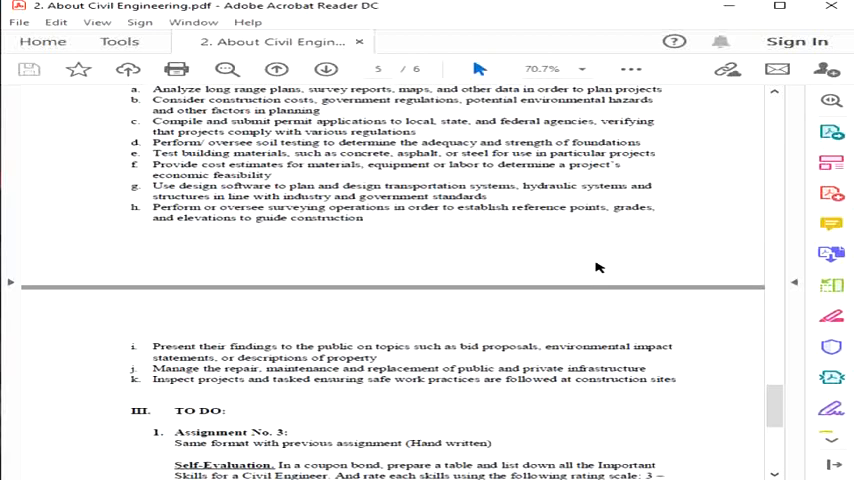
{"action": "mouse_move", "coordinate": [596, 268]}
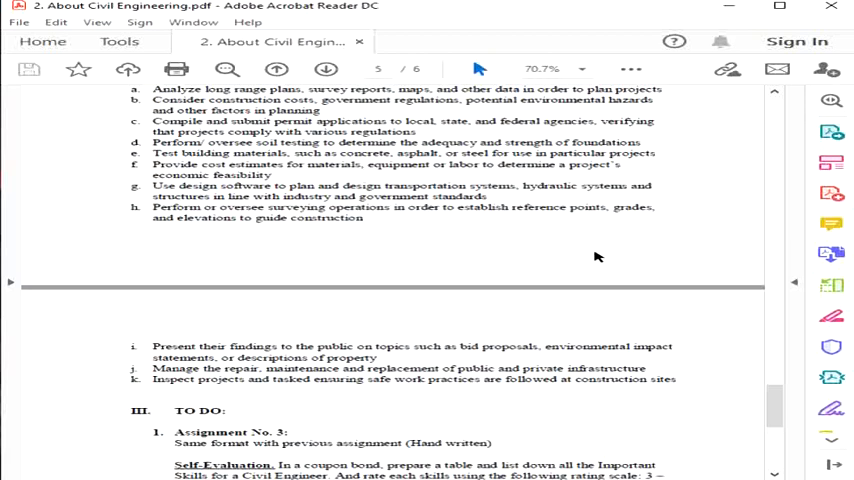
{"action": "mouse_move", "coordinate": [540, 348]}
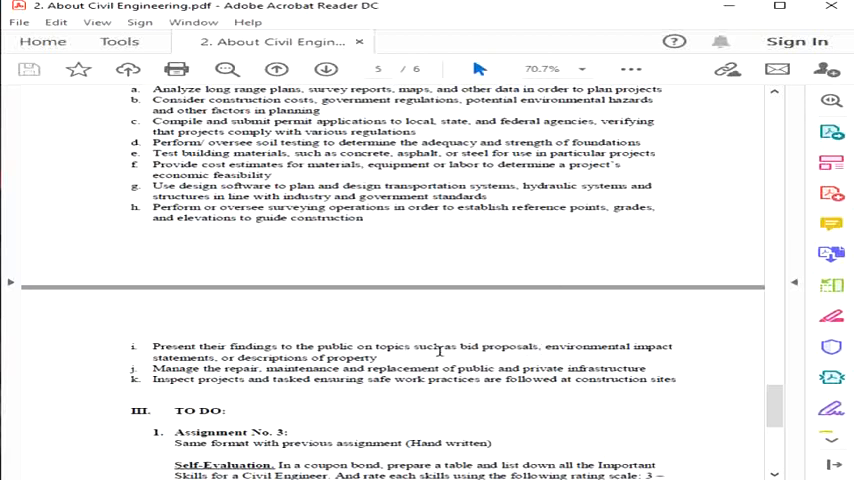
{"action": "mouse_move", "coordinate": [430, 360]}
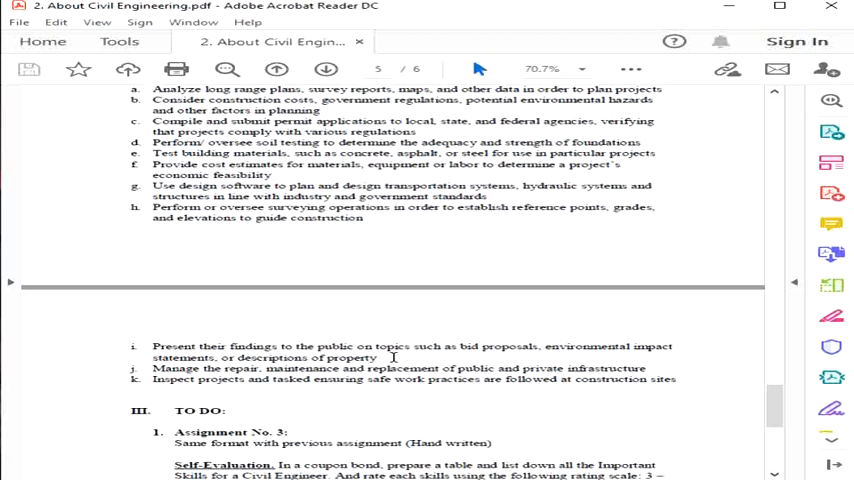
{"action": "mouse_move", "coordinate": [680, 356]}
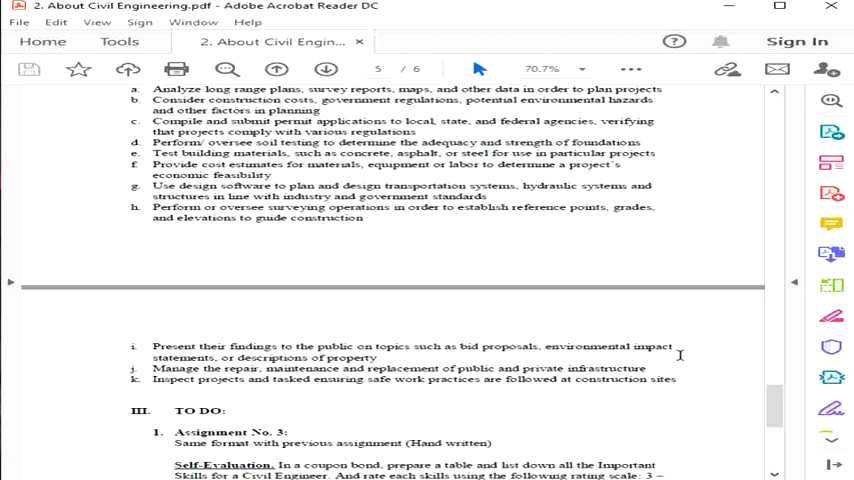
{"action": "mouse_move", "coordinate": [594, 356]}
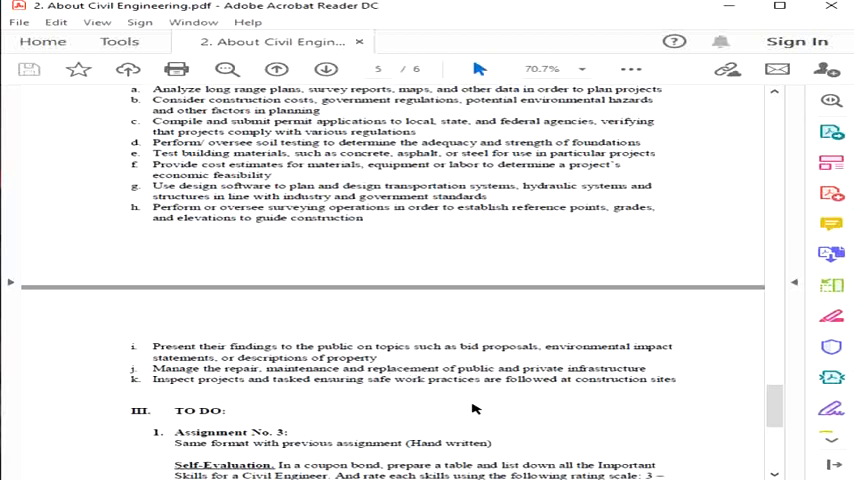
{"action": "mouse_move", "coordinate": [706, 382]}
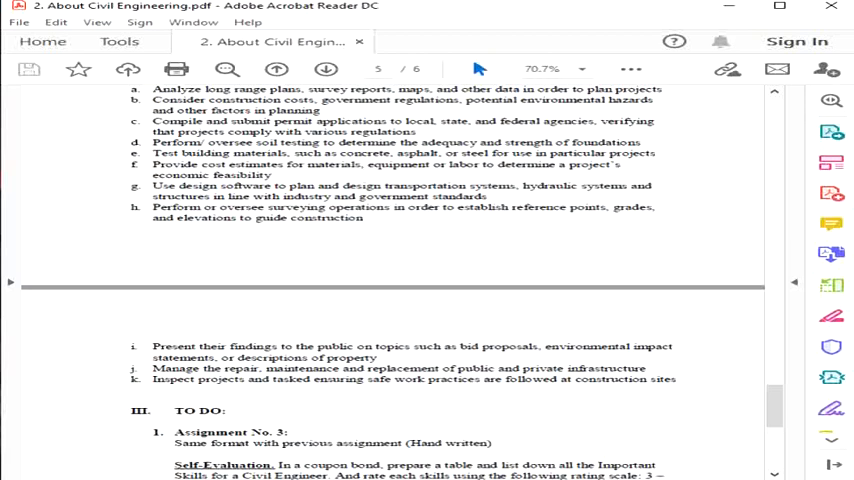
{"action": "mouse_move", "coordinate": [660, 368]}
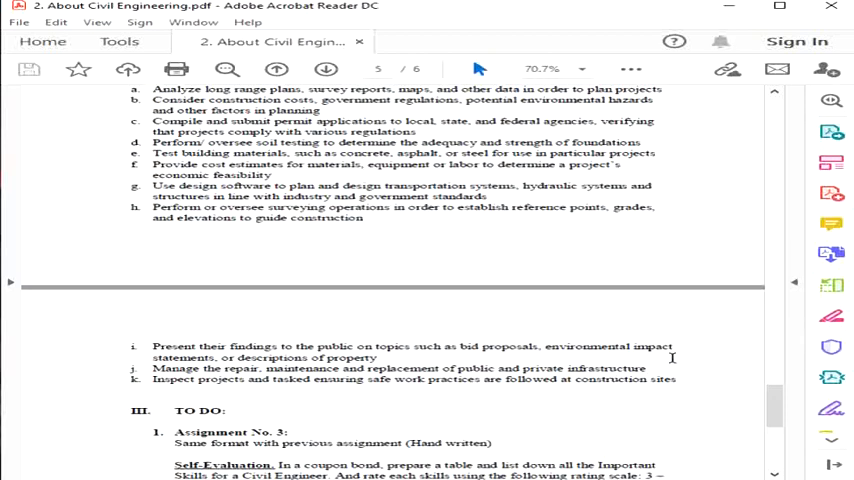
{"action": "mouse_move", "coordinate": [674, 352]}
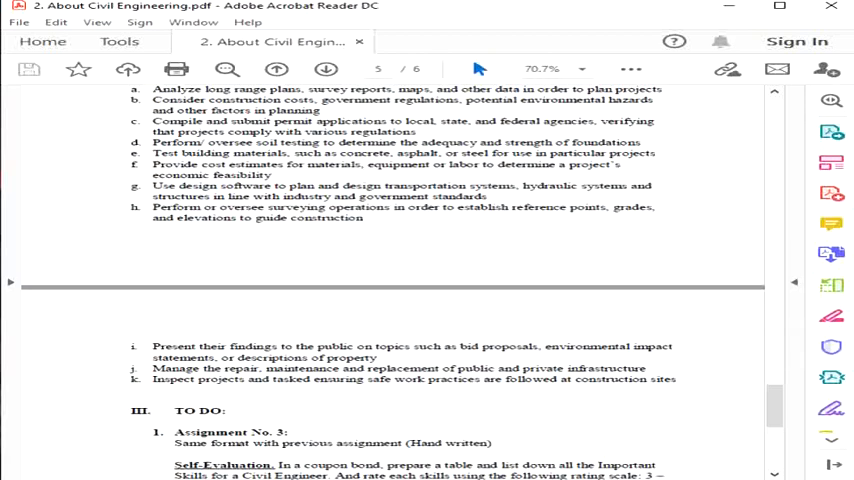
{"action": "mouse_move", "coordinate": [704, 388]}
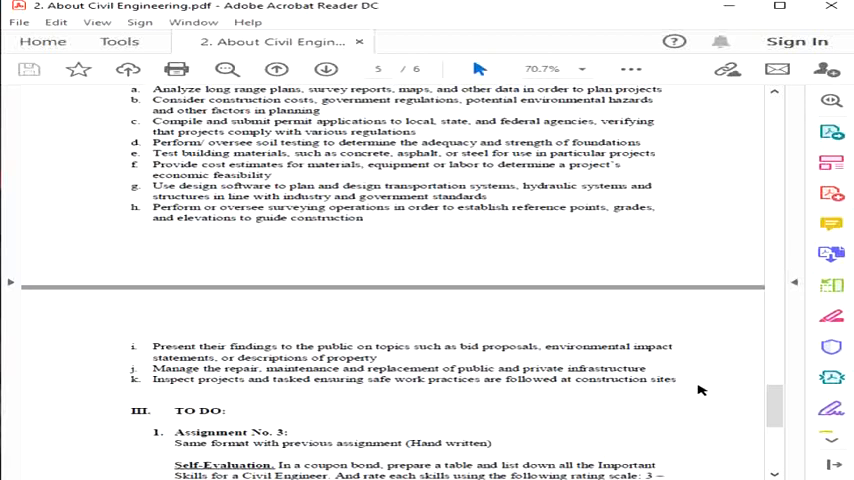
{"action": "mouse_move", "coordinate": [664, 420]}
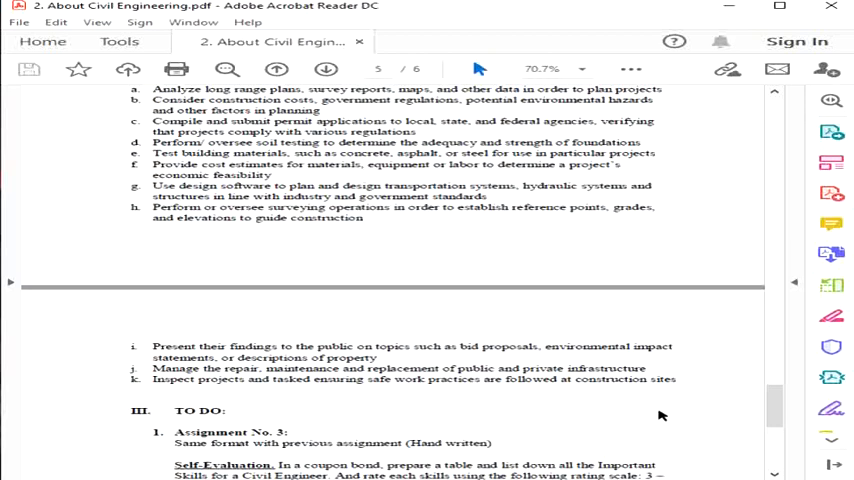
{"action": "mouse_move", "coordinate": [690, 382]}
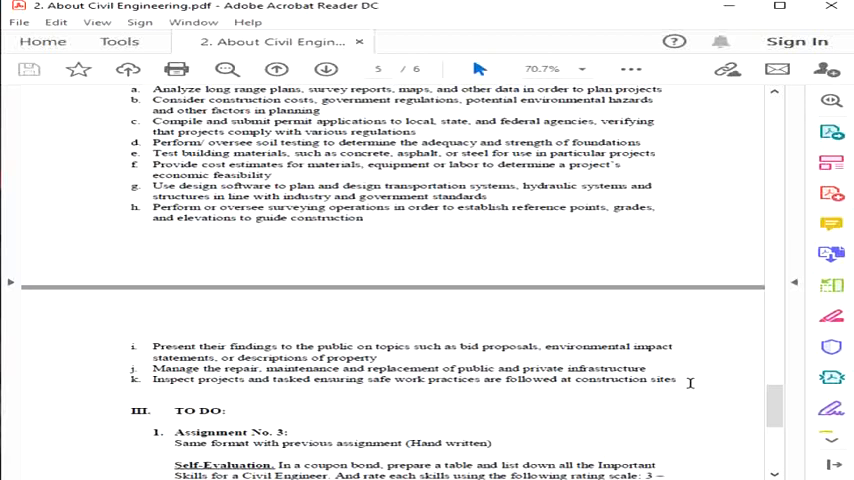
{"action": "mouse_move", "coordinate": [648, 364]}
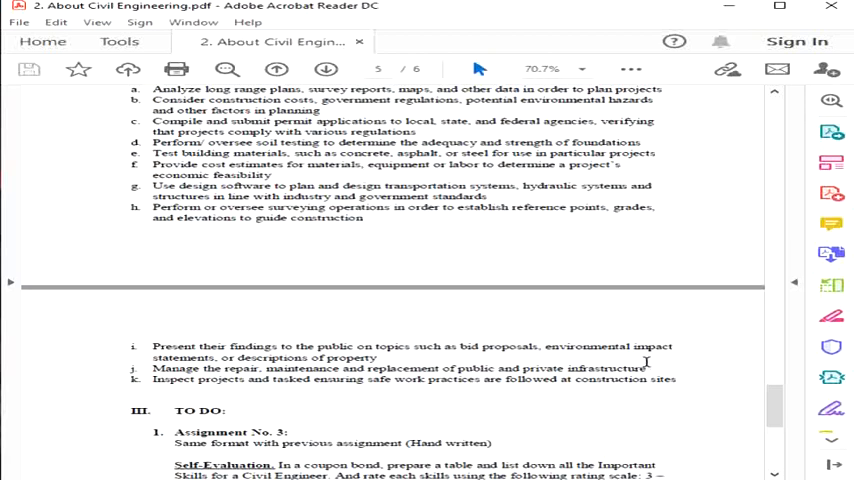
{"action": "mouse_move", "coordinate": [704, 384]}
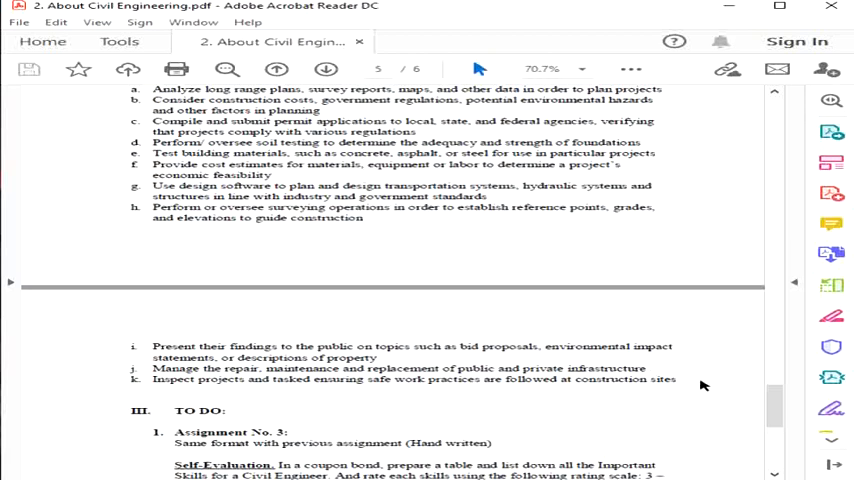
{"action": "mouse_move", "coordinate": [680, 368]}
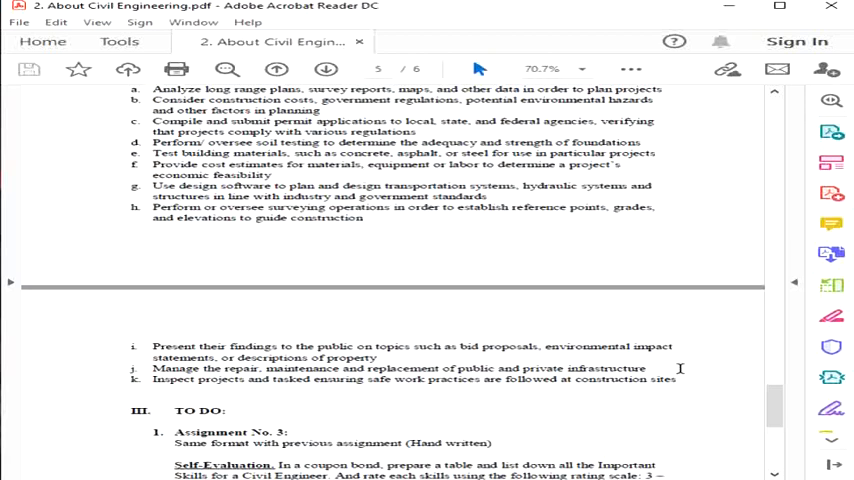
{"action": "scroll", "scroll_direction": "down", "scroll_amount": 3}
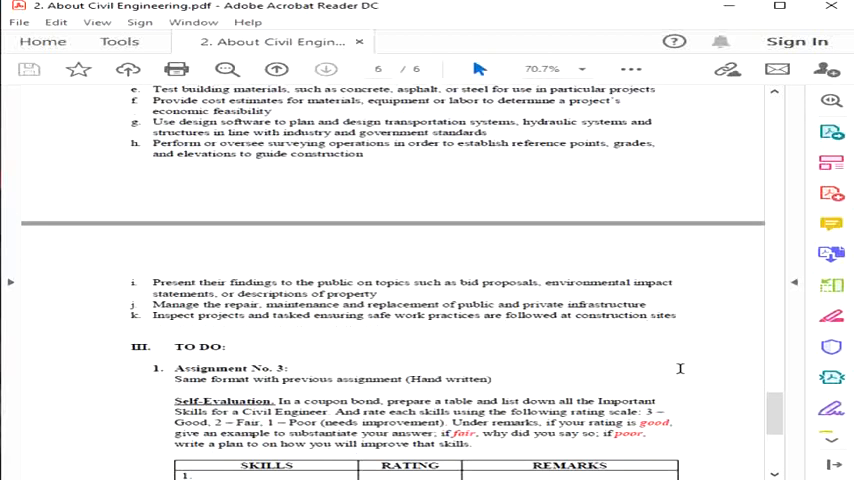
{"action": "scroll", "scroll_direction": "down", "scroll_amount": 3}
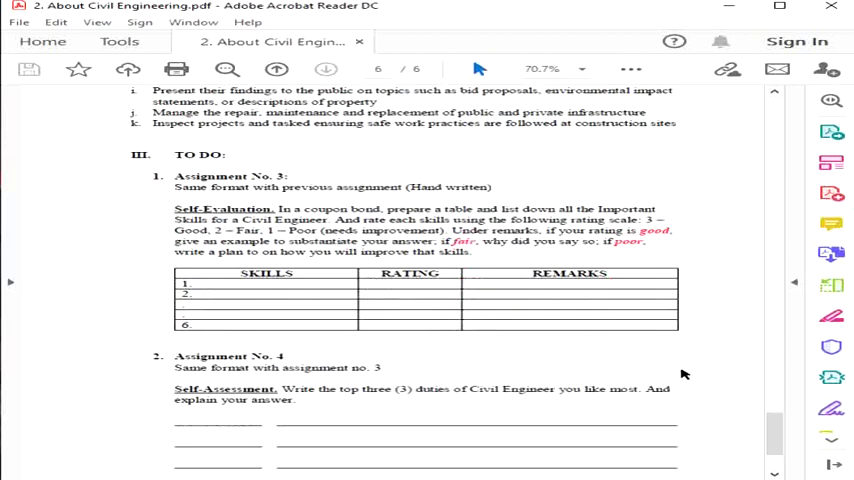
{"action": "scroll", "scroll_direction": "down", "scroll_amount": 3}
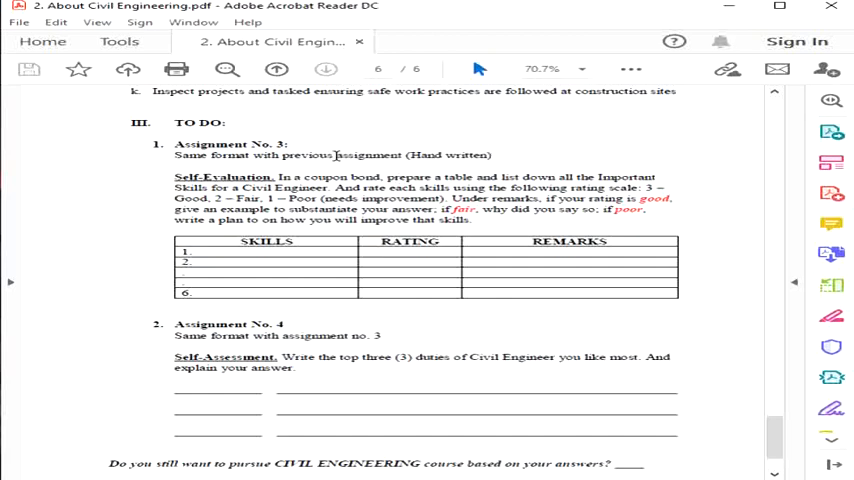
{"action": "mouse_move", "coordinate": [528, 160]}
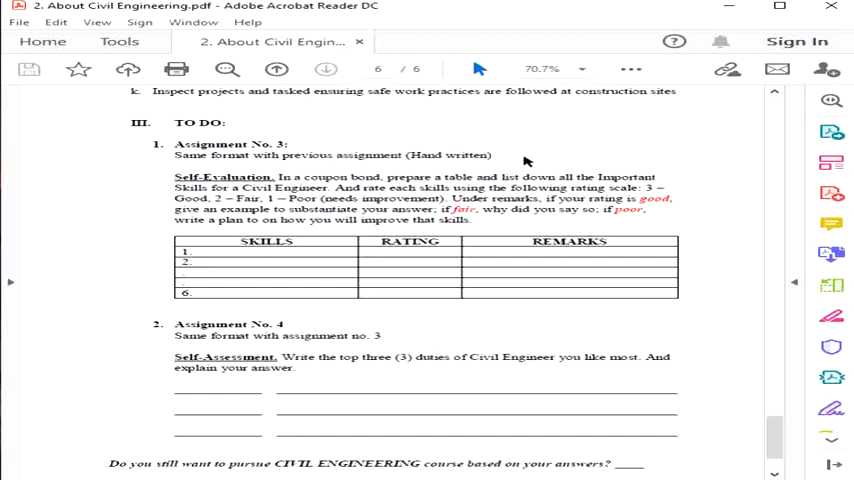
{"action": "mouse_move", "coordinate": [438, 270]}
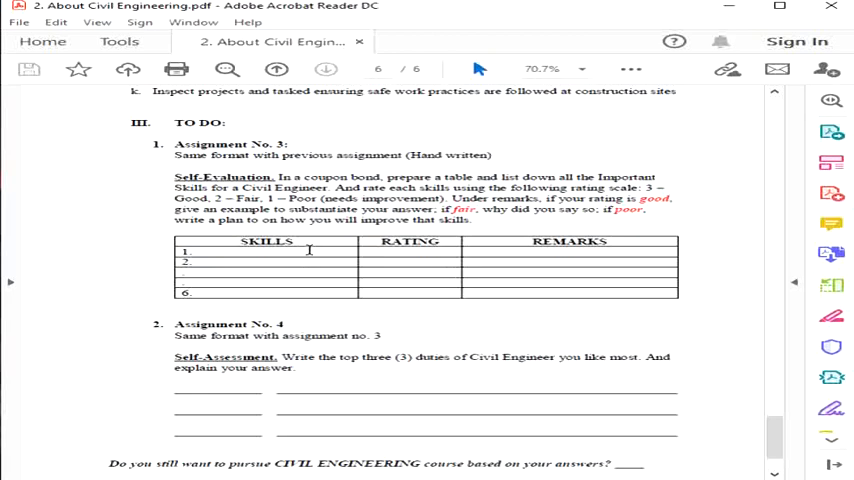
{"action": "mouse_move", "coordinate": [296, 298]}
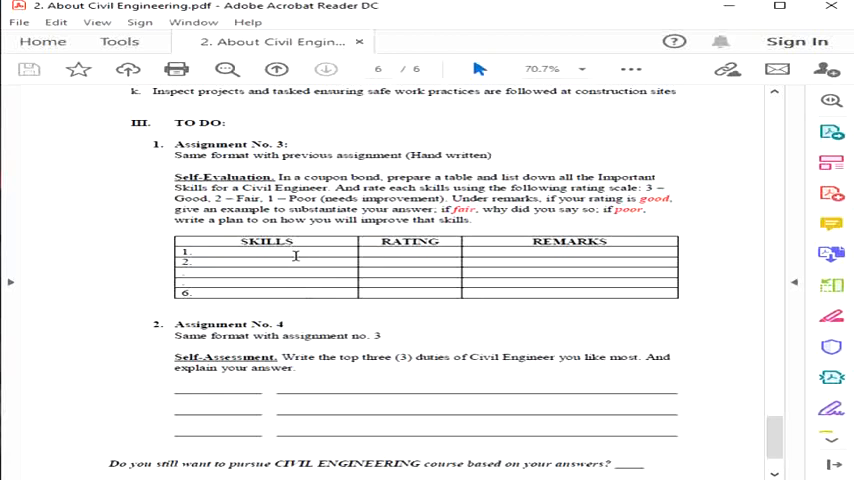
{"action": "mouse_move", "coordinate": [344, 268]}
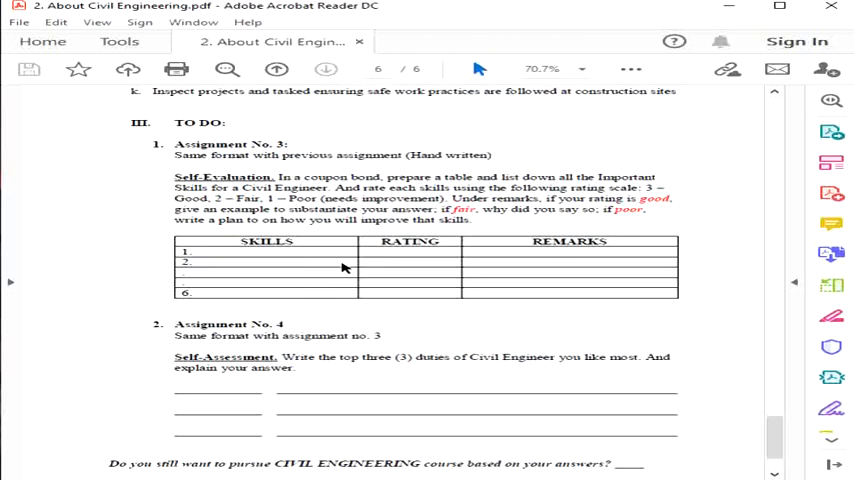
{"action": "mouse_move", "coordinate": [272, 300]}
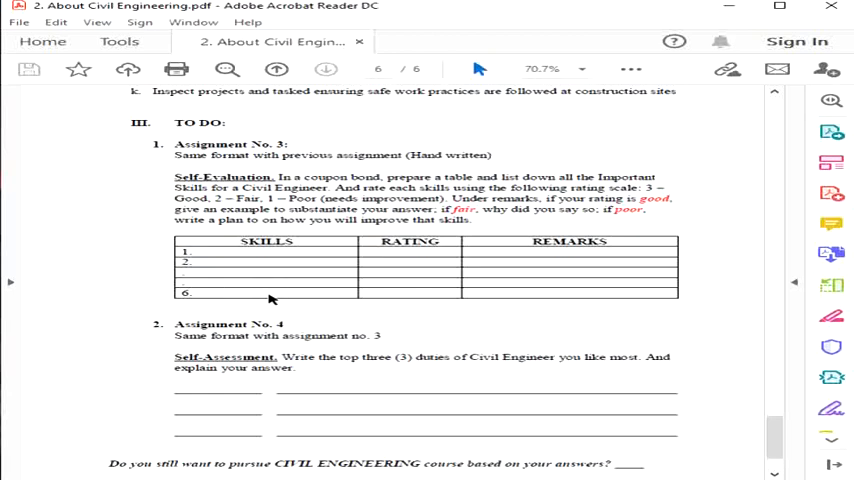
{"action": "mouse_move", "coordinate": [334, 288]}
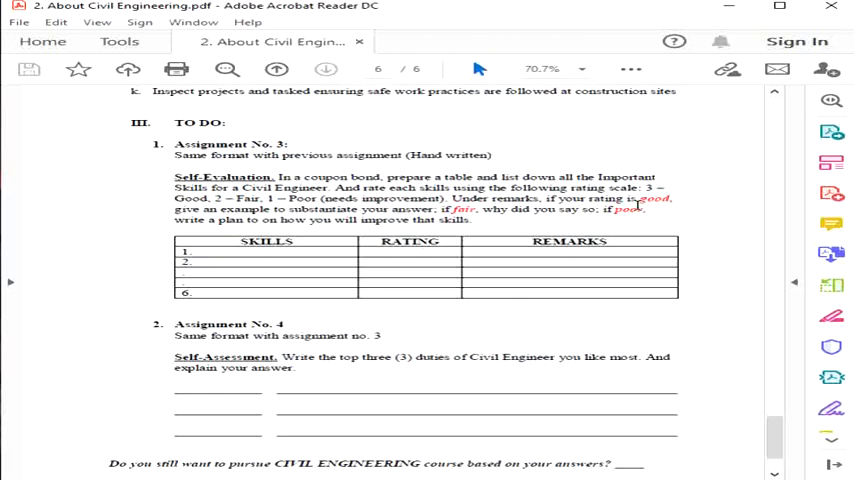
{"action": "mouse_move", "coordinate": [624, 220]}
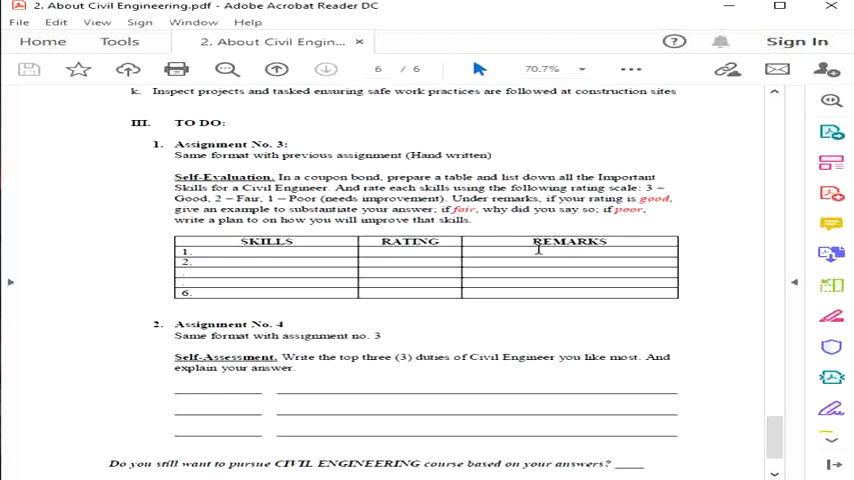
{"action": "mouse_move", "coordinate": [402, 224]}
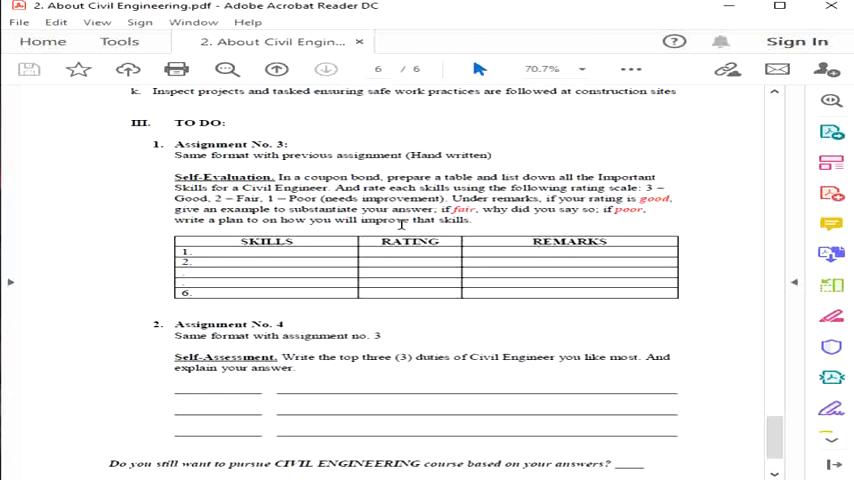
{"action": "mouse_move", "coordinate": [512, 256]}
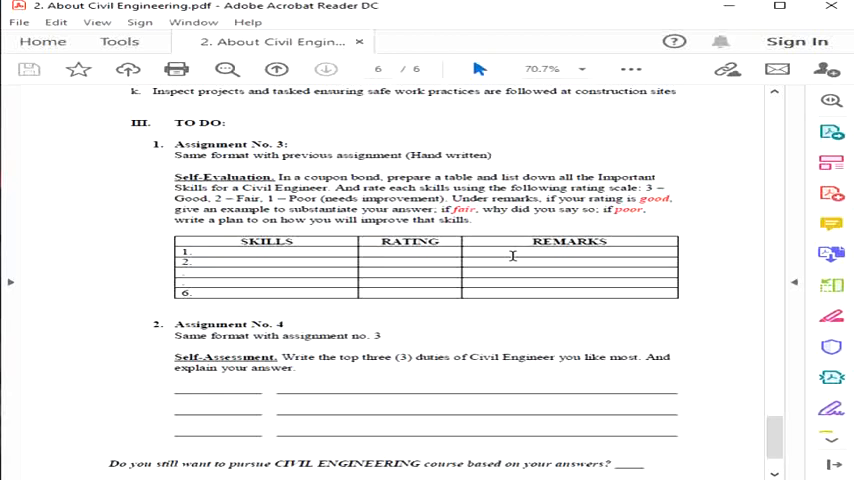
{"action": "mouse_move", "coordinate": [530, 274]}
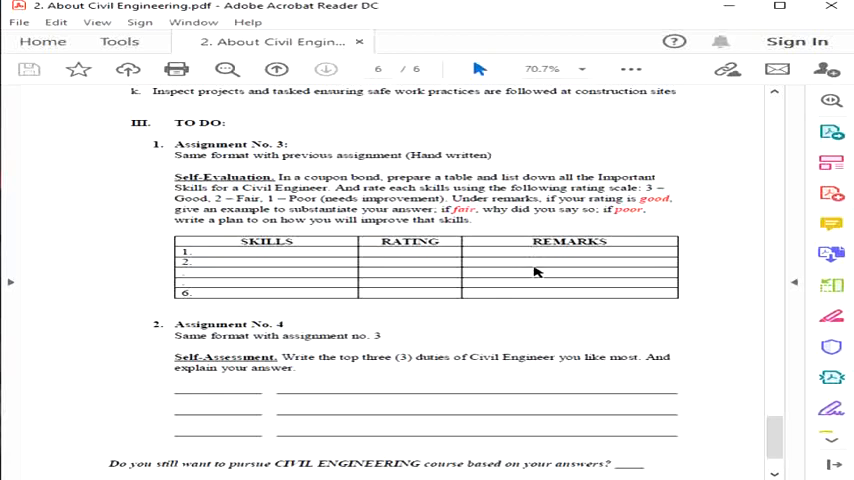
{"action": "mouse_move", "coordinate": [616, 270]}
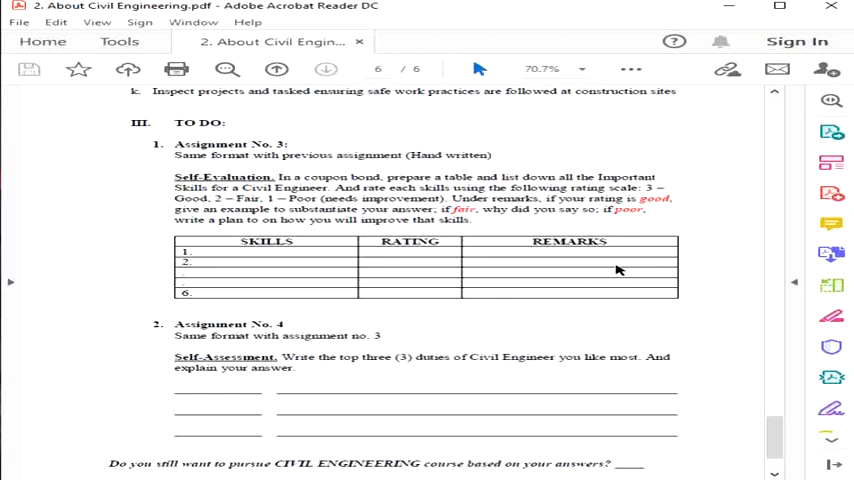
{"action": "mouse_move", "coordinate": [500, 288]}
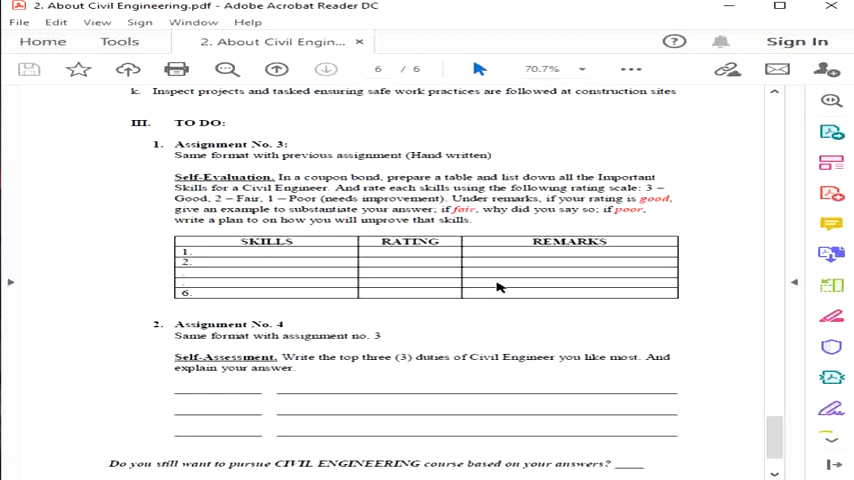
{"action": "mouse_move", "coordinate": [492, 288]}
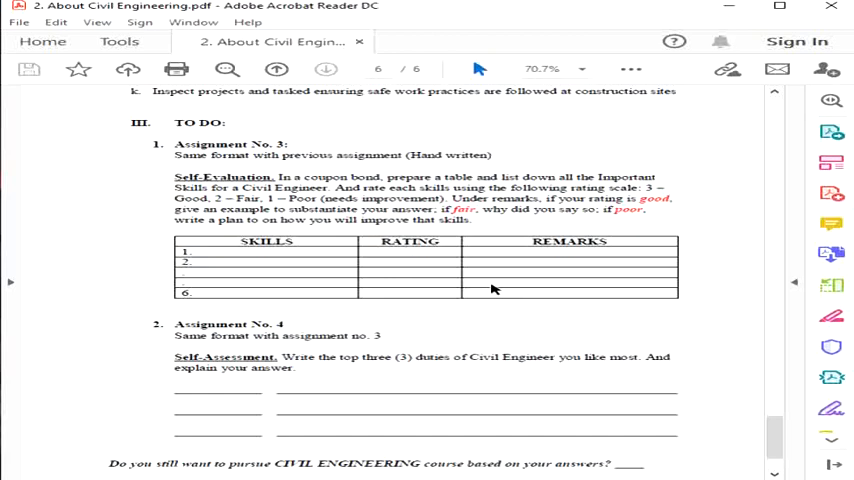
{"action": "mouse_move", "coordinate": [520, 284]}
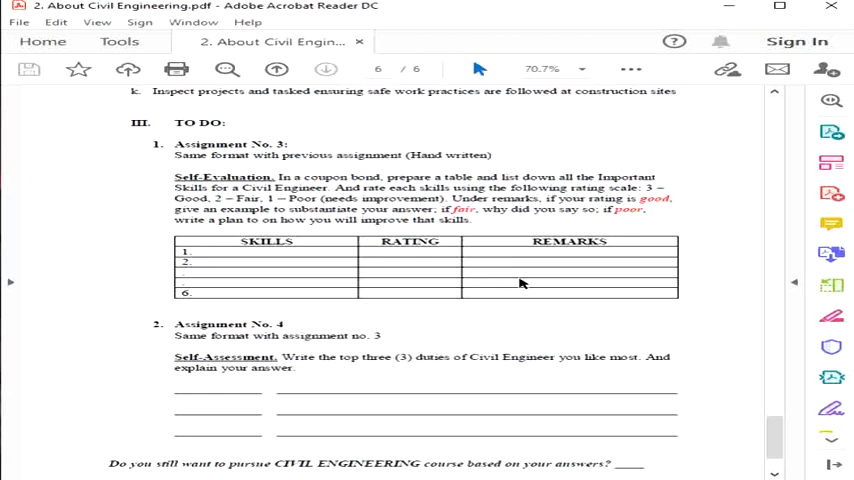
{"action": "mouse_move", "coordinate": [310, 296]}
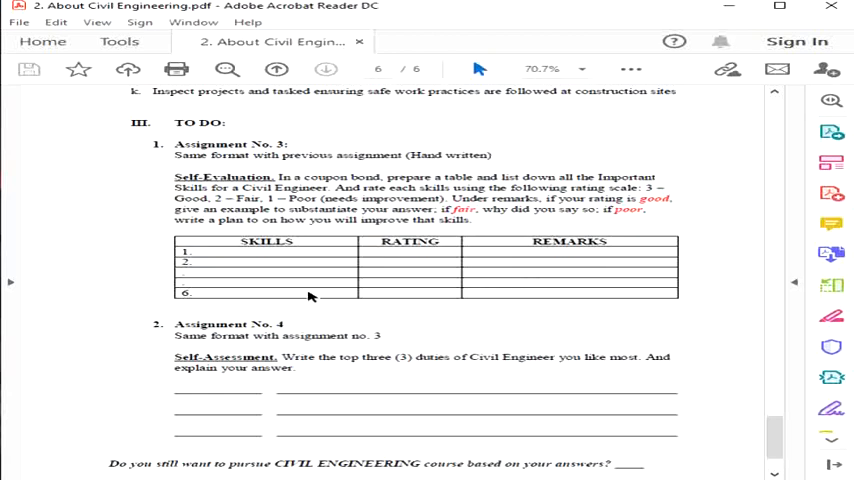
{"action": "mouse_move", "coordinate": [476, 268]}
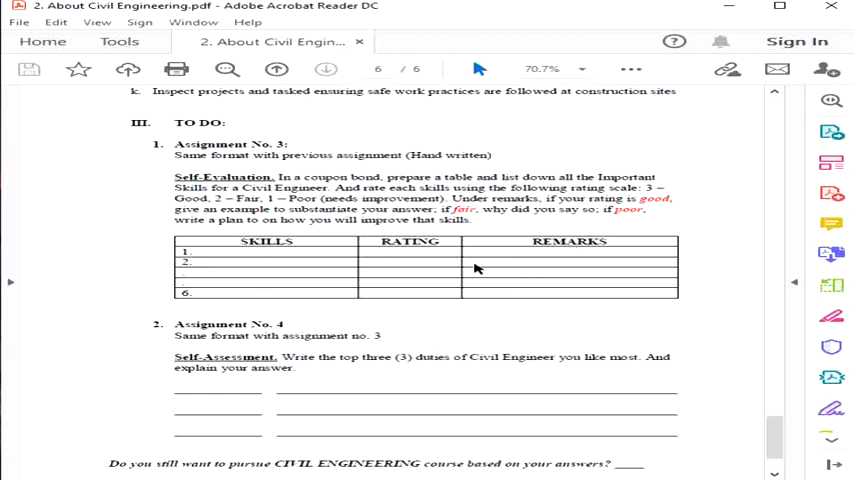
{"action": "mouse_move", "coordinate": [518, 272]}
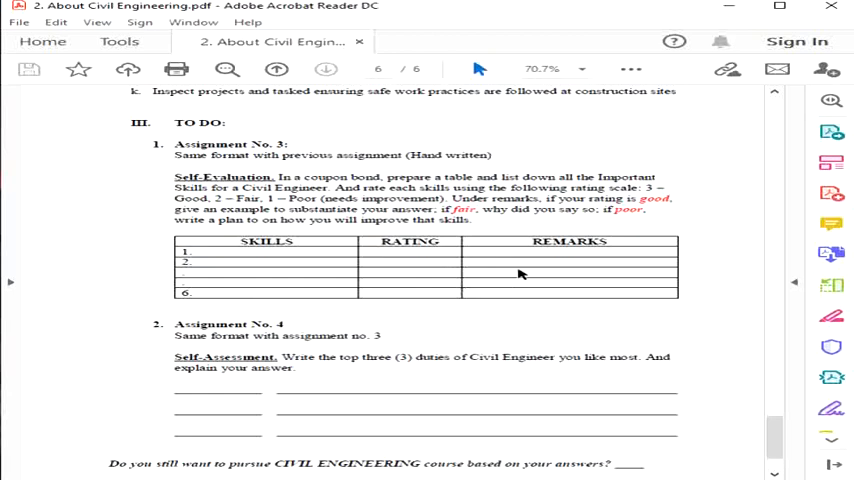
{"action": "mouse_move", "coordinate": [512, 274]}
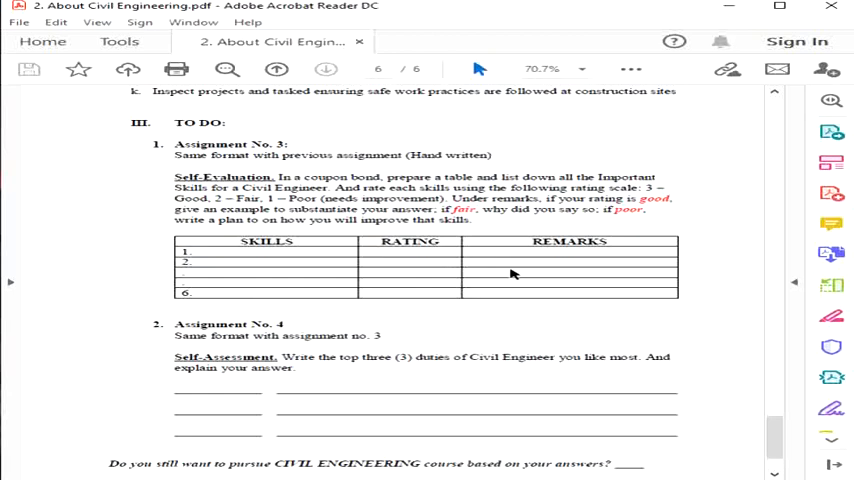
{"action": "mouse_move", "coordinate": [636, 280]}
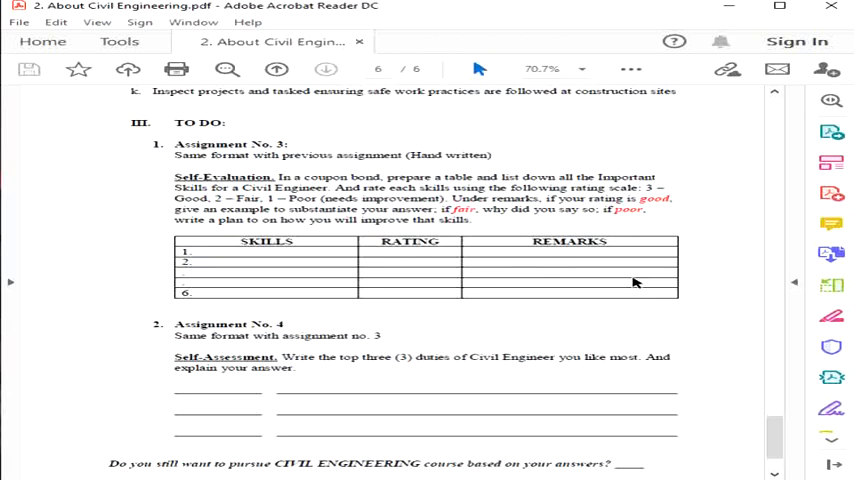
Scroll page 6 to reveal the 'If yes, congratulations, proceed to next lesson' line.
{"action": "scroll", "scroll_direction": "down", "scroll_amount": 3}
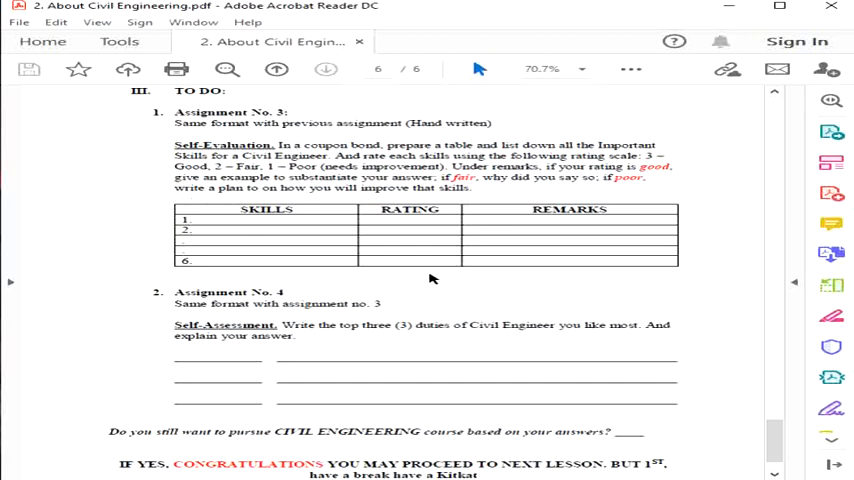
{"action": "mouse_move", "coordinate": [728, 272]}
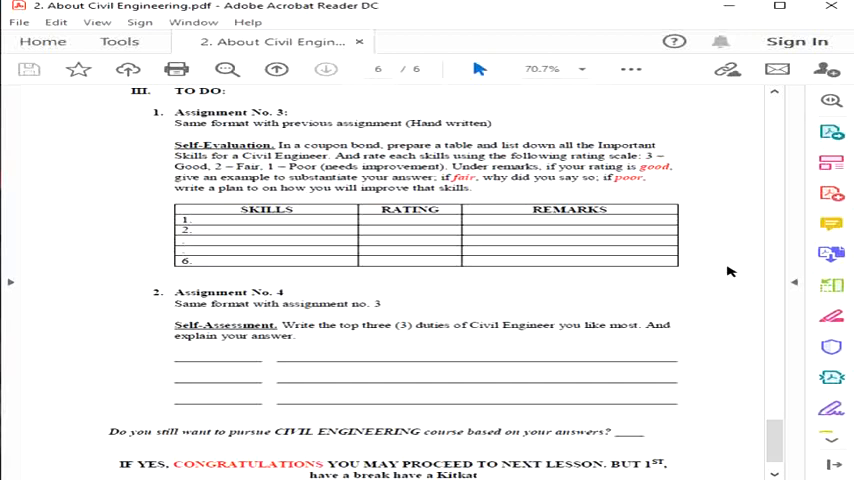
{"action": "mouse_move", "coordinate": [684, 344]}
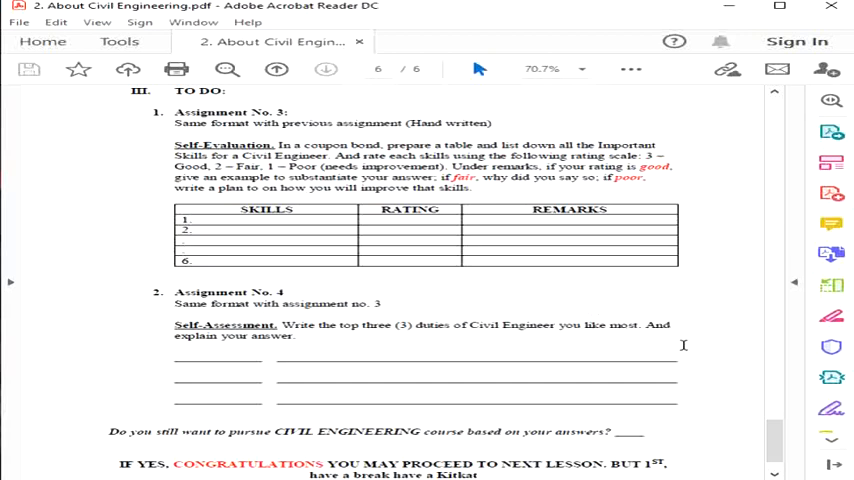
{"action": "mouse_move", "coordinate": [714, 334]}
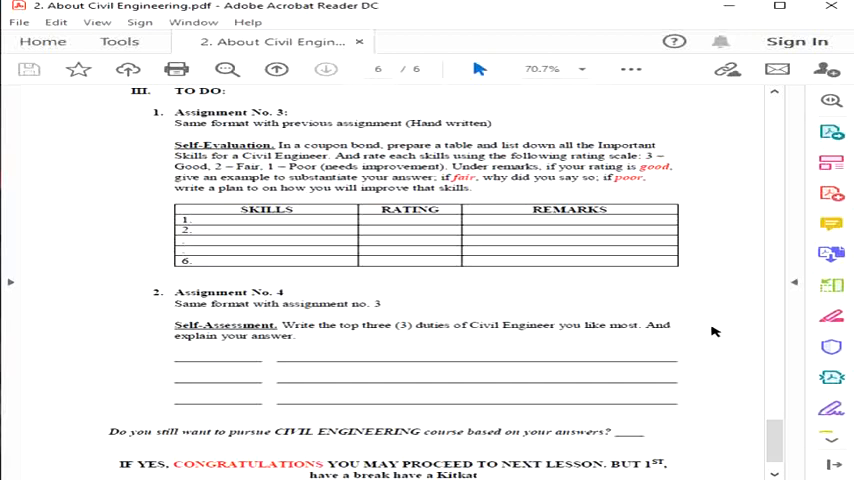
{"action": "mouse_move", "coordinate": [308, 358]}
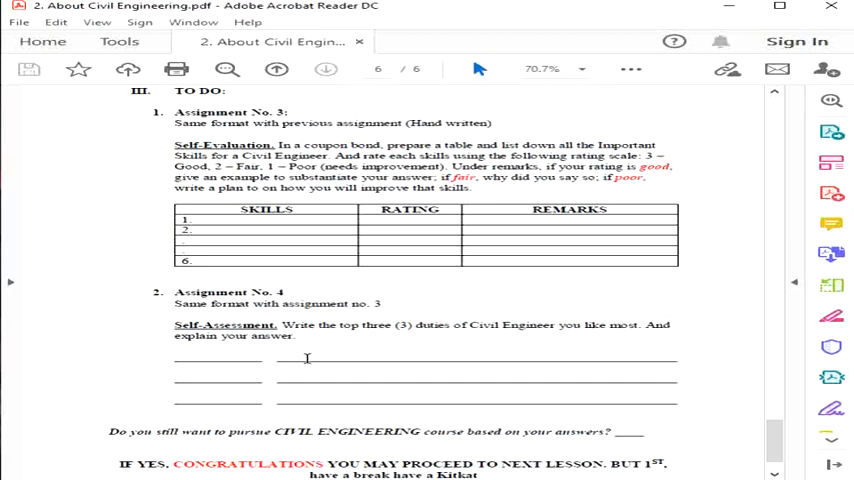
{"action": "mouse_move", "coordinate": [216, 364]}
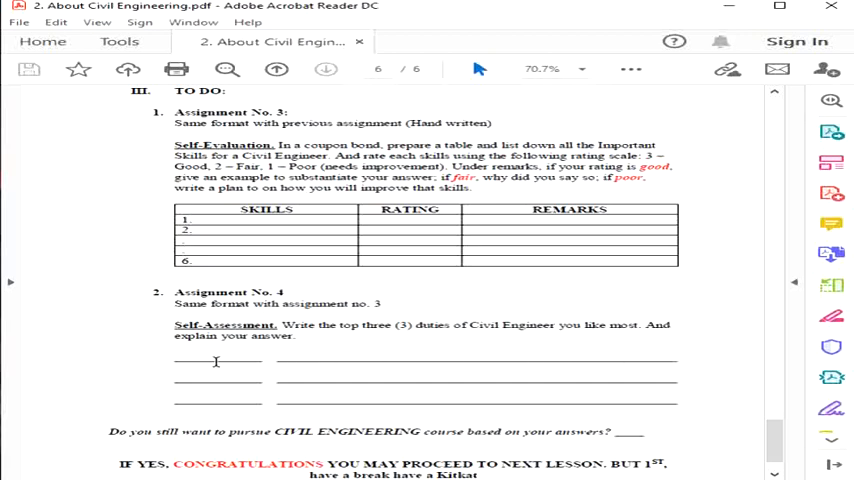
{"action": "mouse_move", "coordinate": [230, 388]}
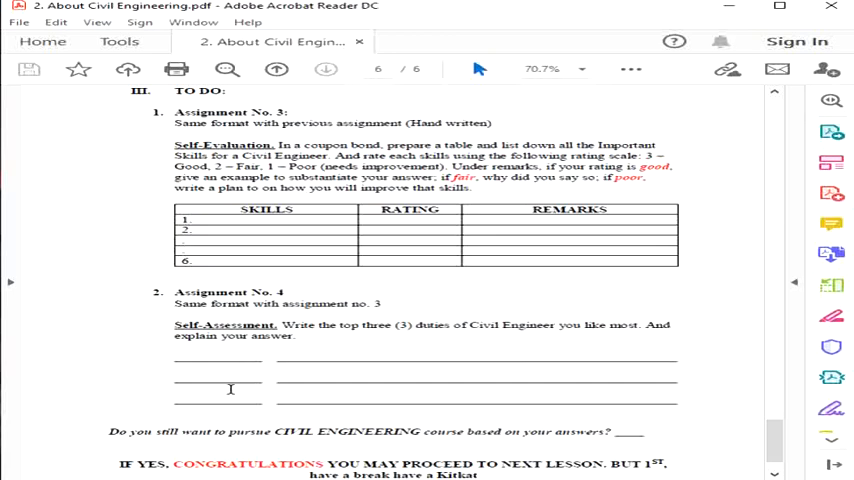
{"action": "mouse_move", "coordinate": [612, 352]}
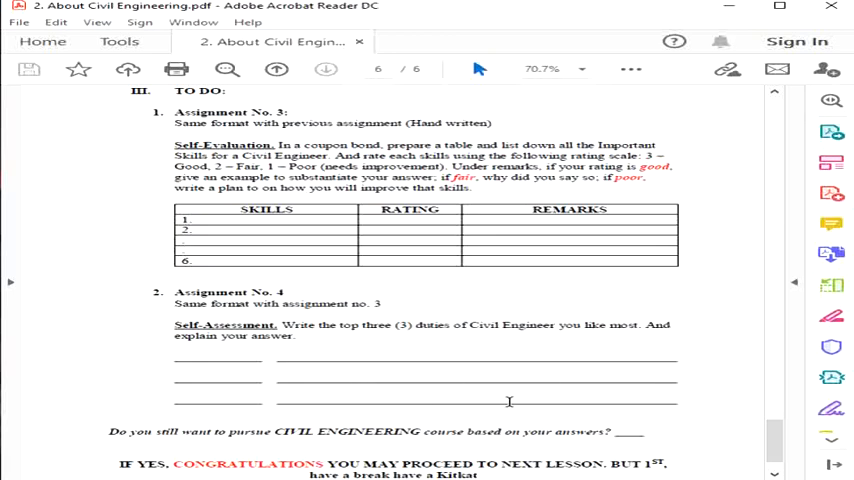
{"action": "mouse_move", "coordinate": [238, 432]}
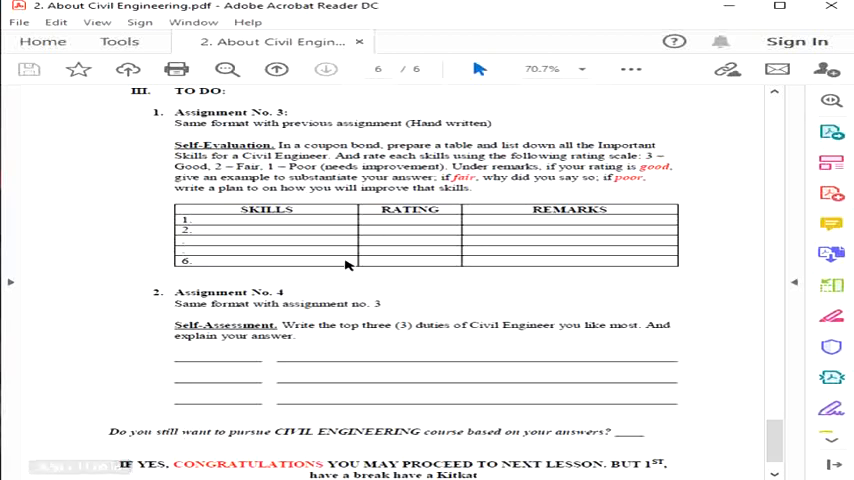
{"action": "mouse_move", "coordinate": [330, 282]}
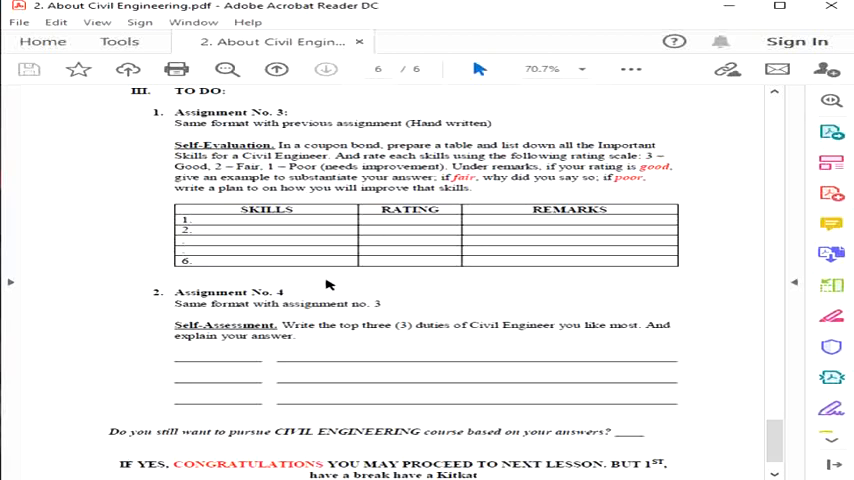
{"action": "mouse_move", "coordinate": [694, 434]}
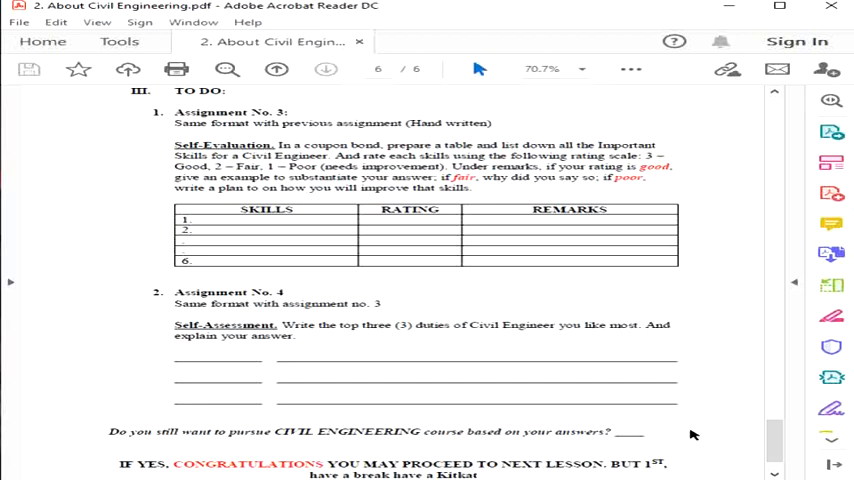
{"action": "mouse_move", "coordinate": [640, 244]}
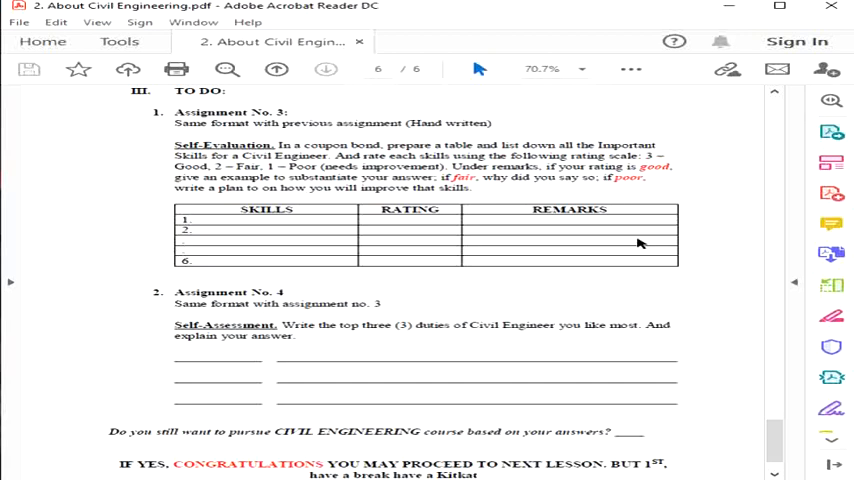
{"action": "mouse_move", "coordinate": [480, 304]}
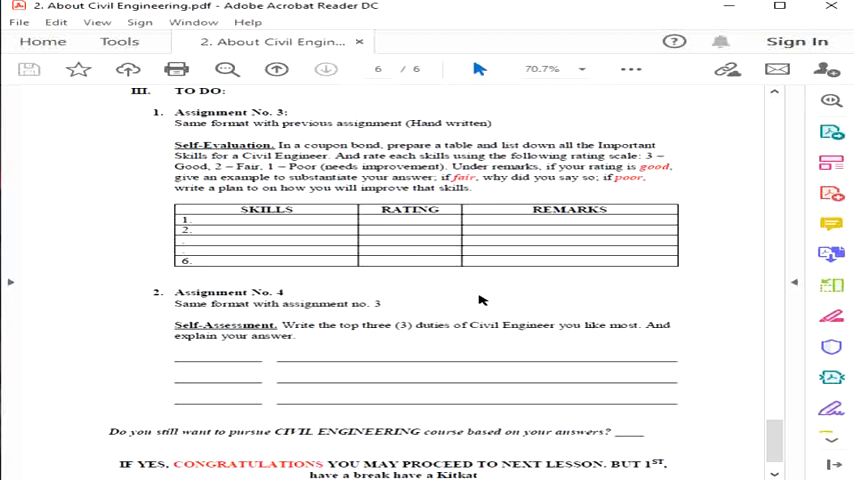
{"action": "mouse_move", "coordinate": [652, 312]}
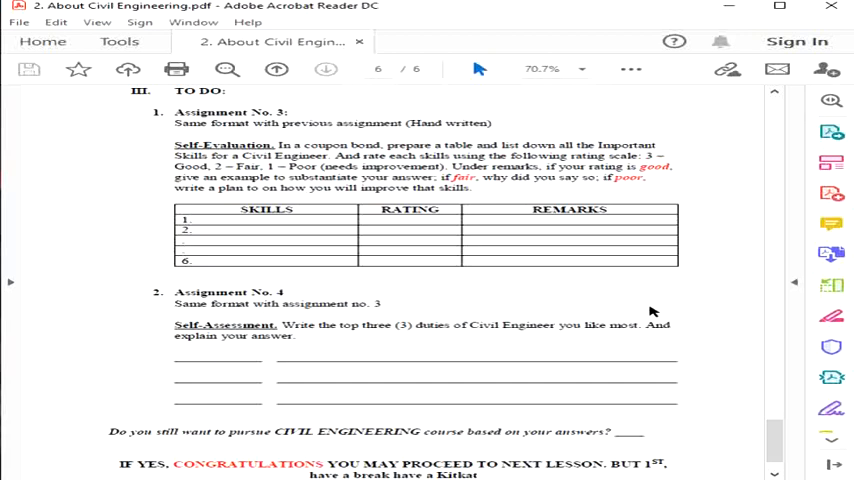
{"action": "mouse_move", "coordinate": [640, 308]}
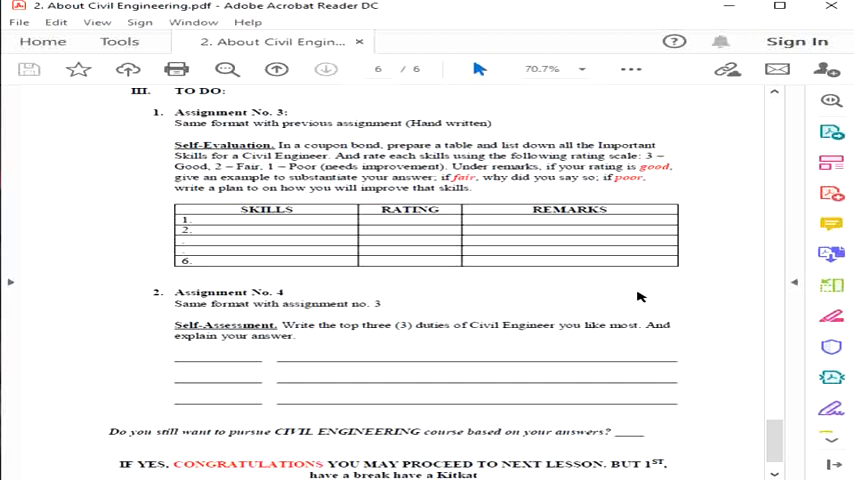
{"action": "mouse_move", "coordinate": [640, 288]}
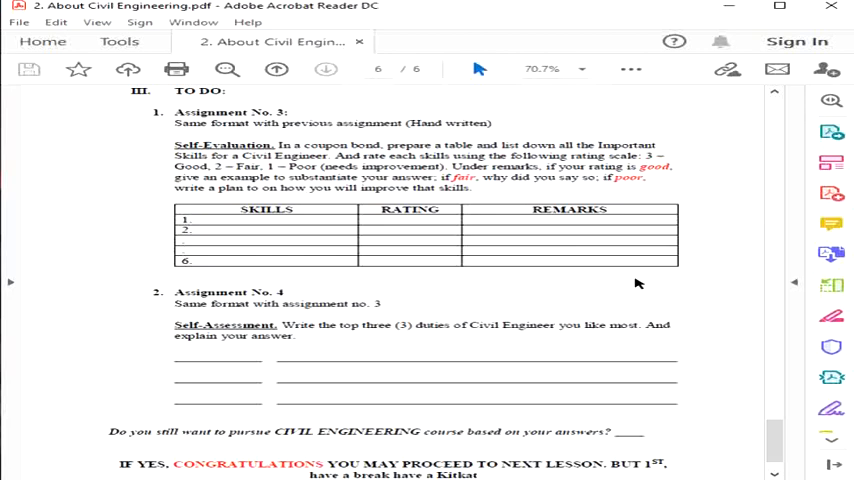
Scroll to the end of page 6 showing Assignment No. 4 and the closing lines.
{"action": "scroll", "scroll_direction": "down", "scroll_amount": 3}
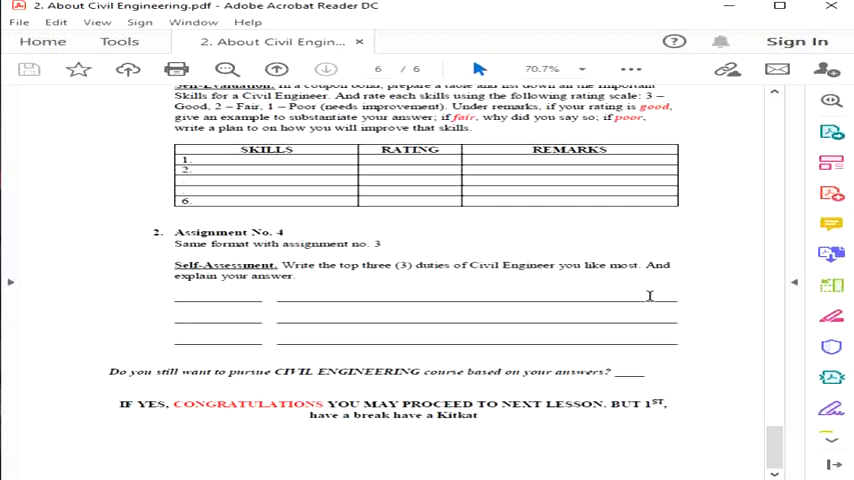
{"action": "mouse_move", "coordinate": [648, 346]}
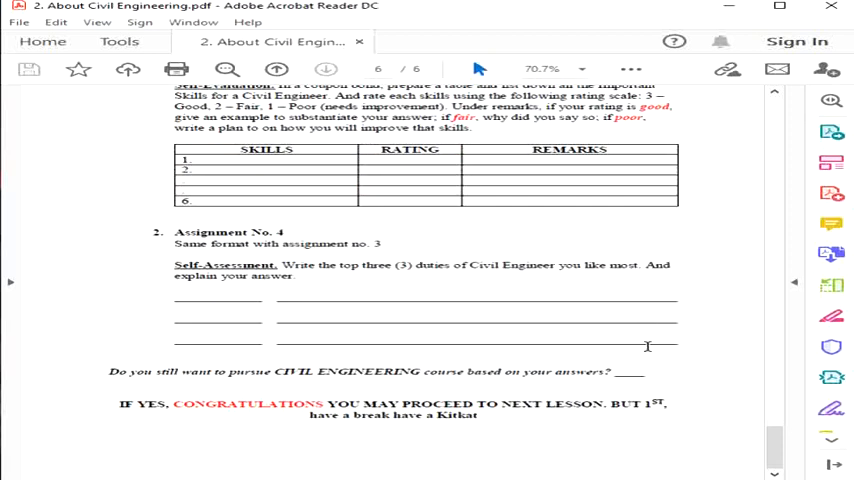
{"action": "mouse_move", "coordinate": [690, 332]}
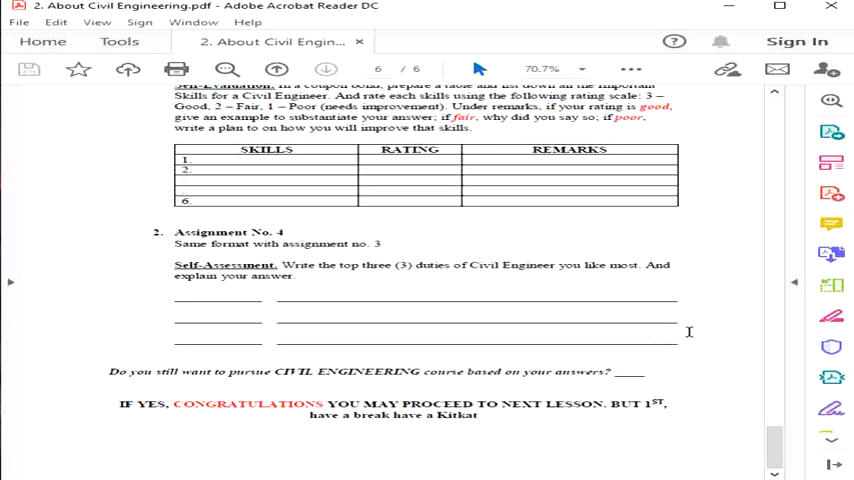
{"action": "mouse_move", "coordinate": [692, 344]}
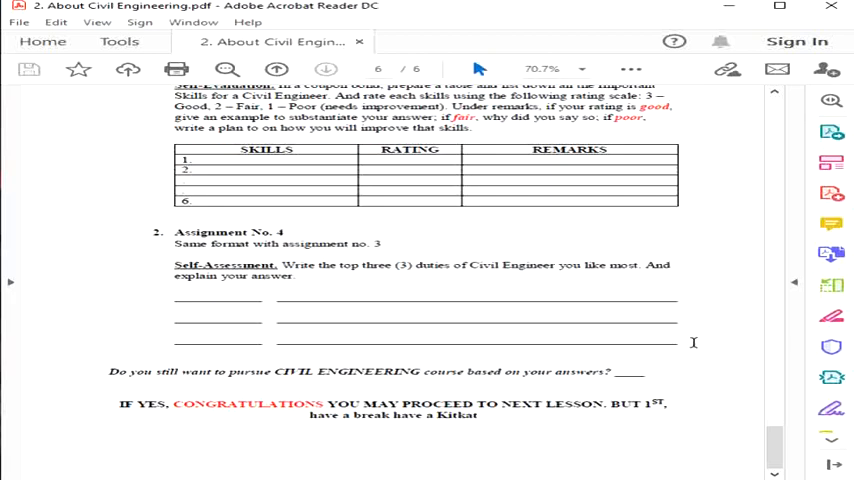